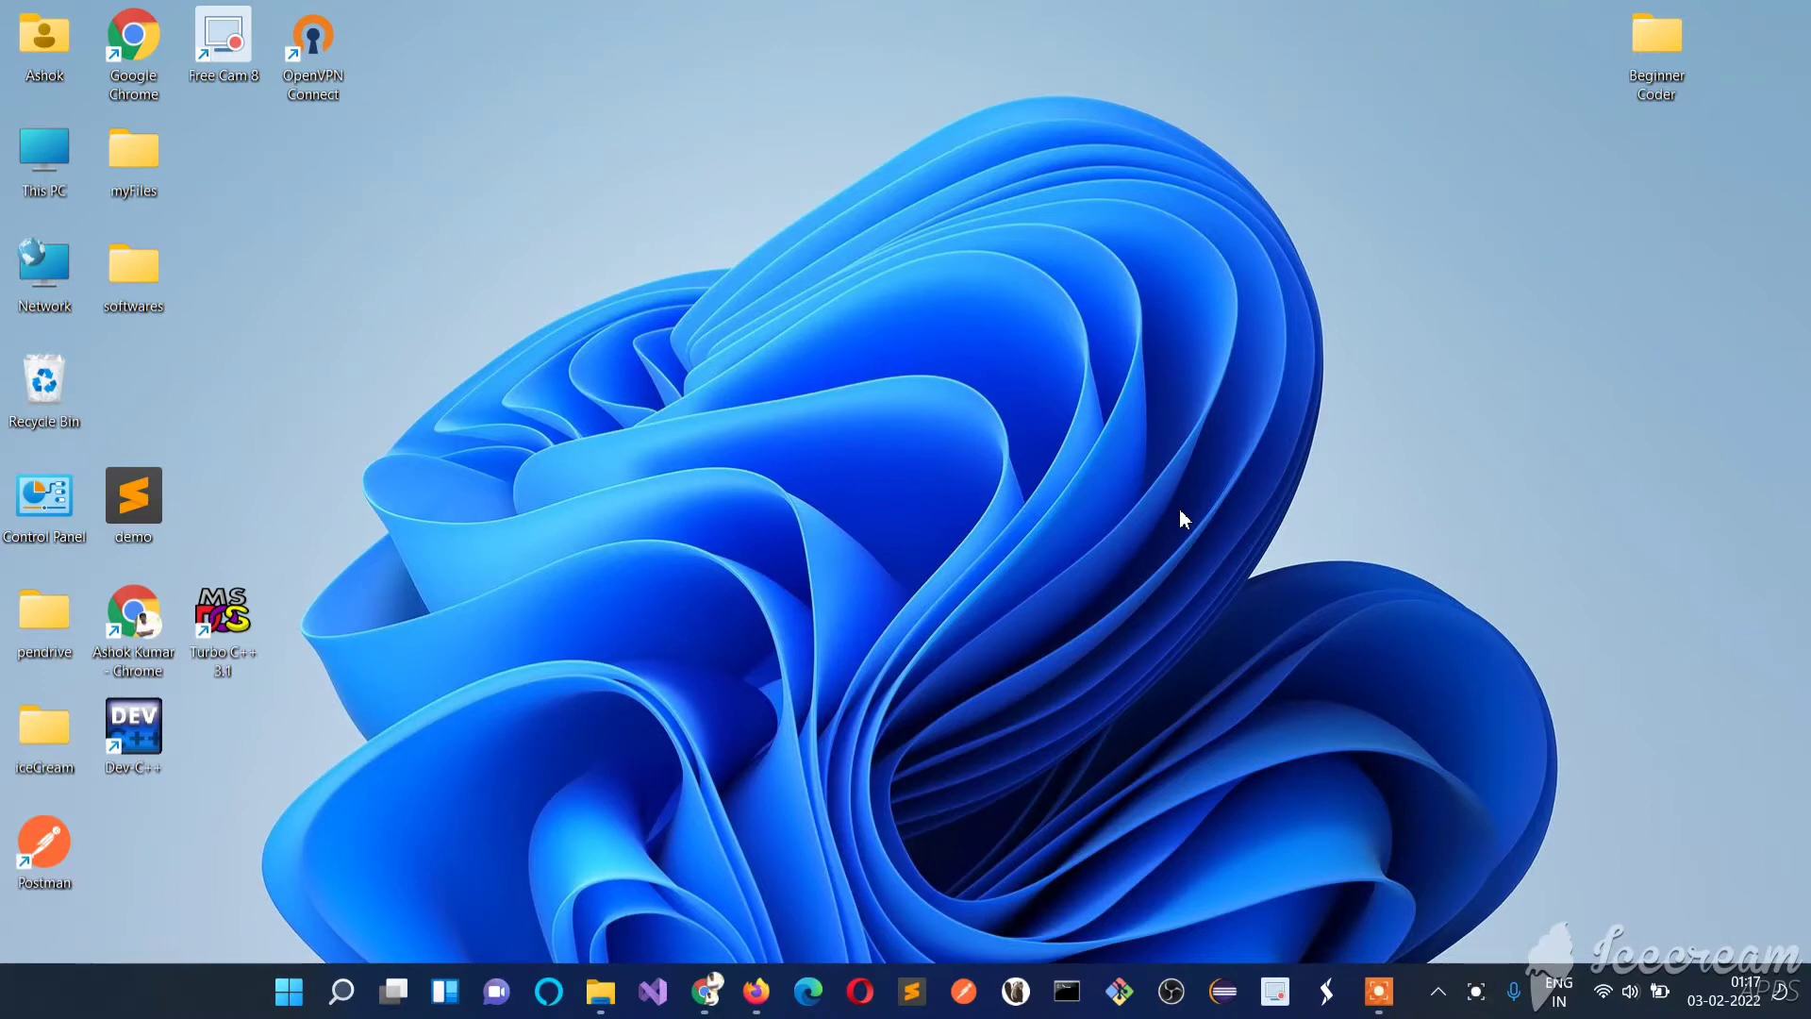
mouse_move(748, 750)
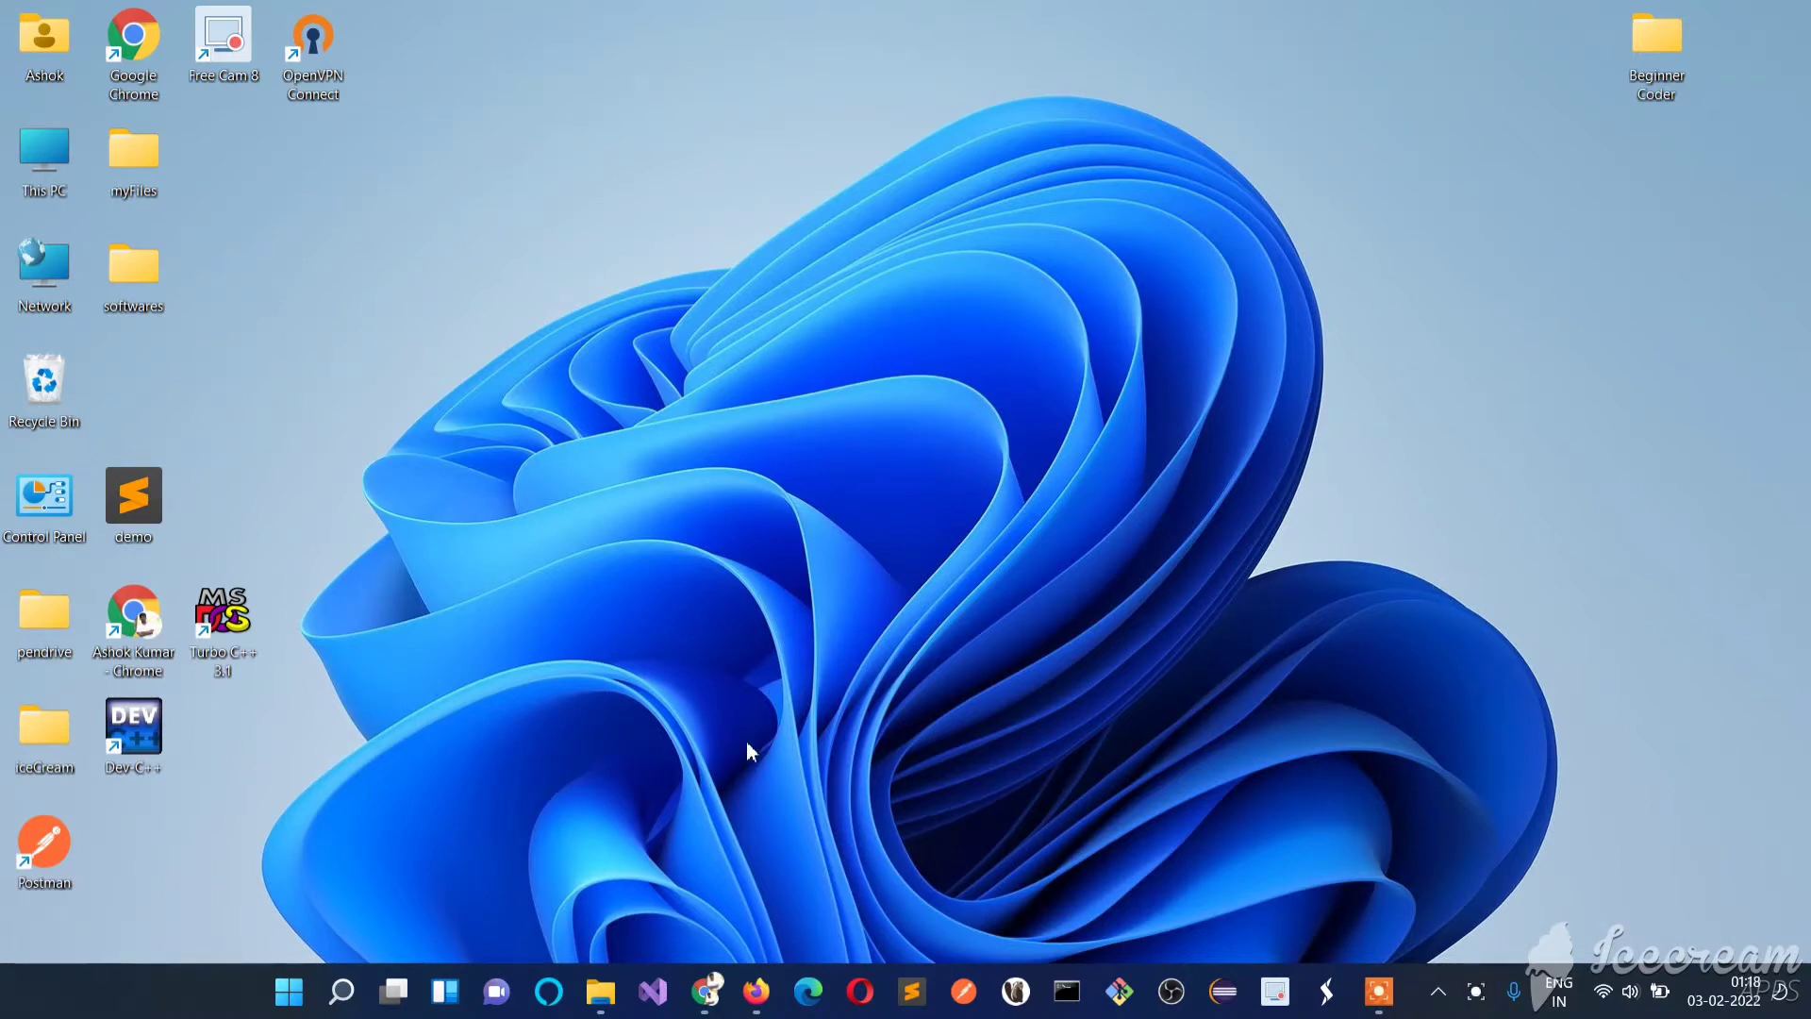
mouse_move(652, 992)
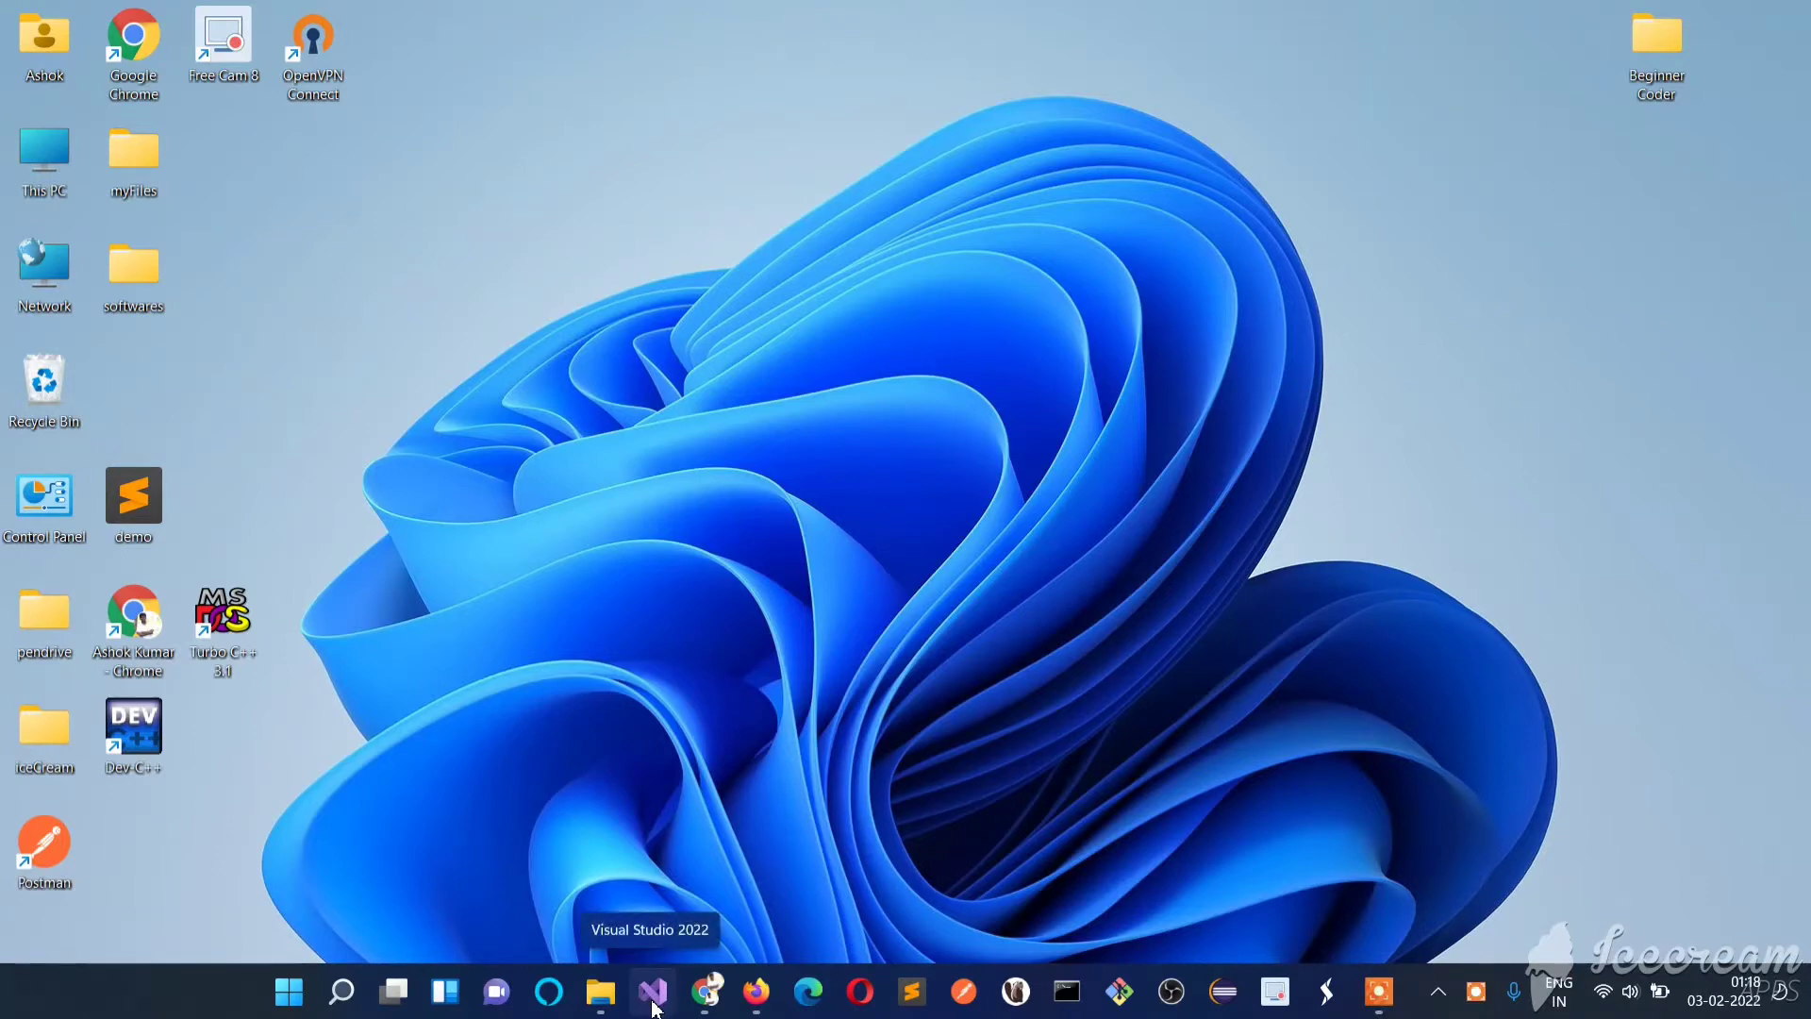
- Launch Visual Studio 2022 and remove Project1.sln from the recent projects list
left_click(651, 991)
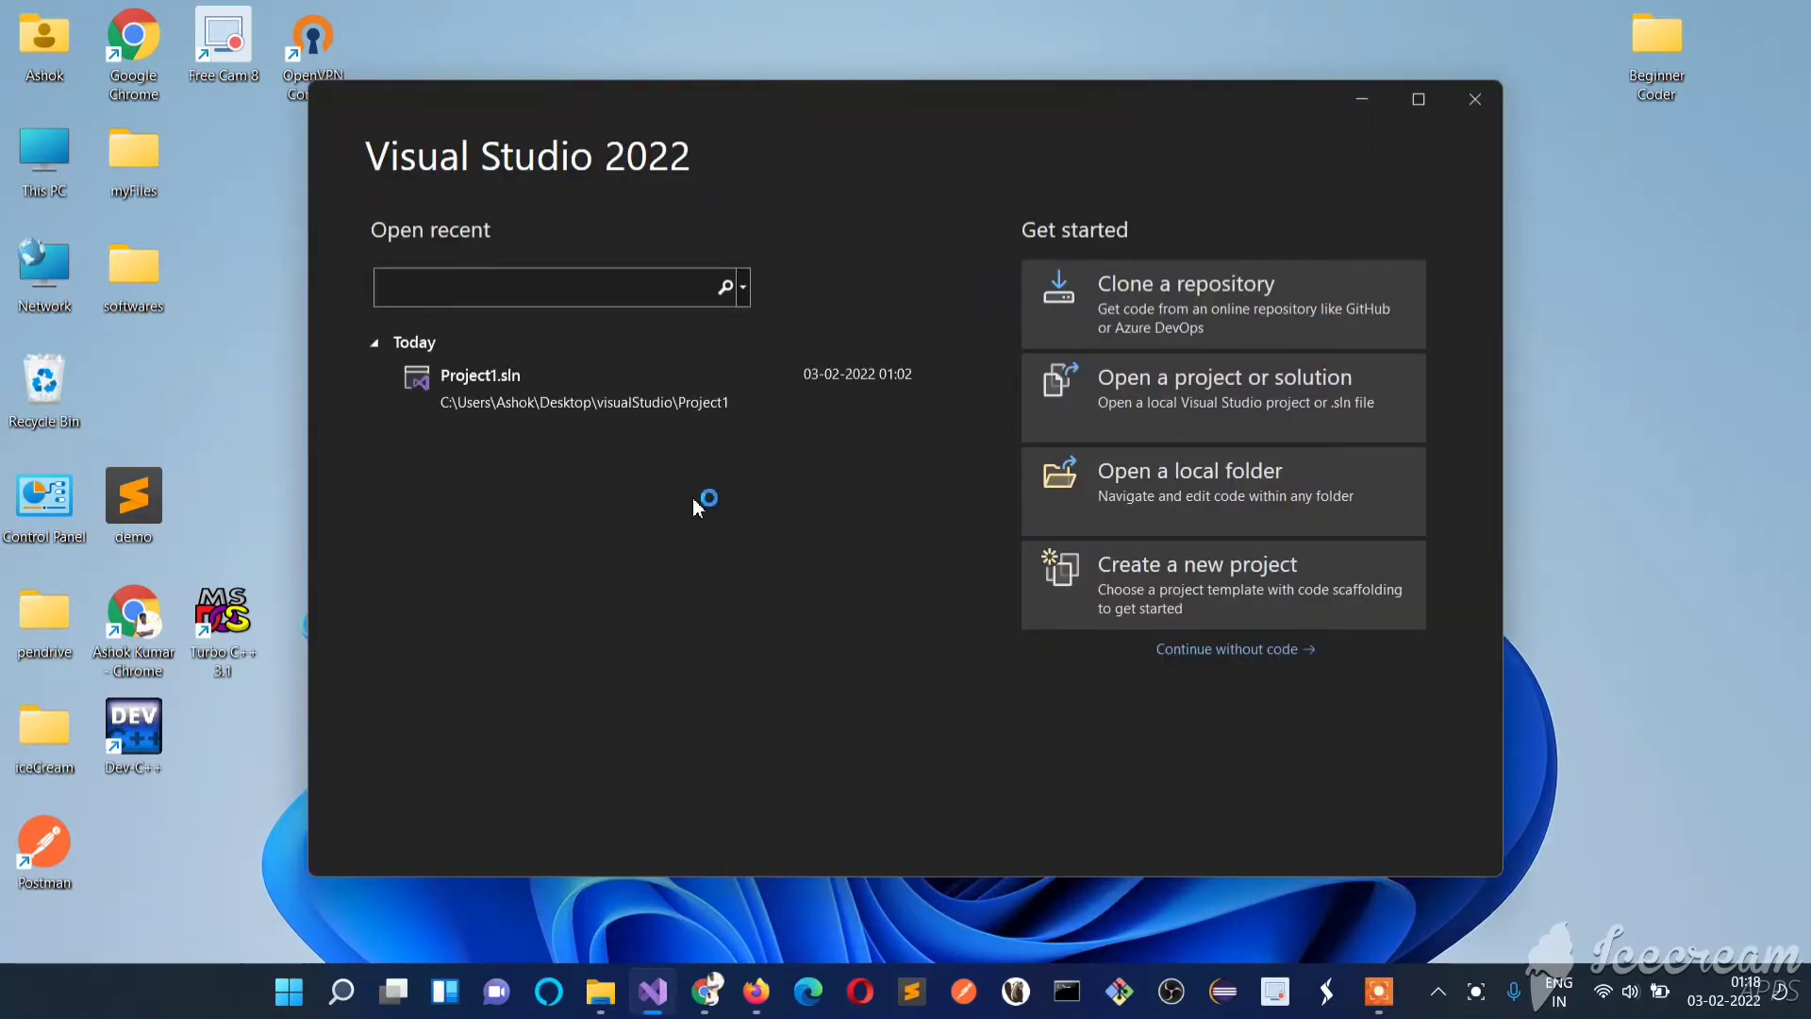
right_click(478, 376)
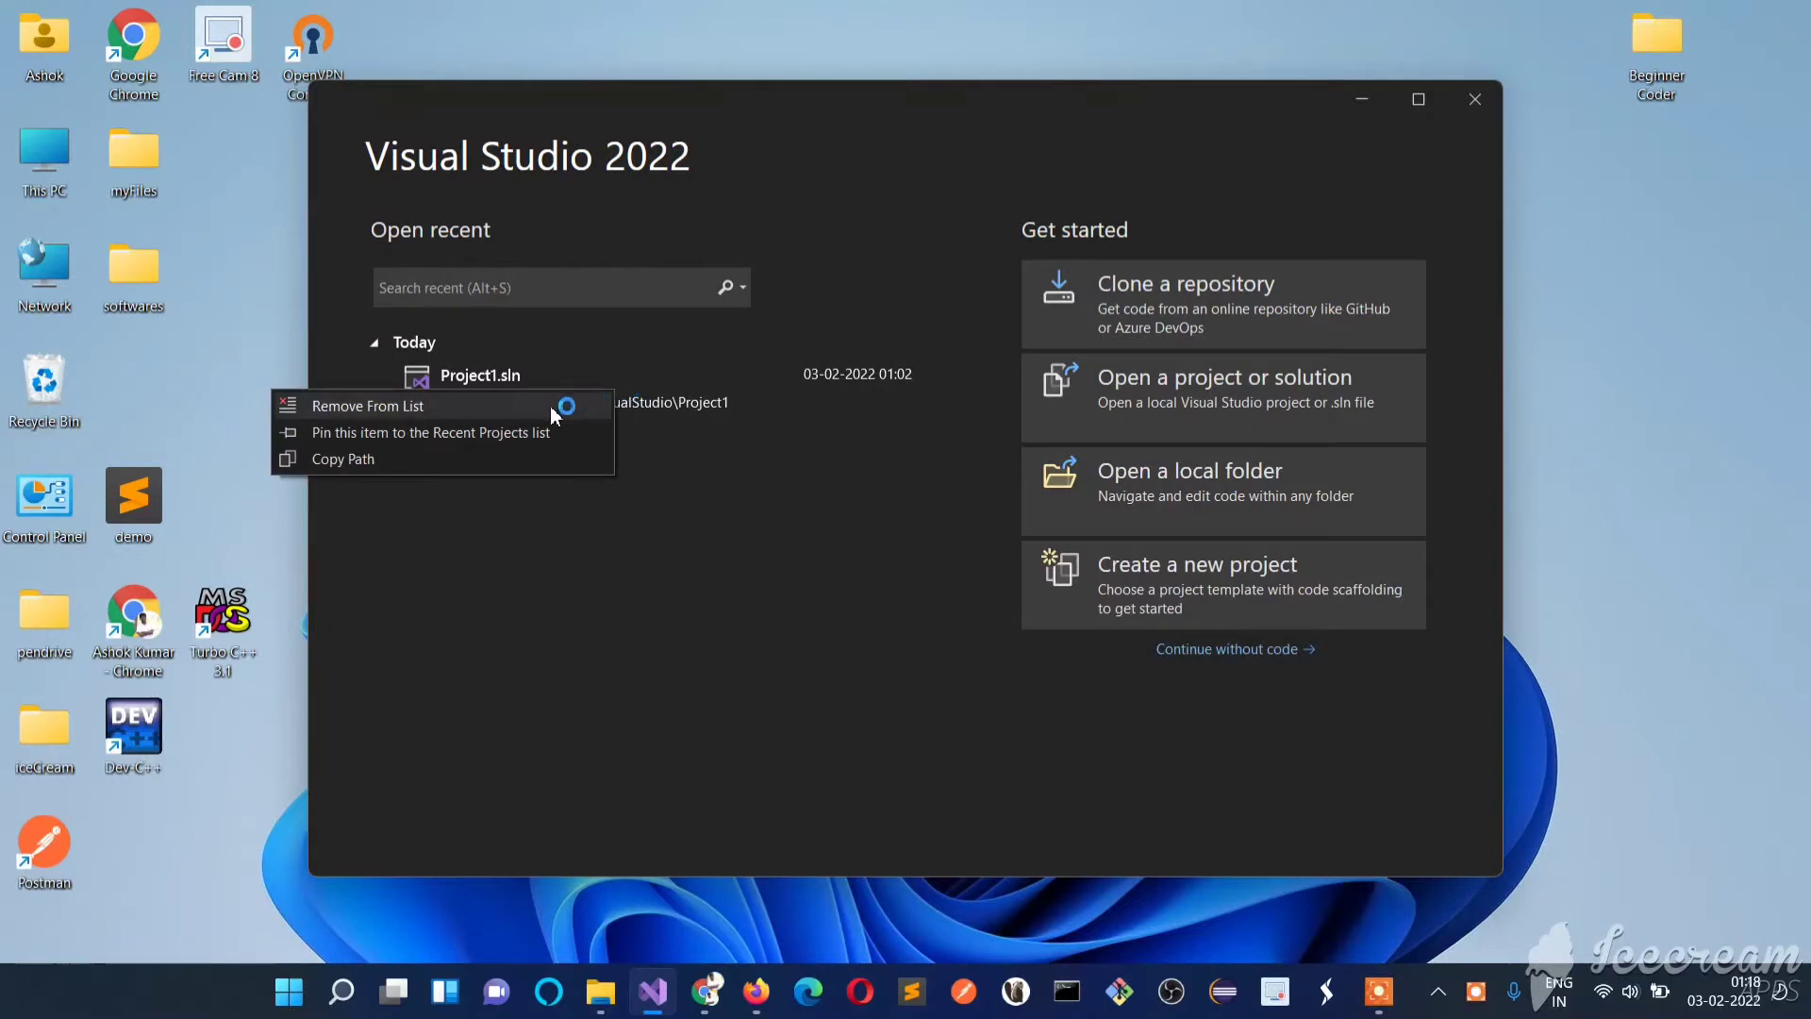
left_click(368, 406)
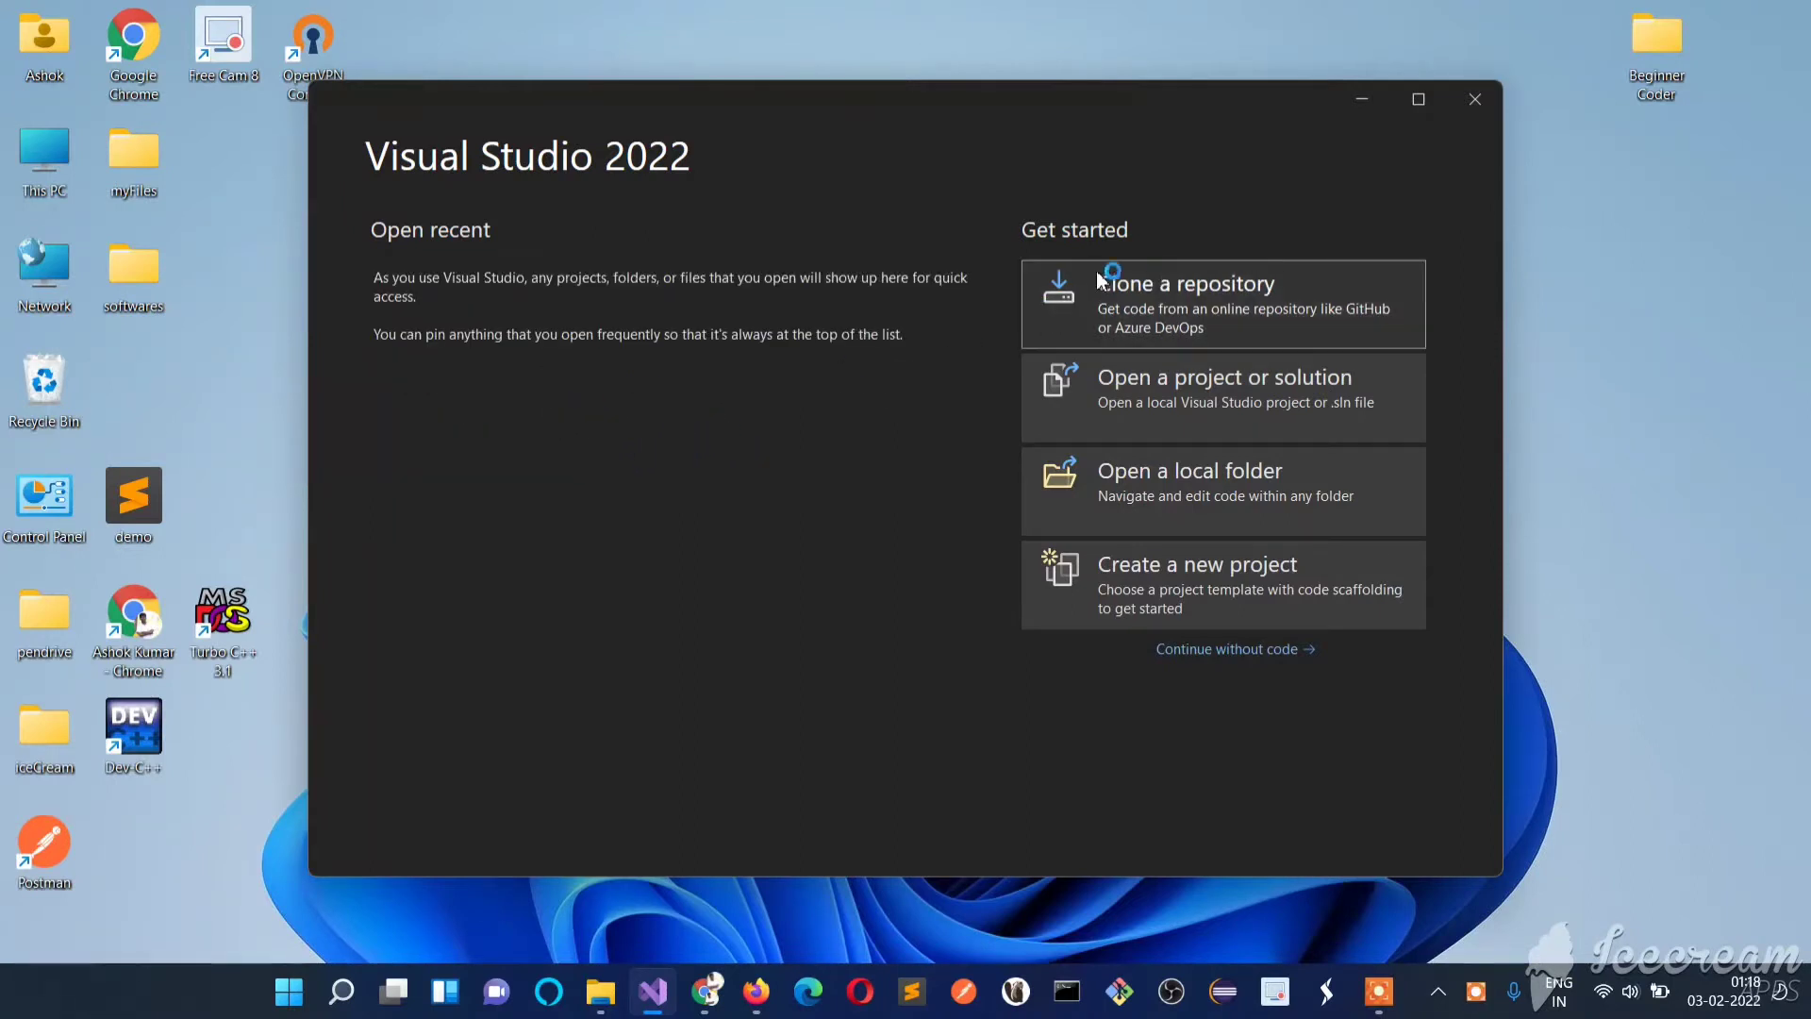
mouse_move(1224, 338)
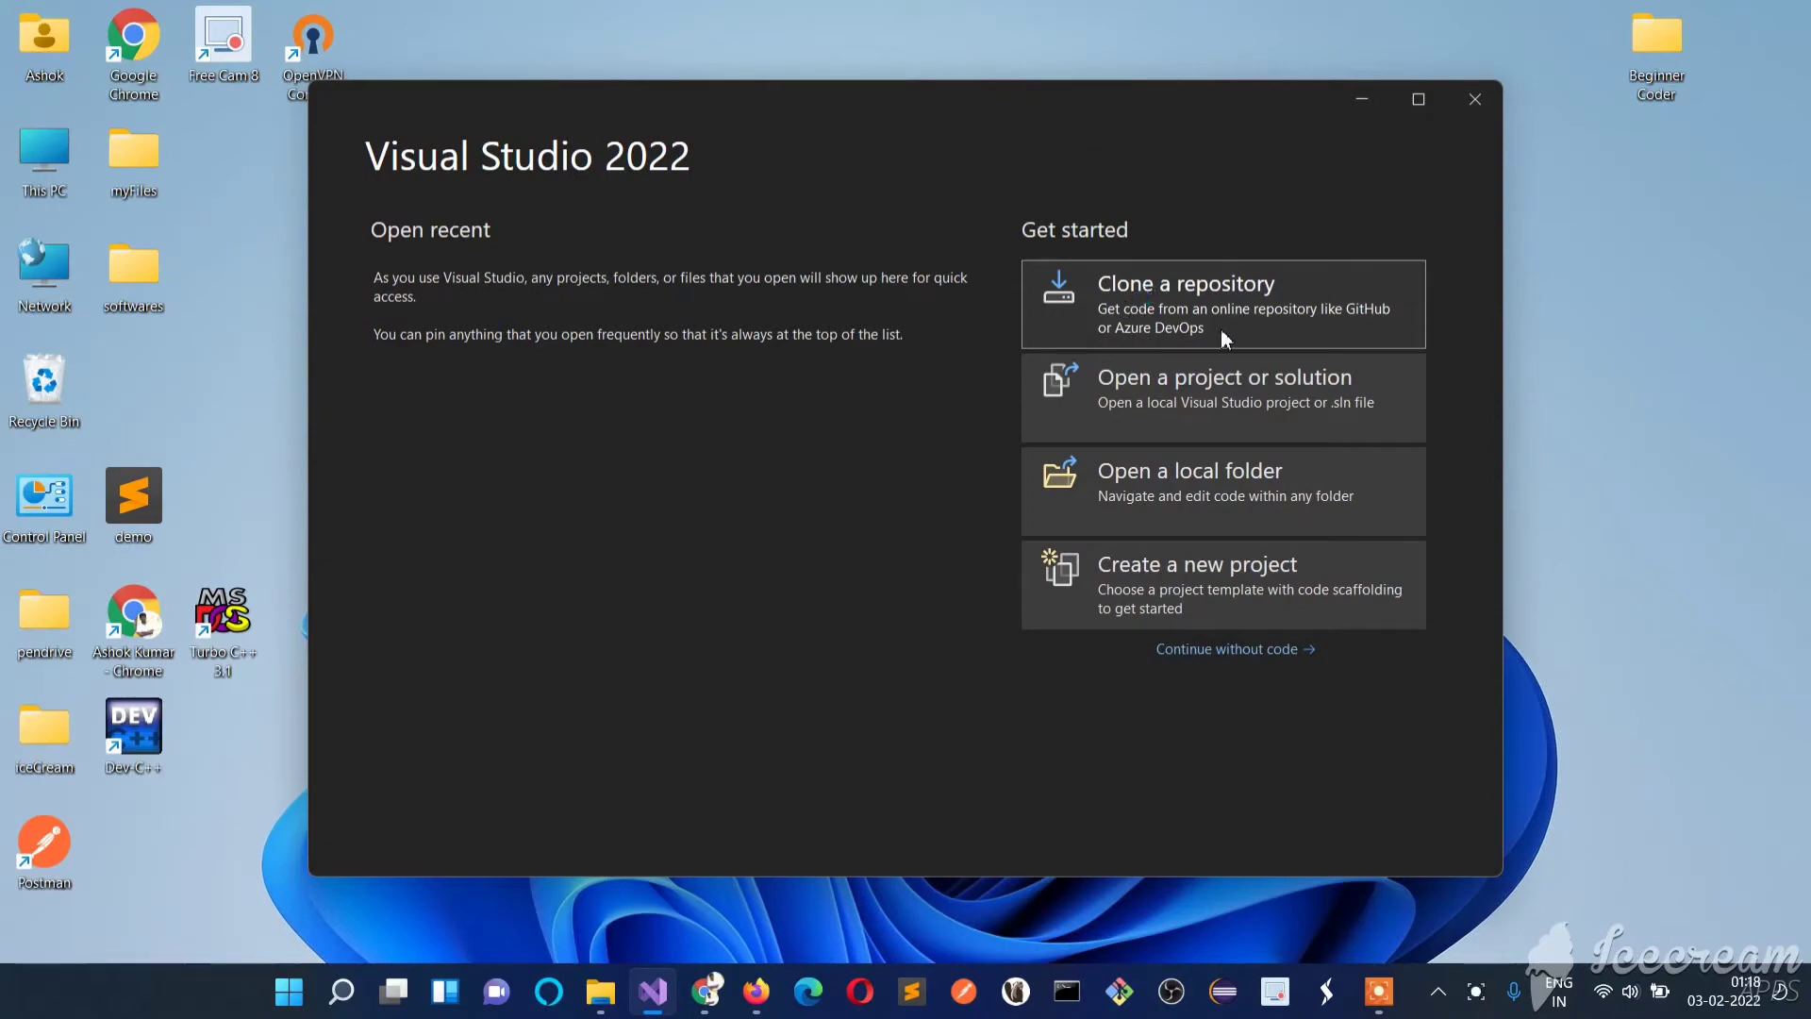
mouse_move(1230, 437)
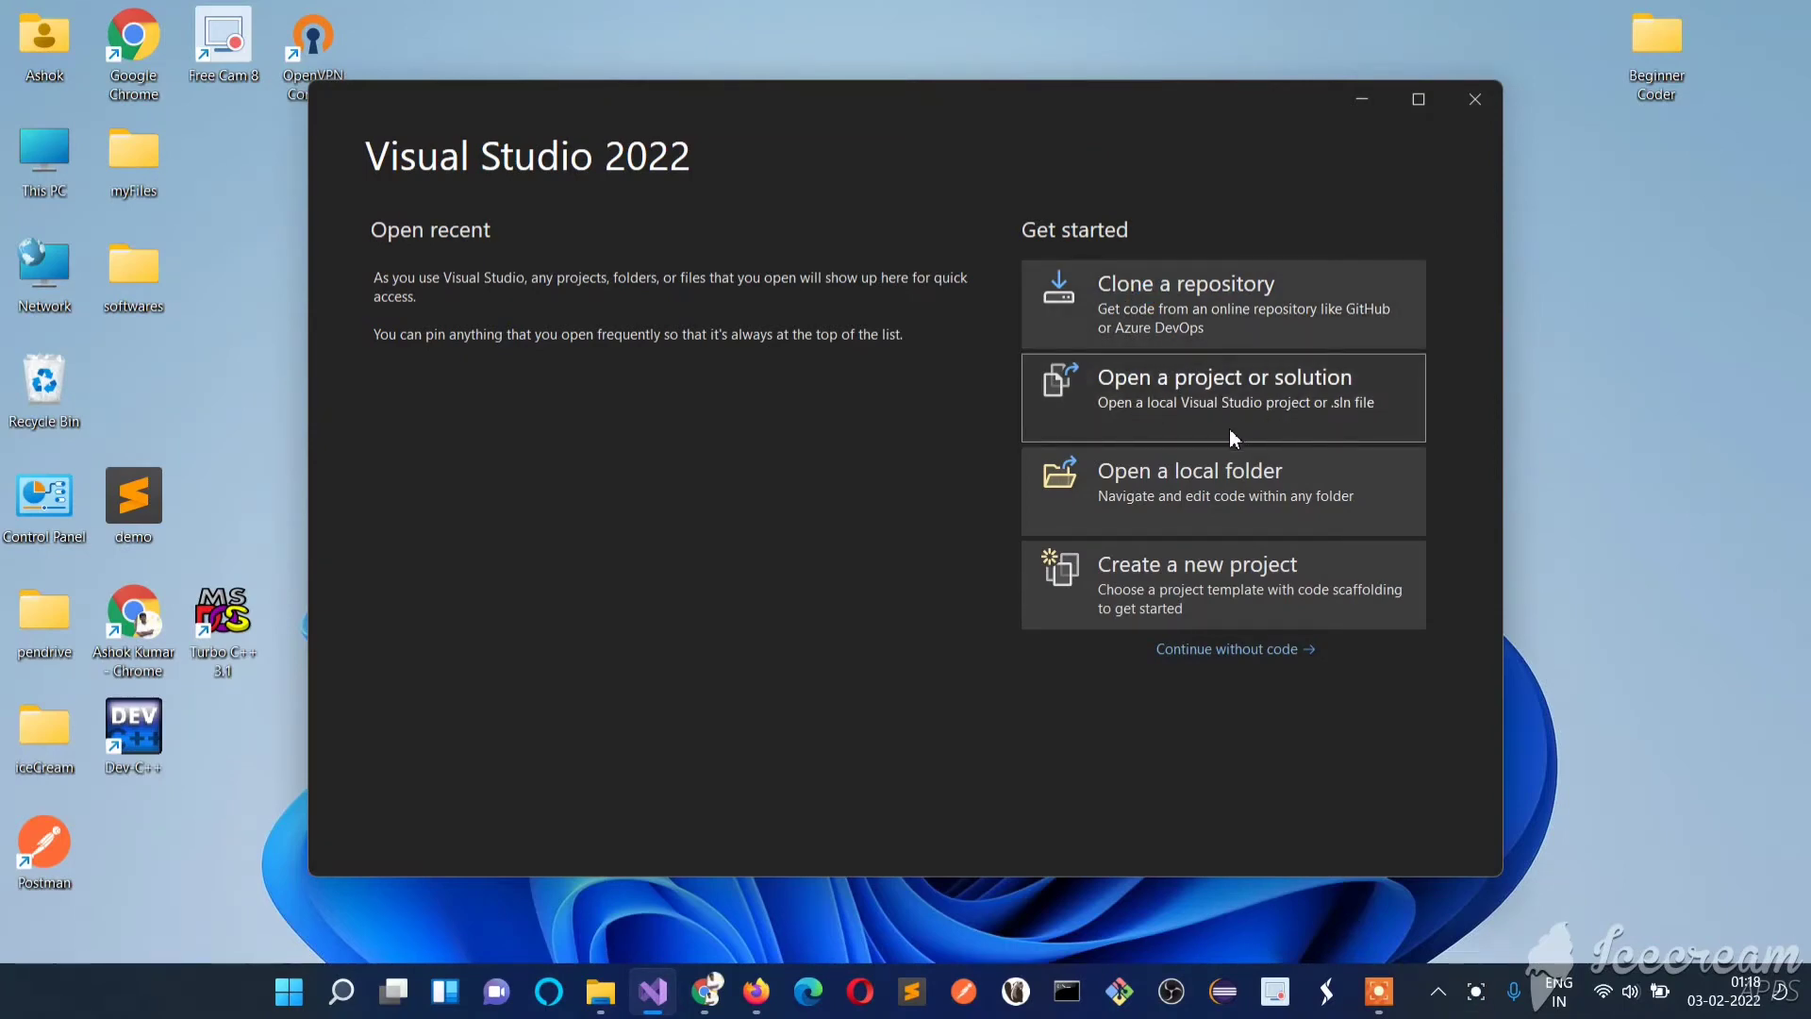
mouse_move(1146, 583)
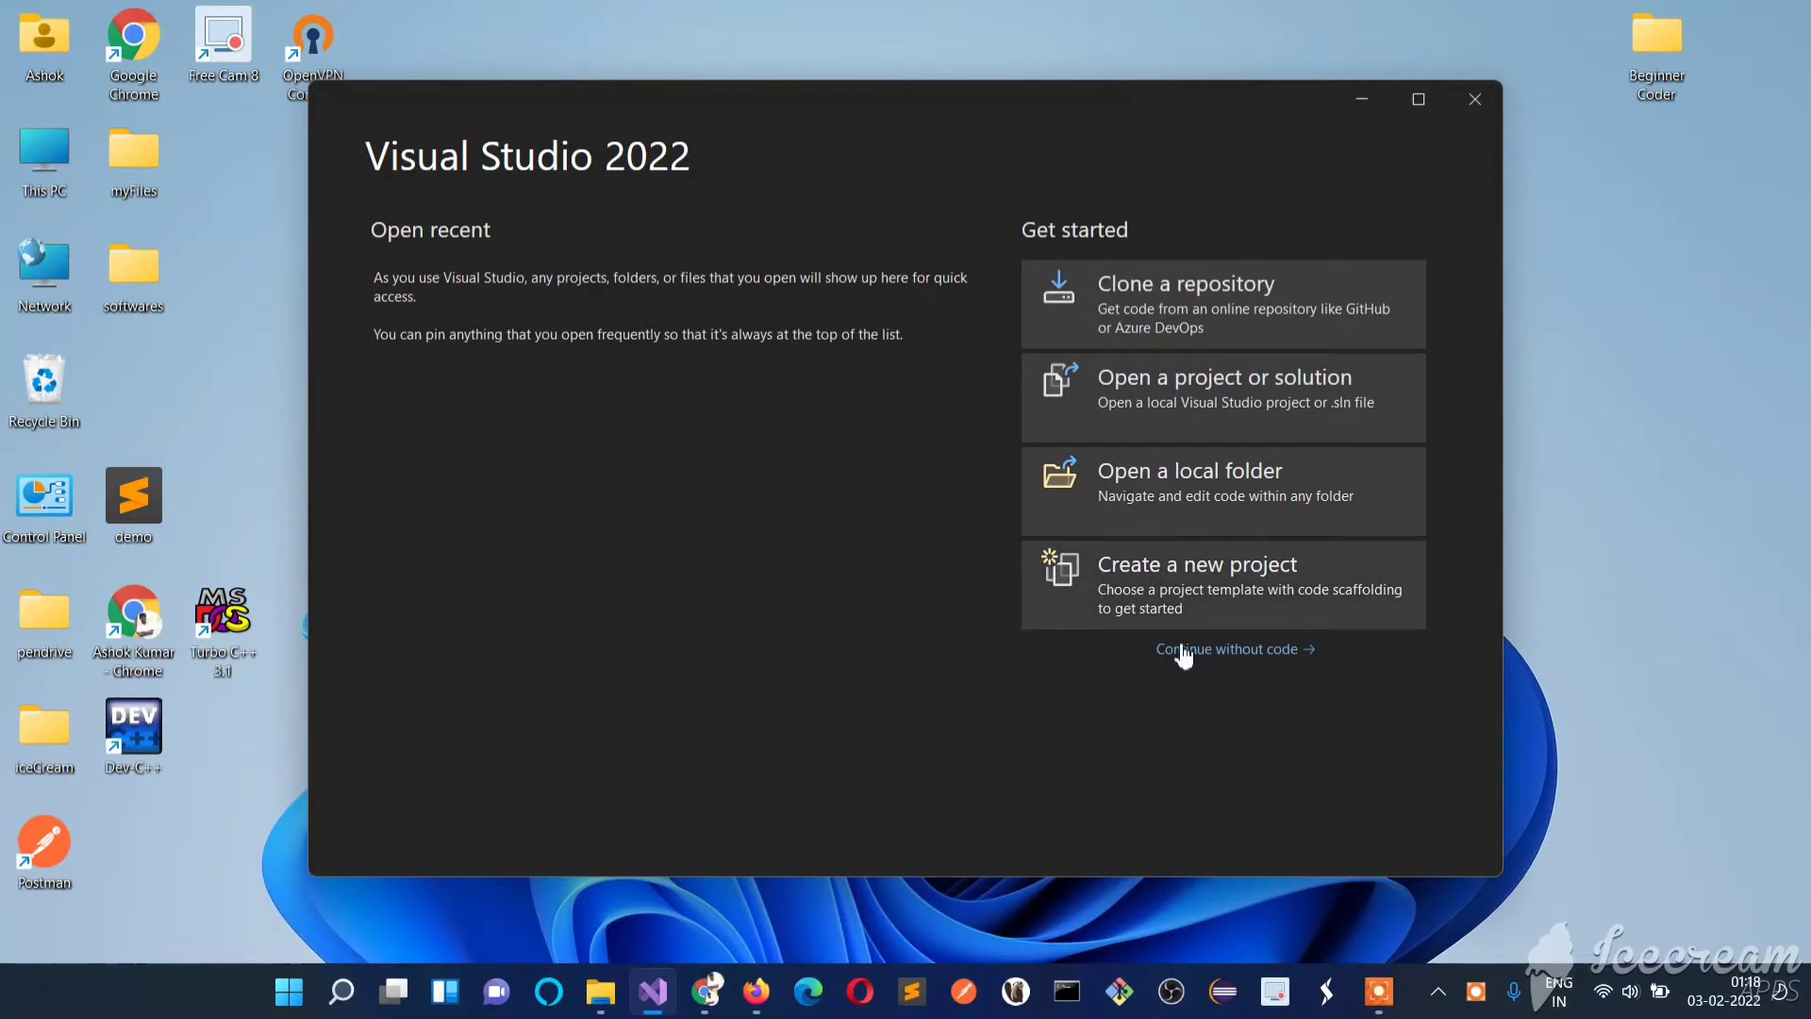
- Start a new project and choose the Empty Project template
left_click(1197, 564)
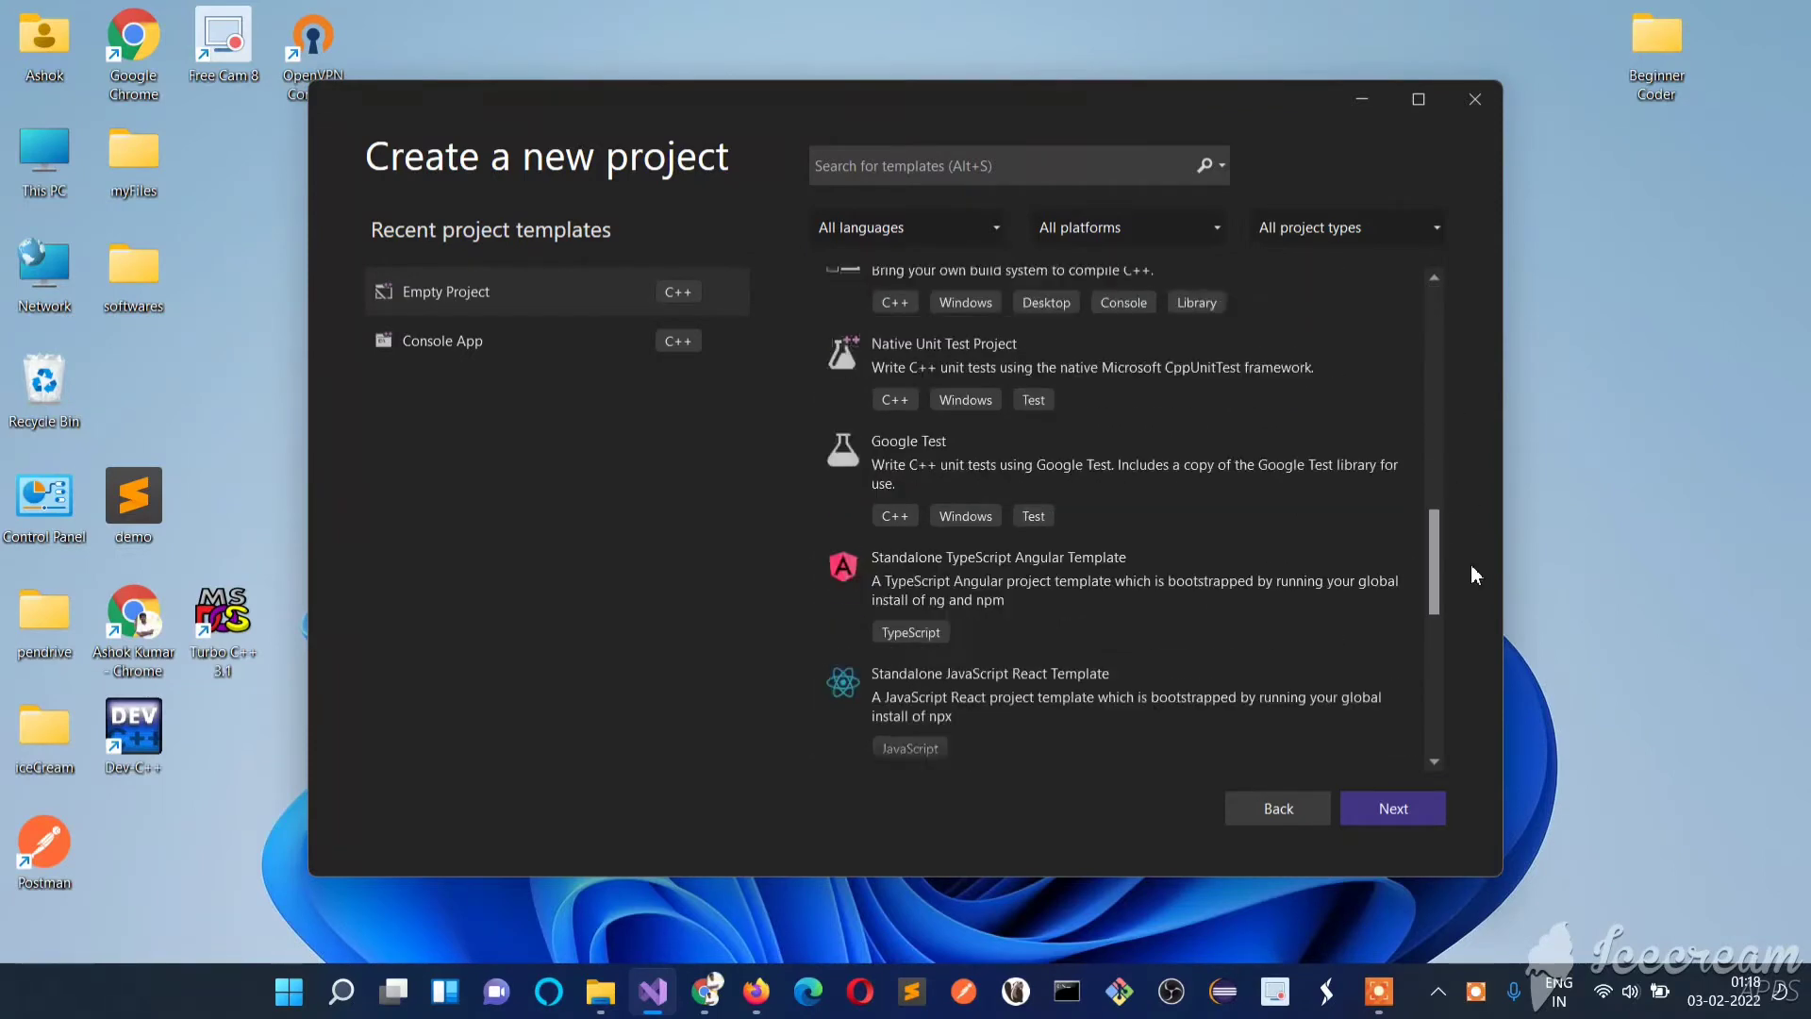
scroll("up", 3)
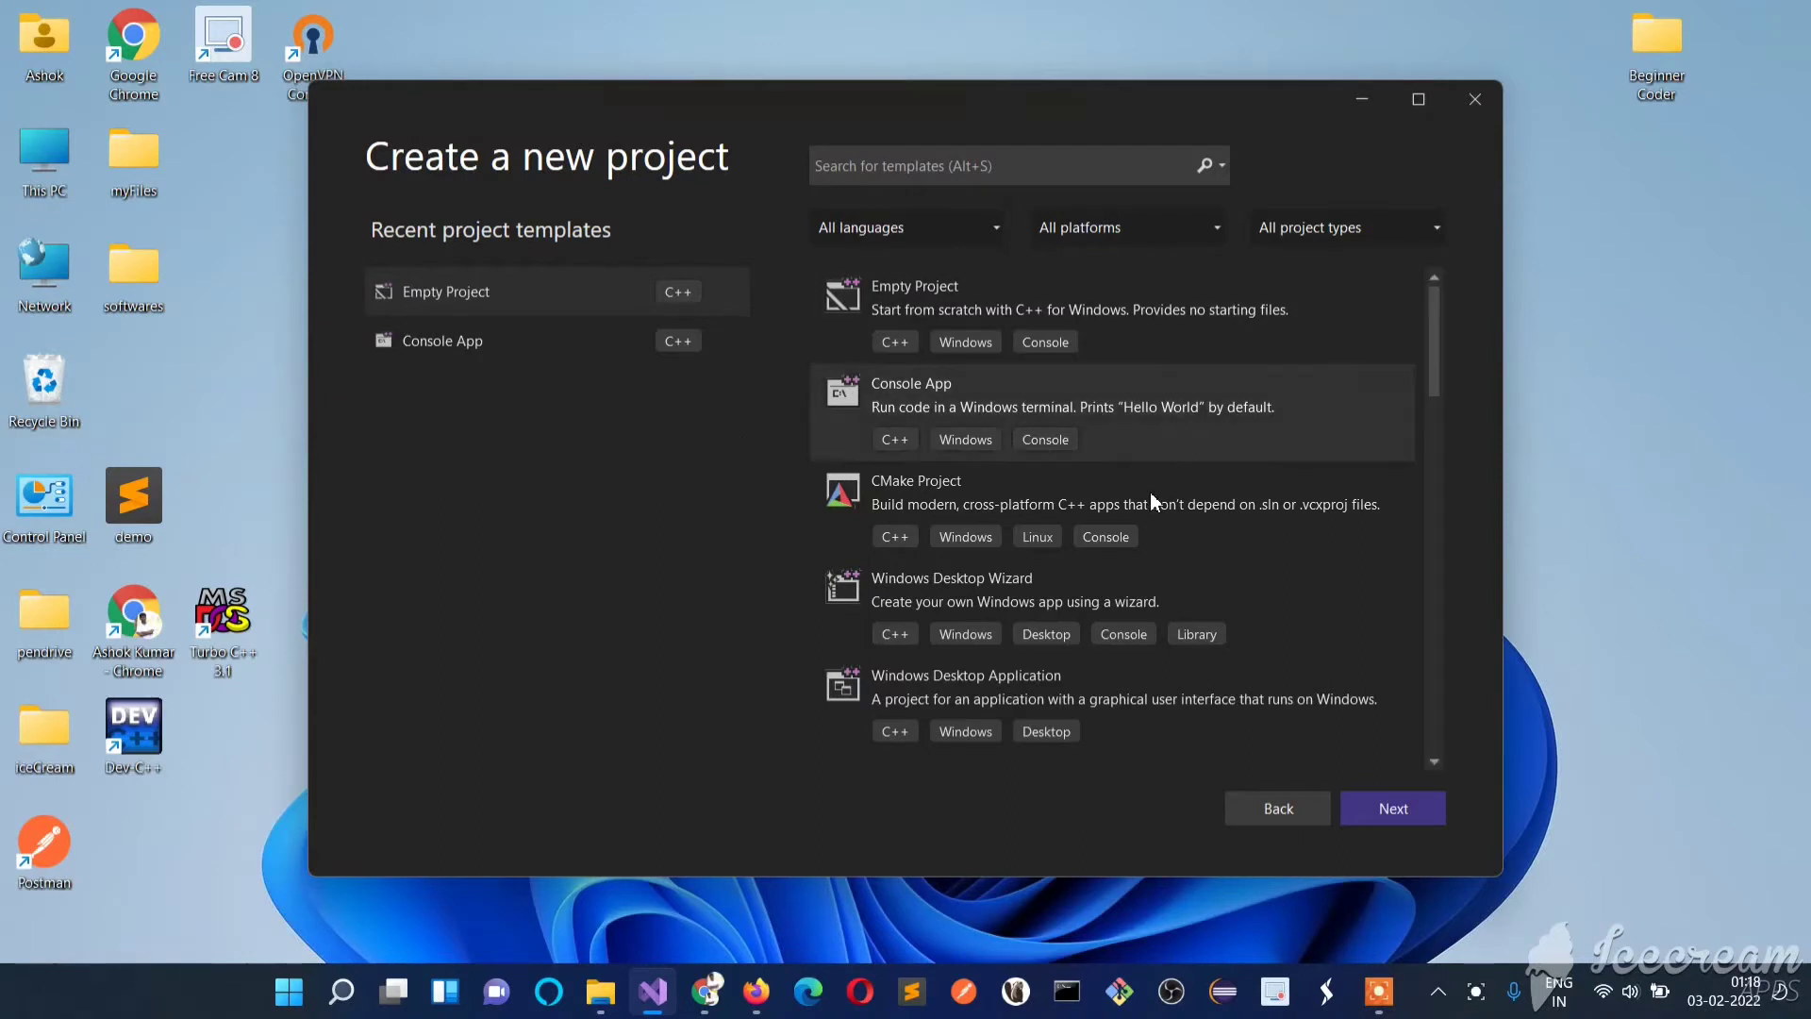
mouse_move(793, 451)
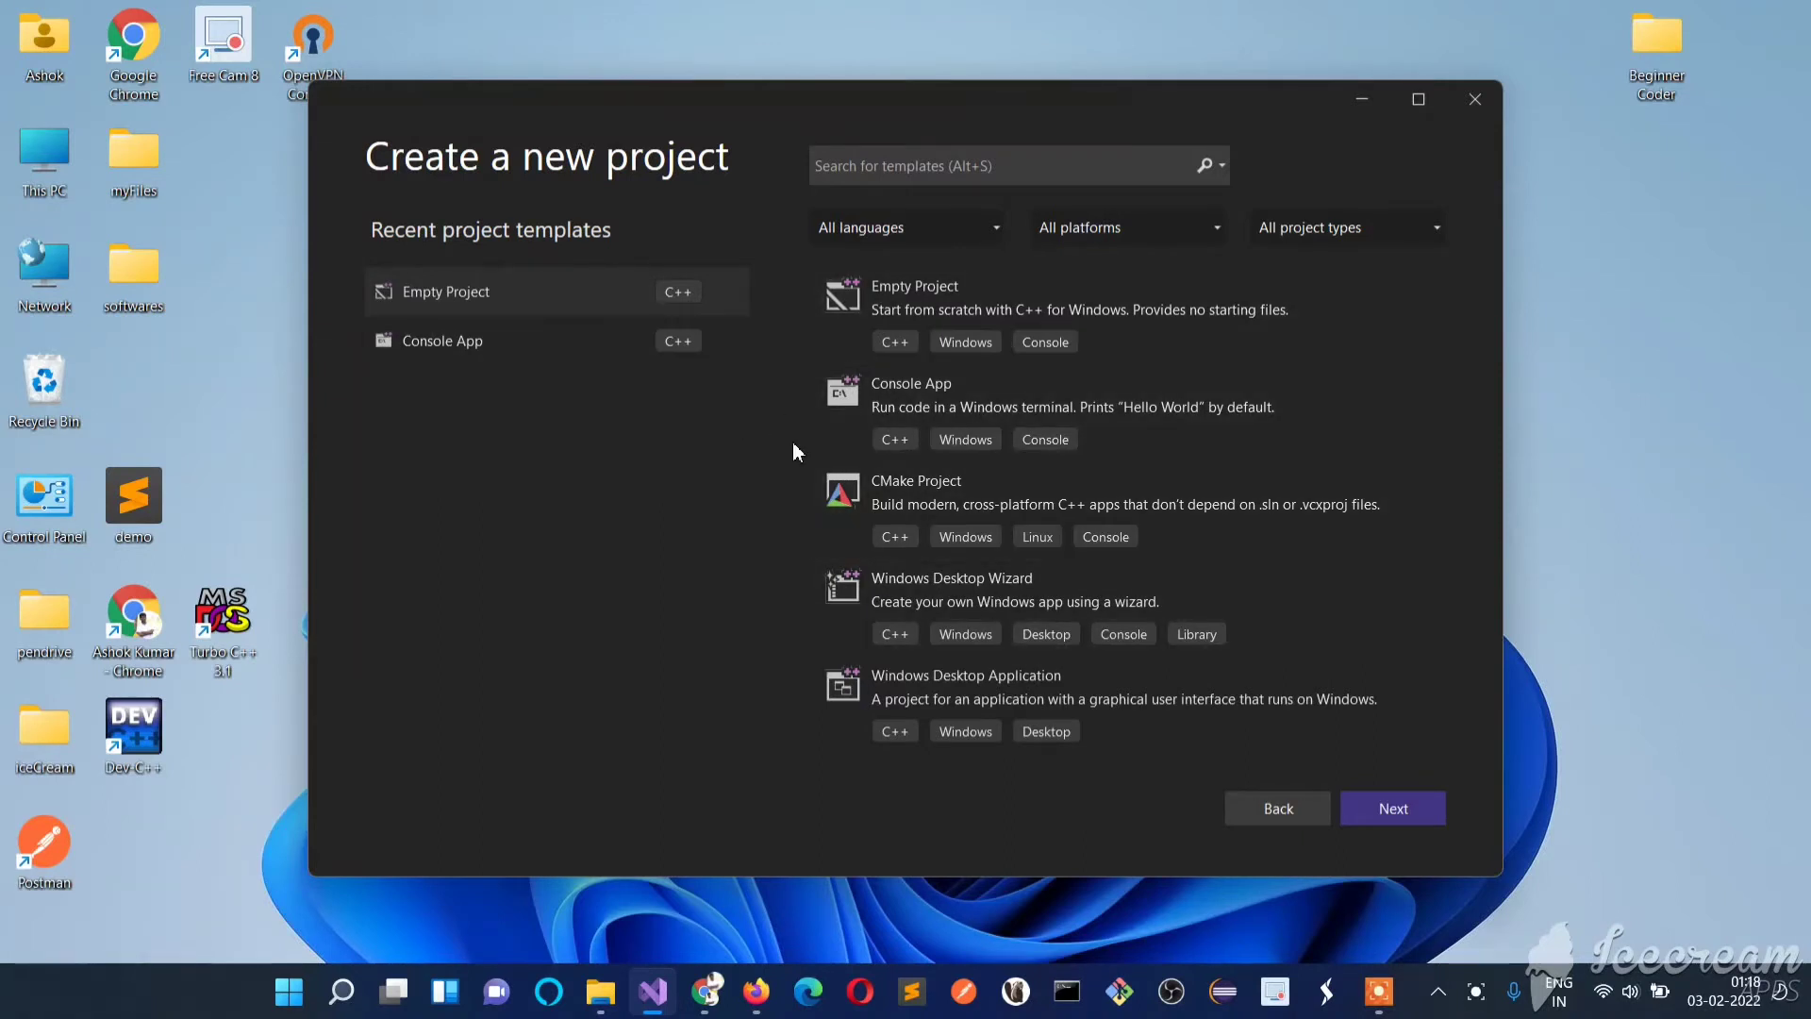
mouse_move(693, 498)
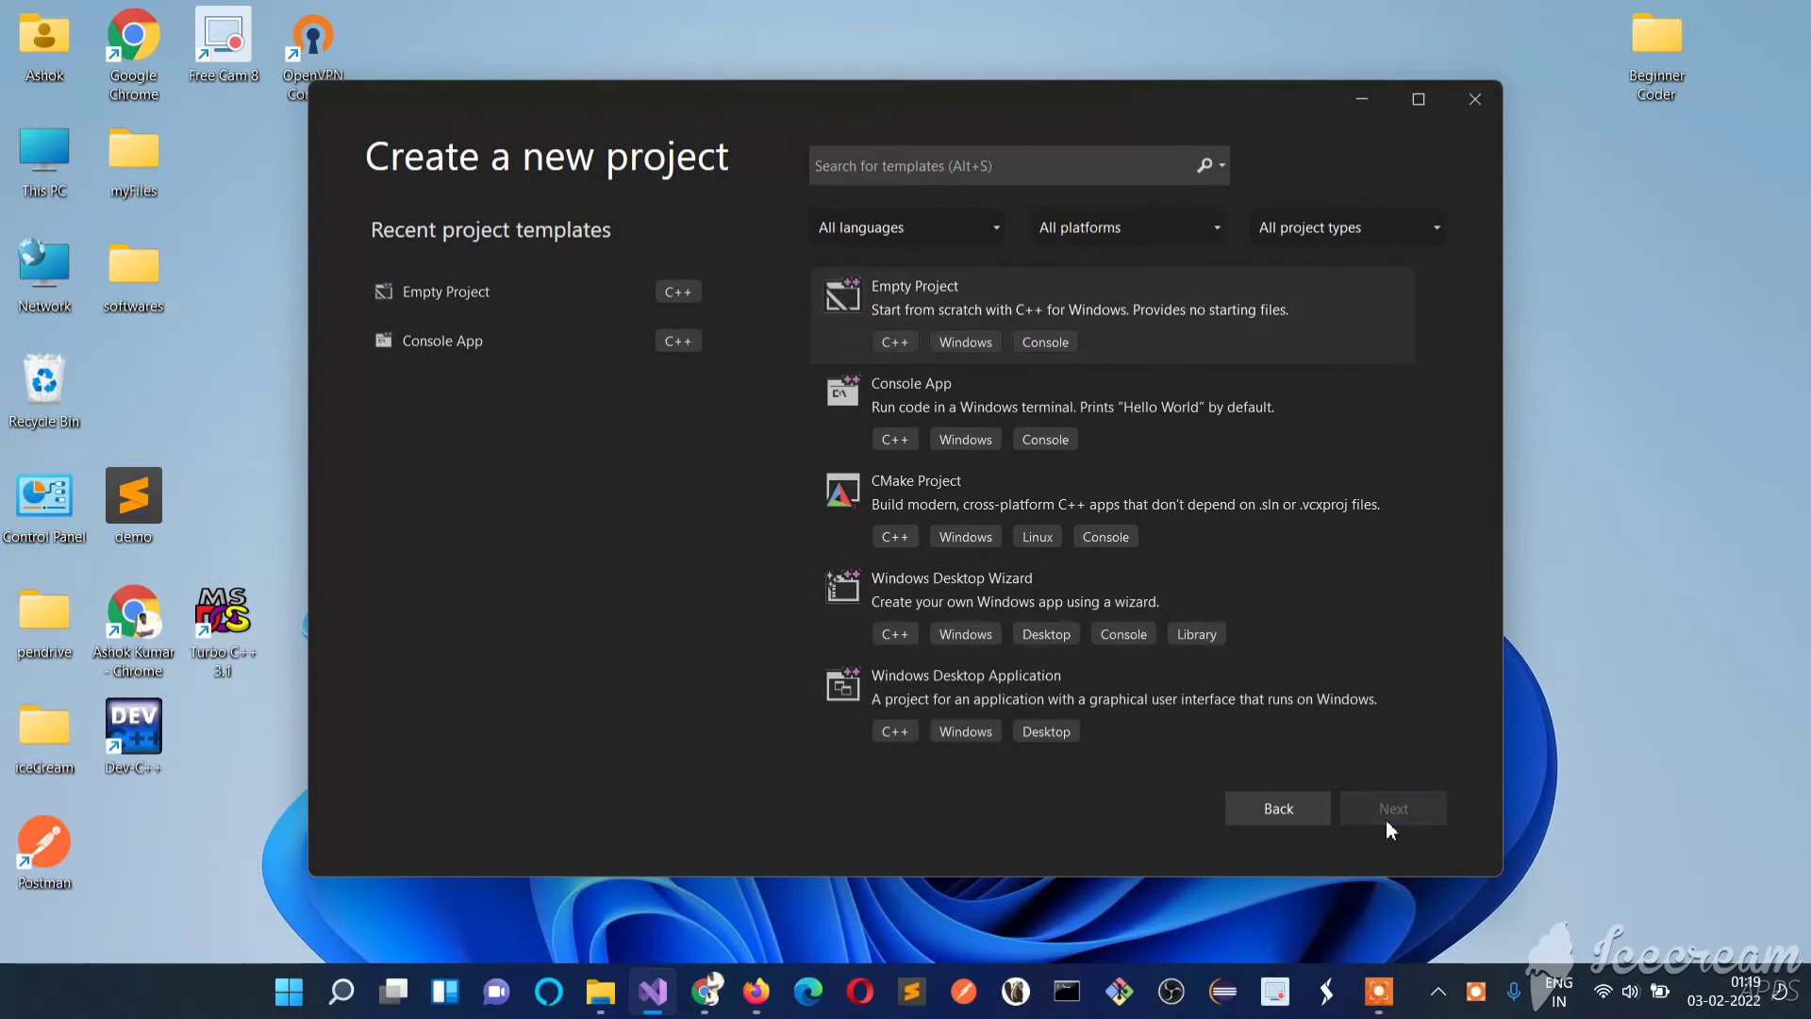
left_click(1392, 808)
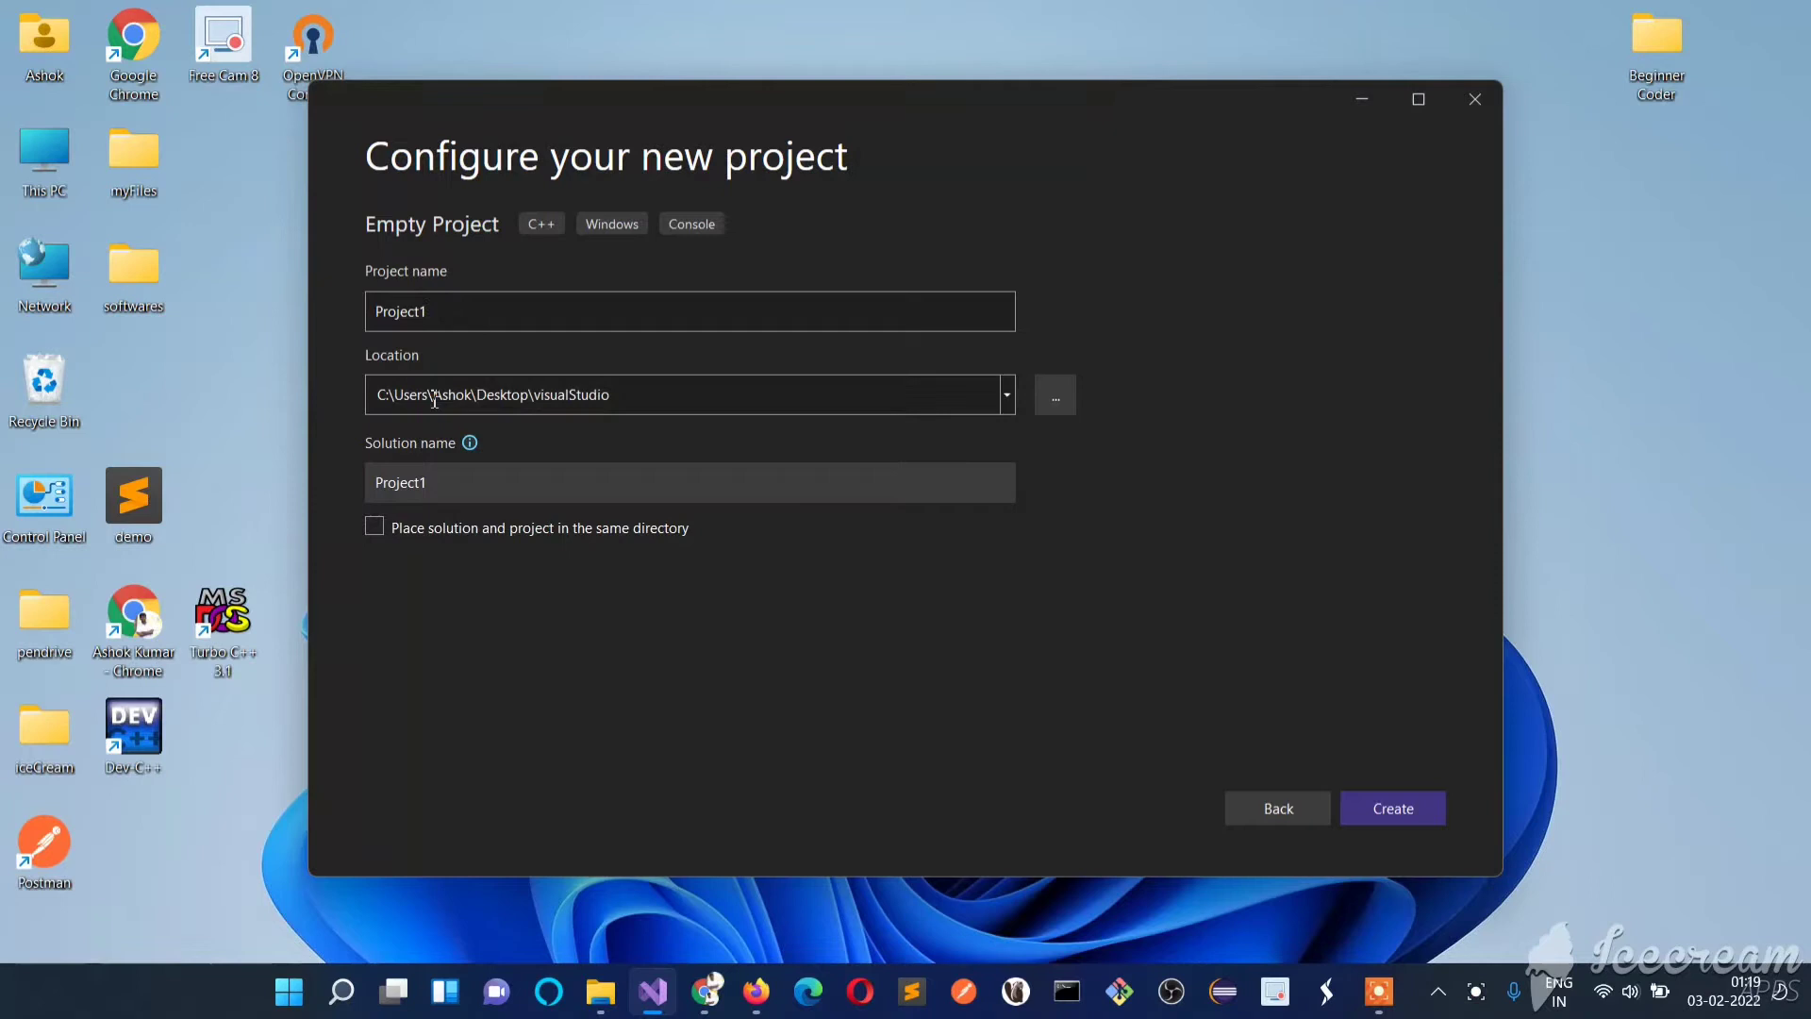
- Browse for the new project's save location from the Location field
left_click(687, 394)
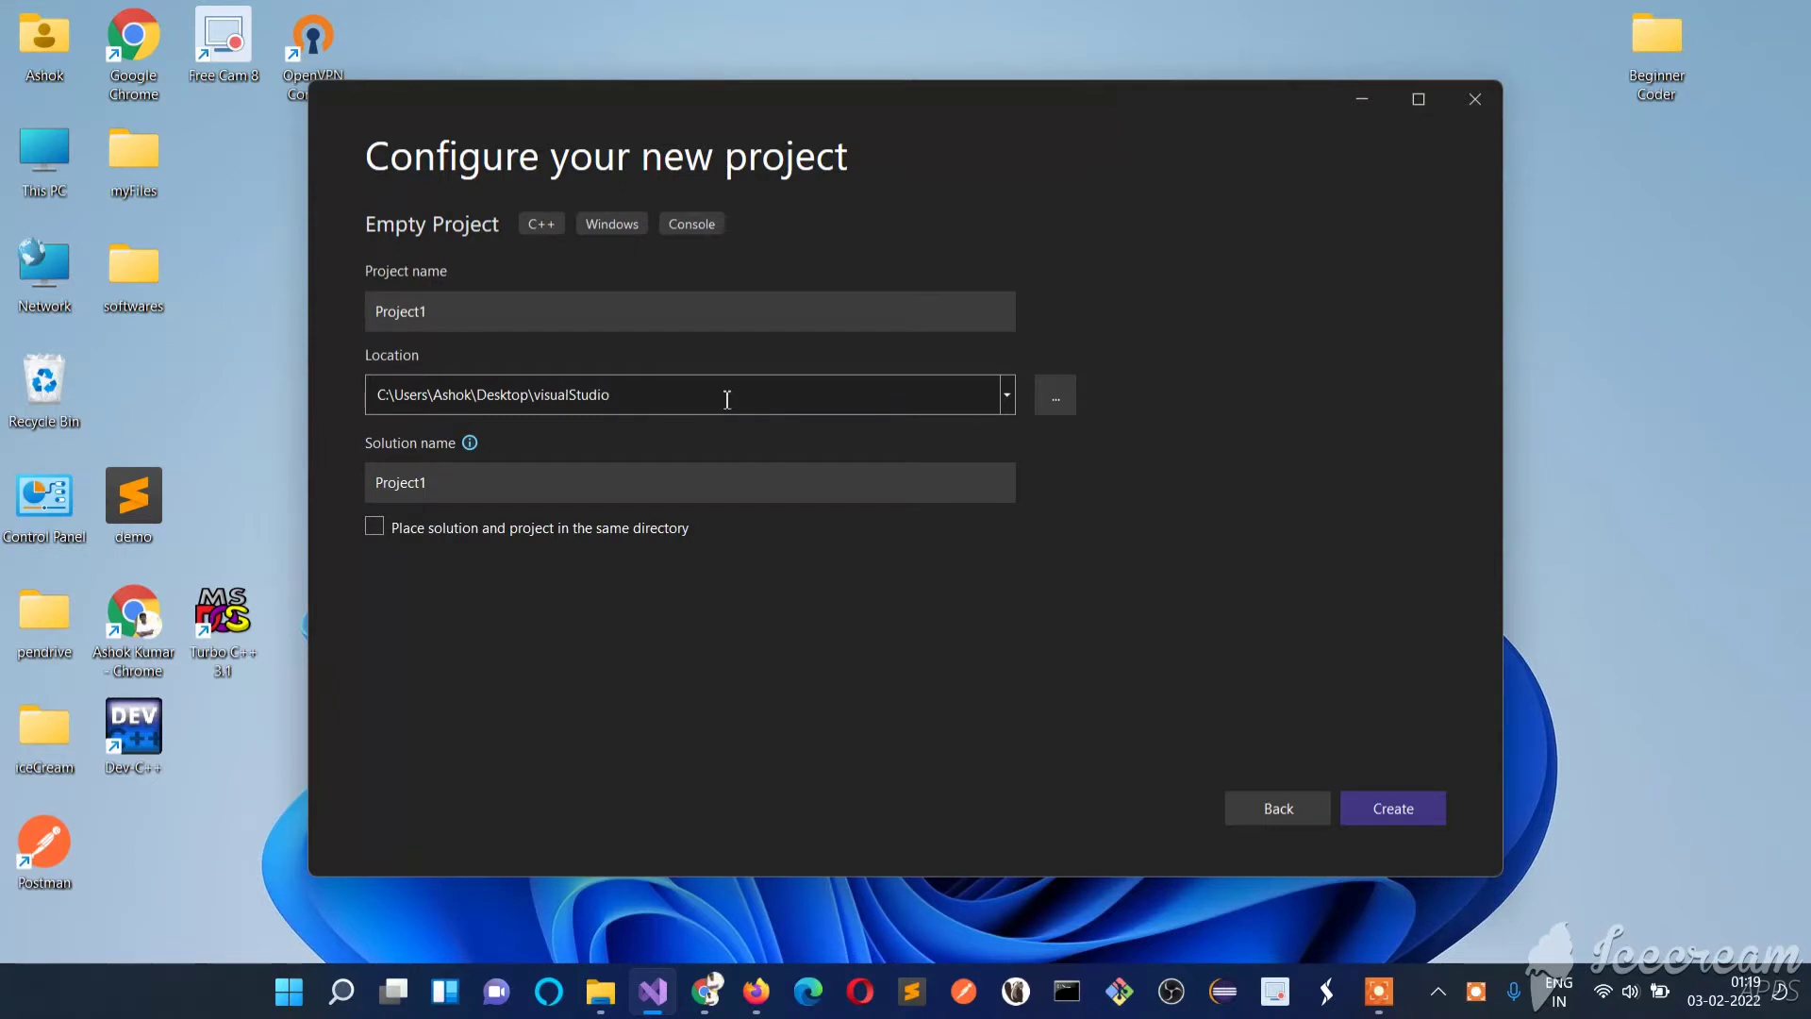
left_click(1053, 394)
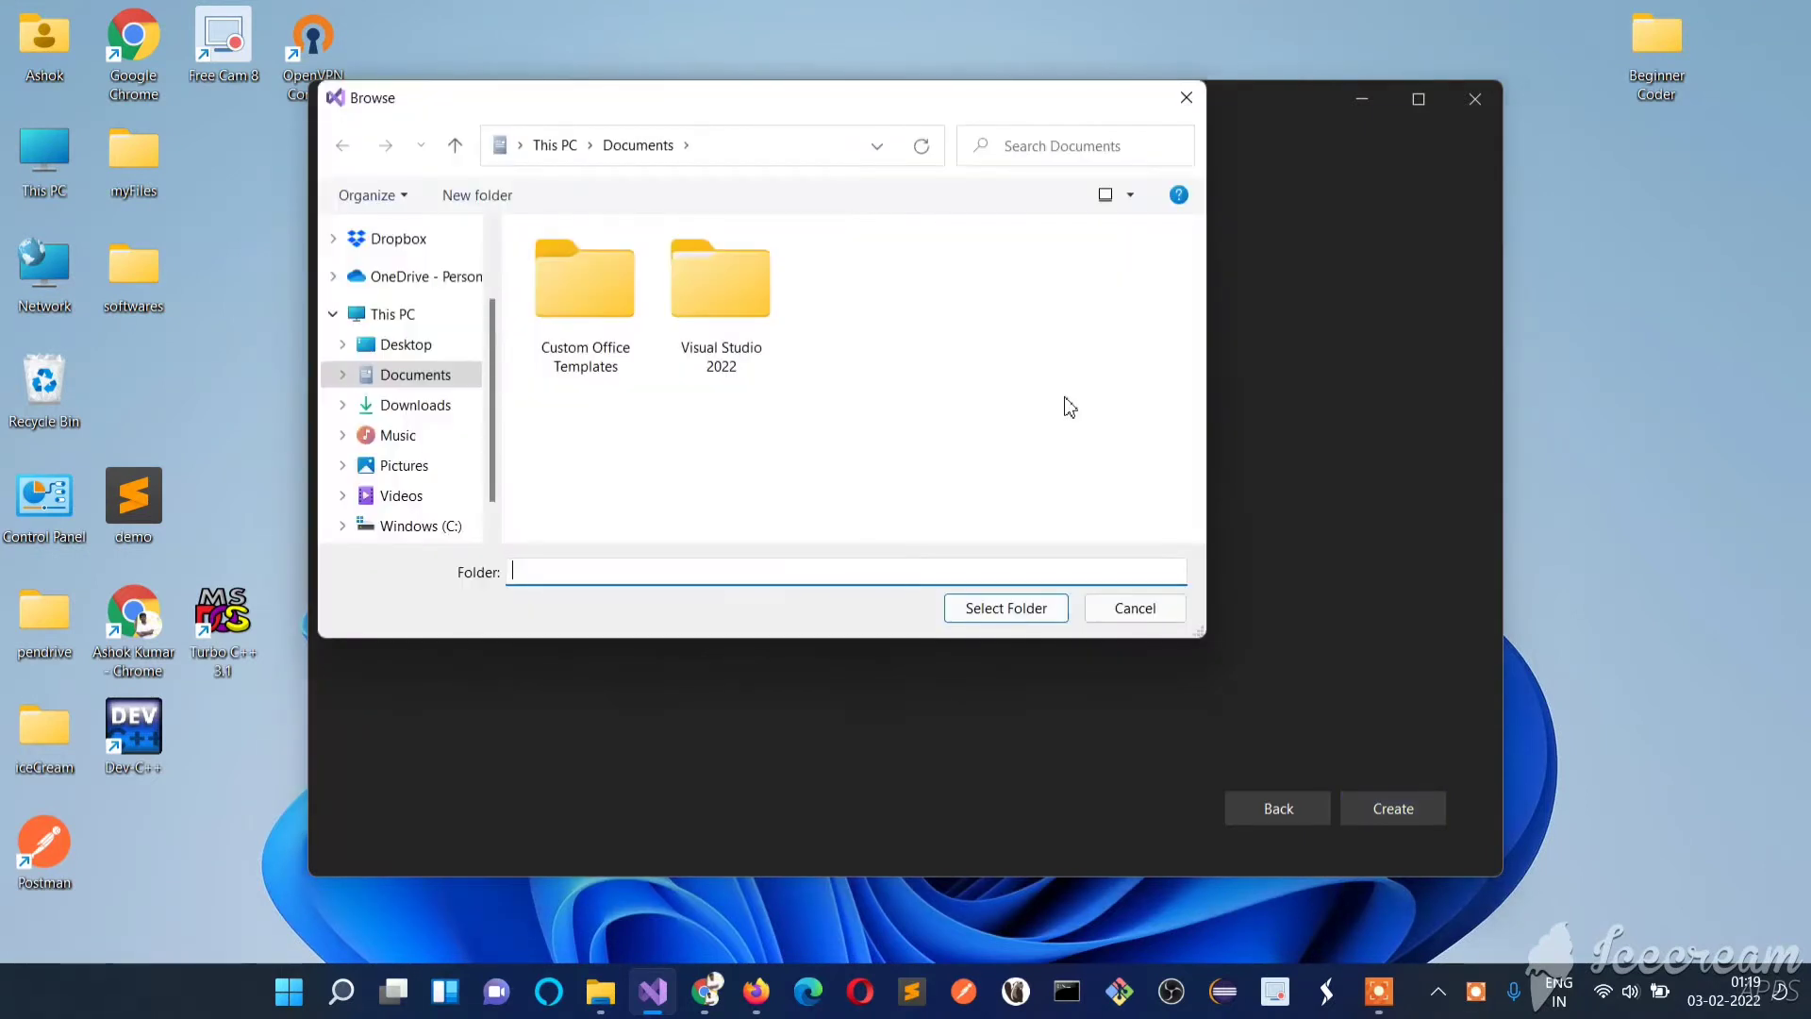
- Create a visualStudio folder on the Desktop and select it as the project location
left_click(405, 345)
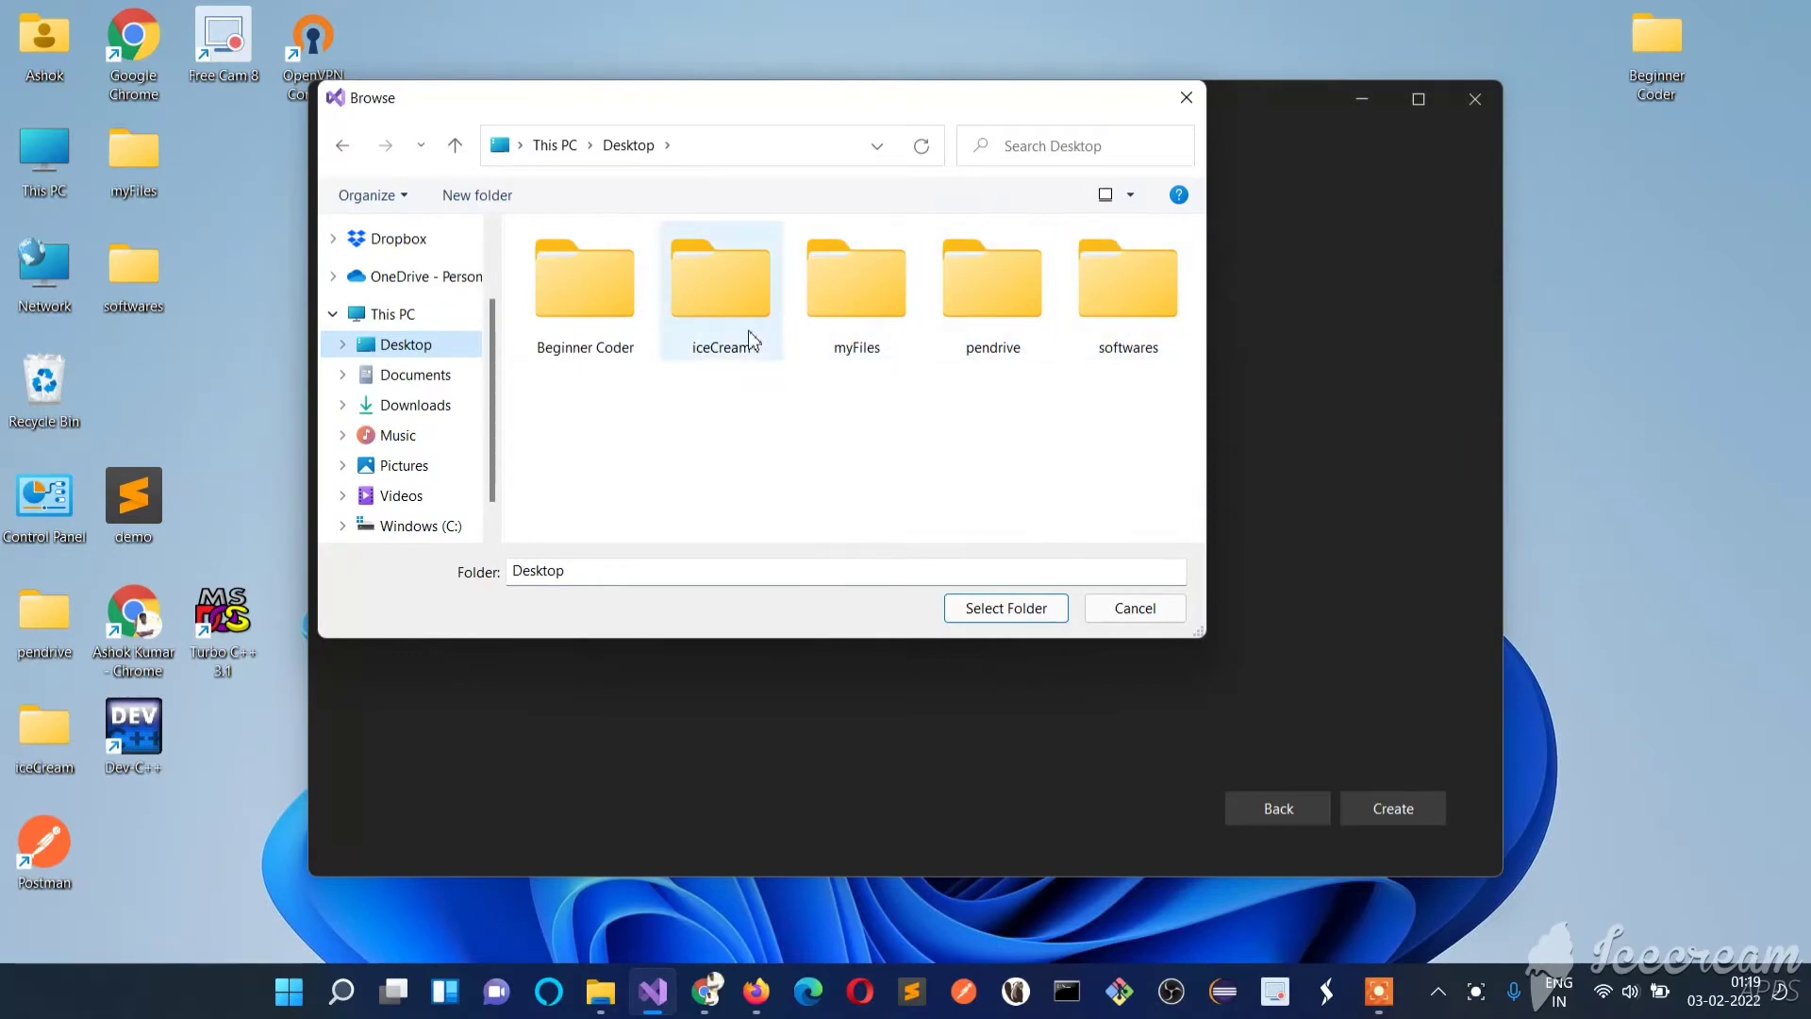
left_click(474, 194)
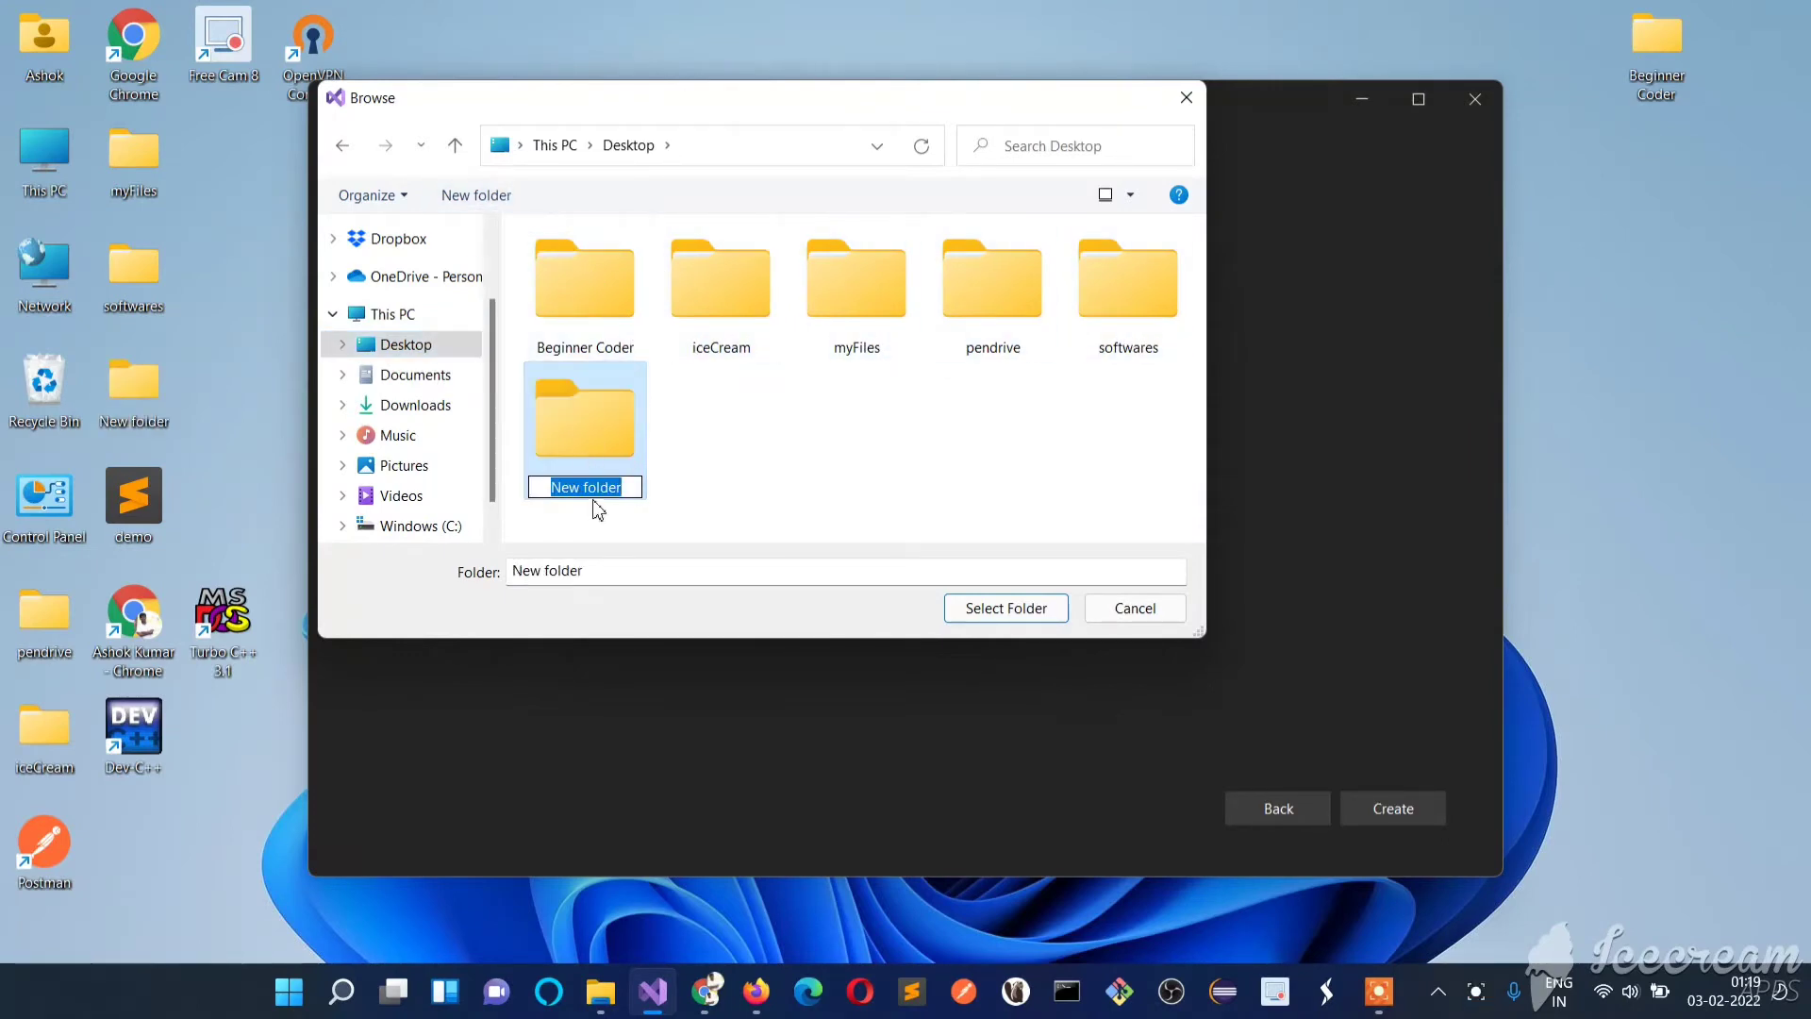
type("visualStudio")
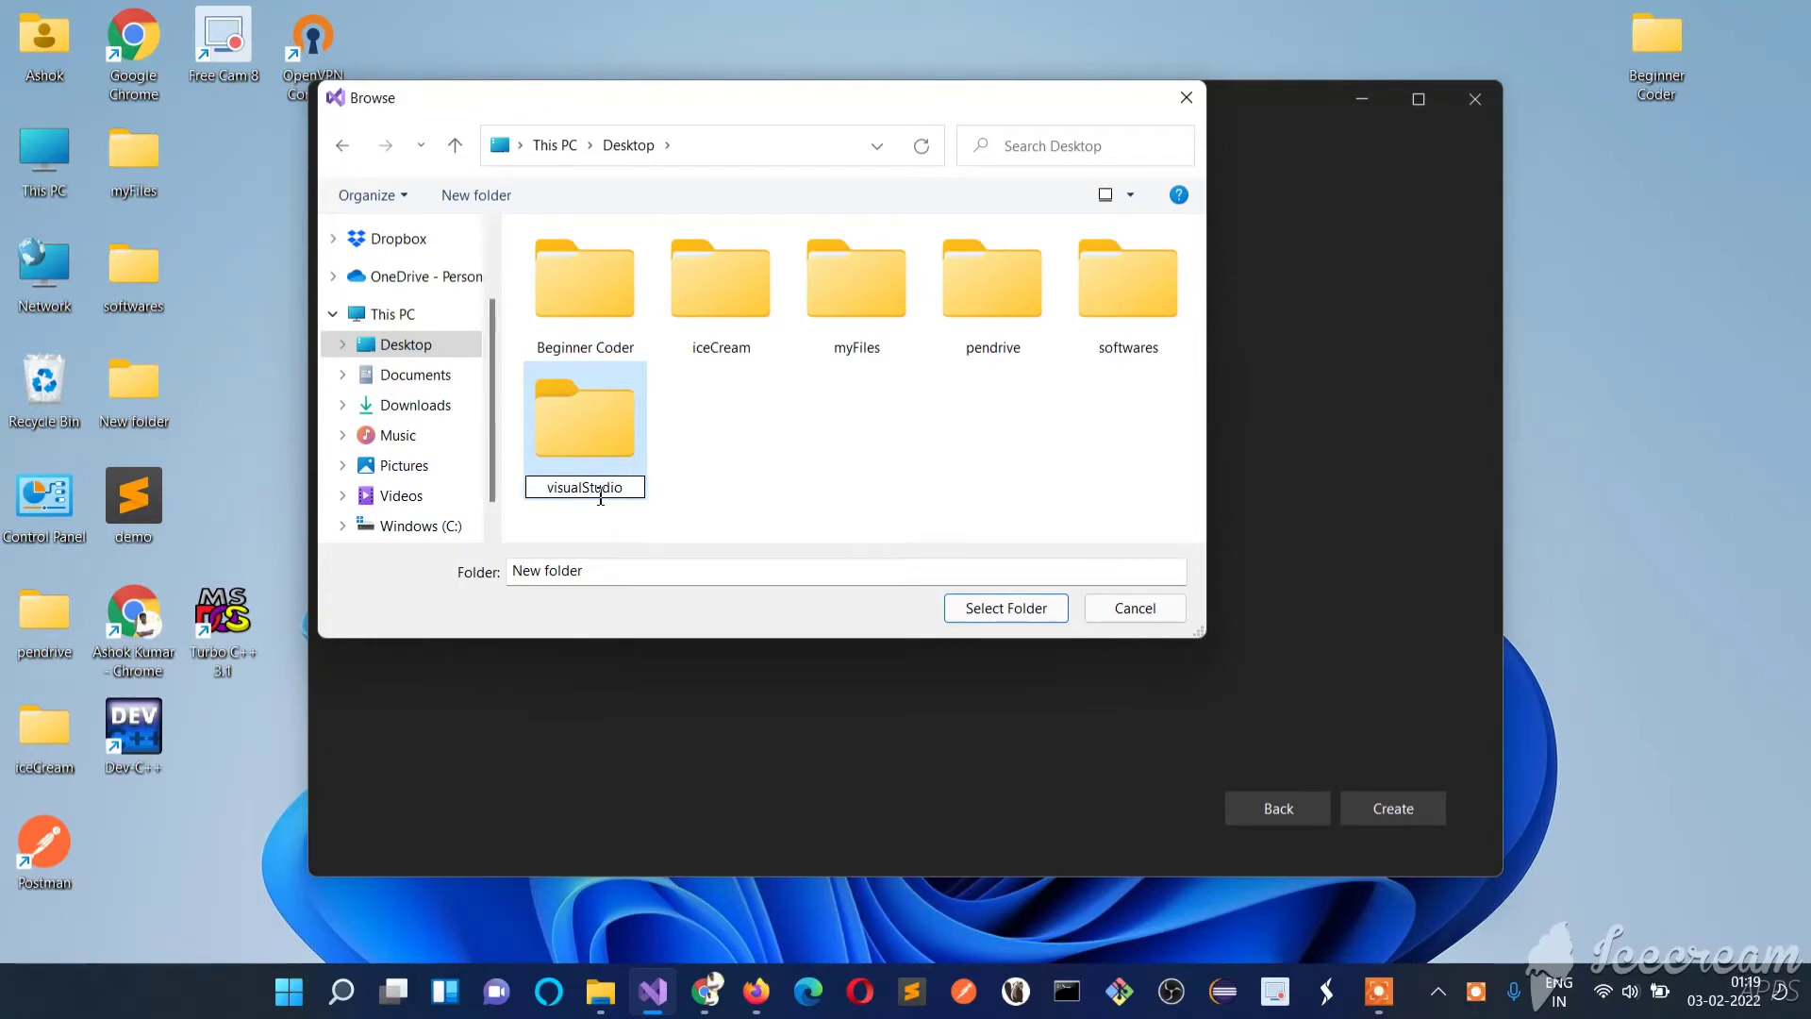
key("Enter")
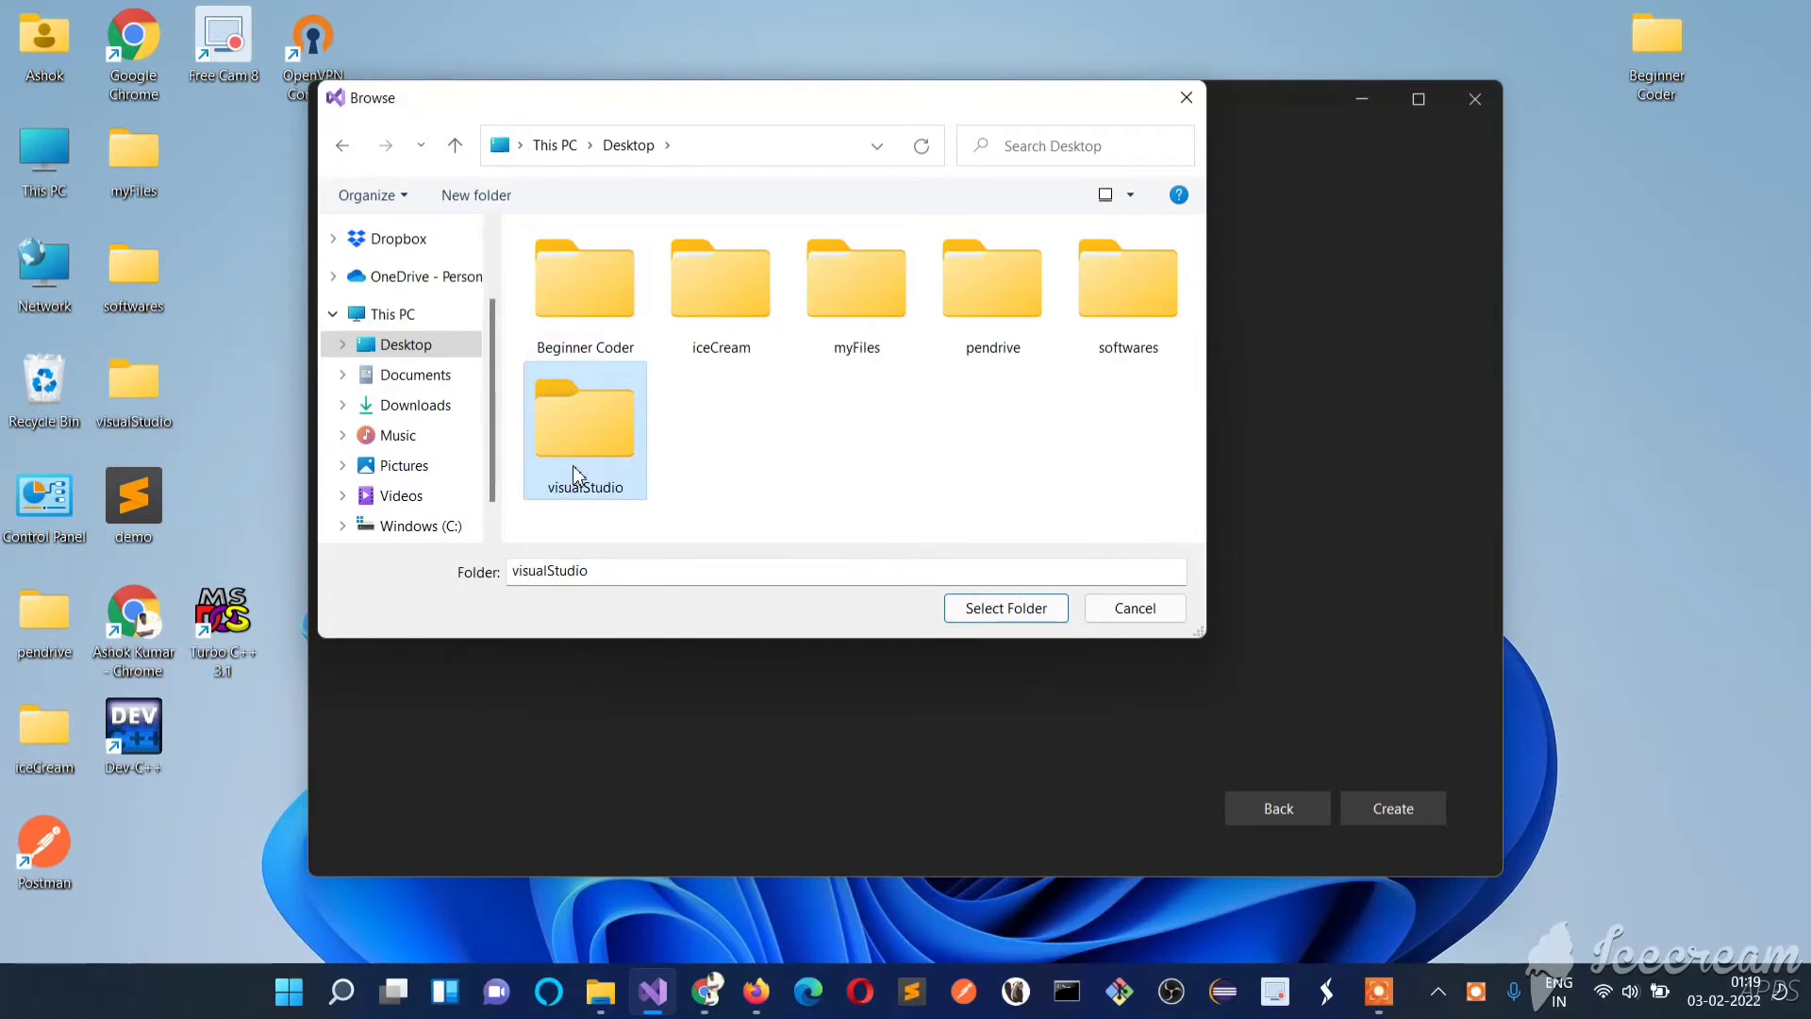
mouse_move(595, 425)
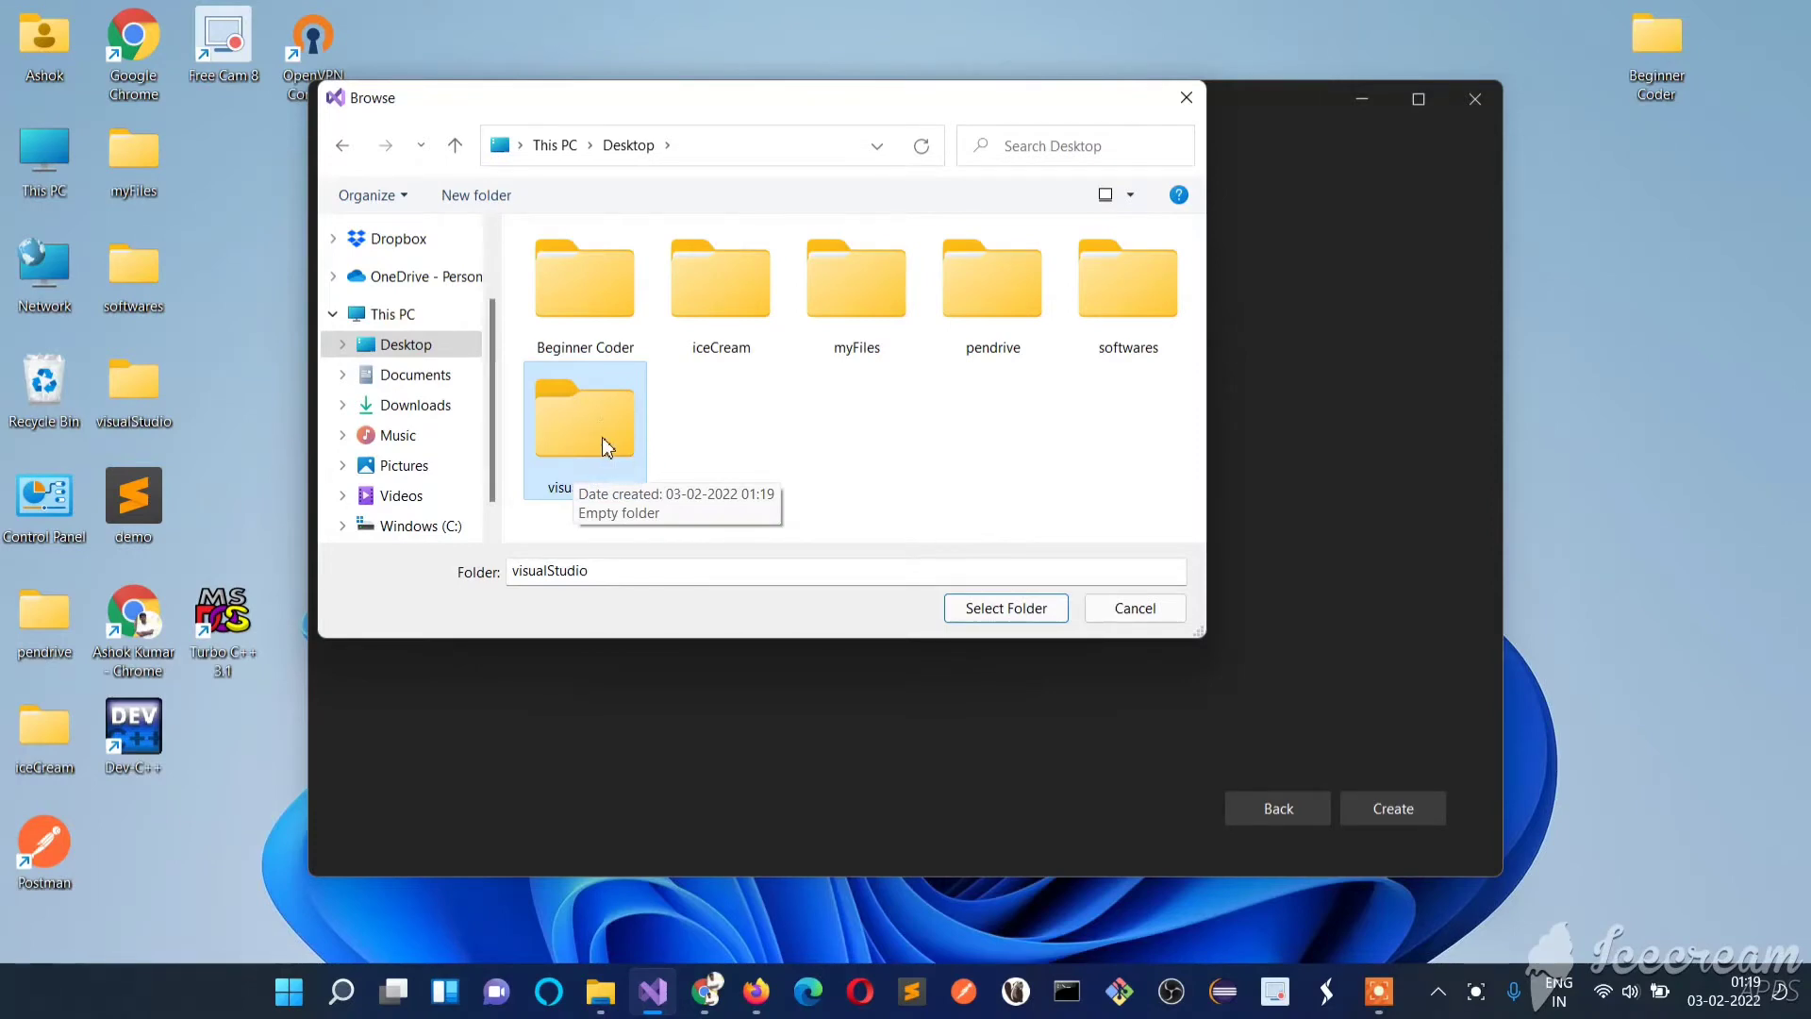
double_click(584, 416)
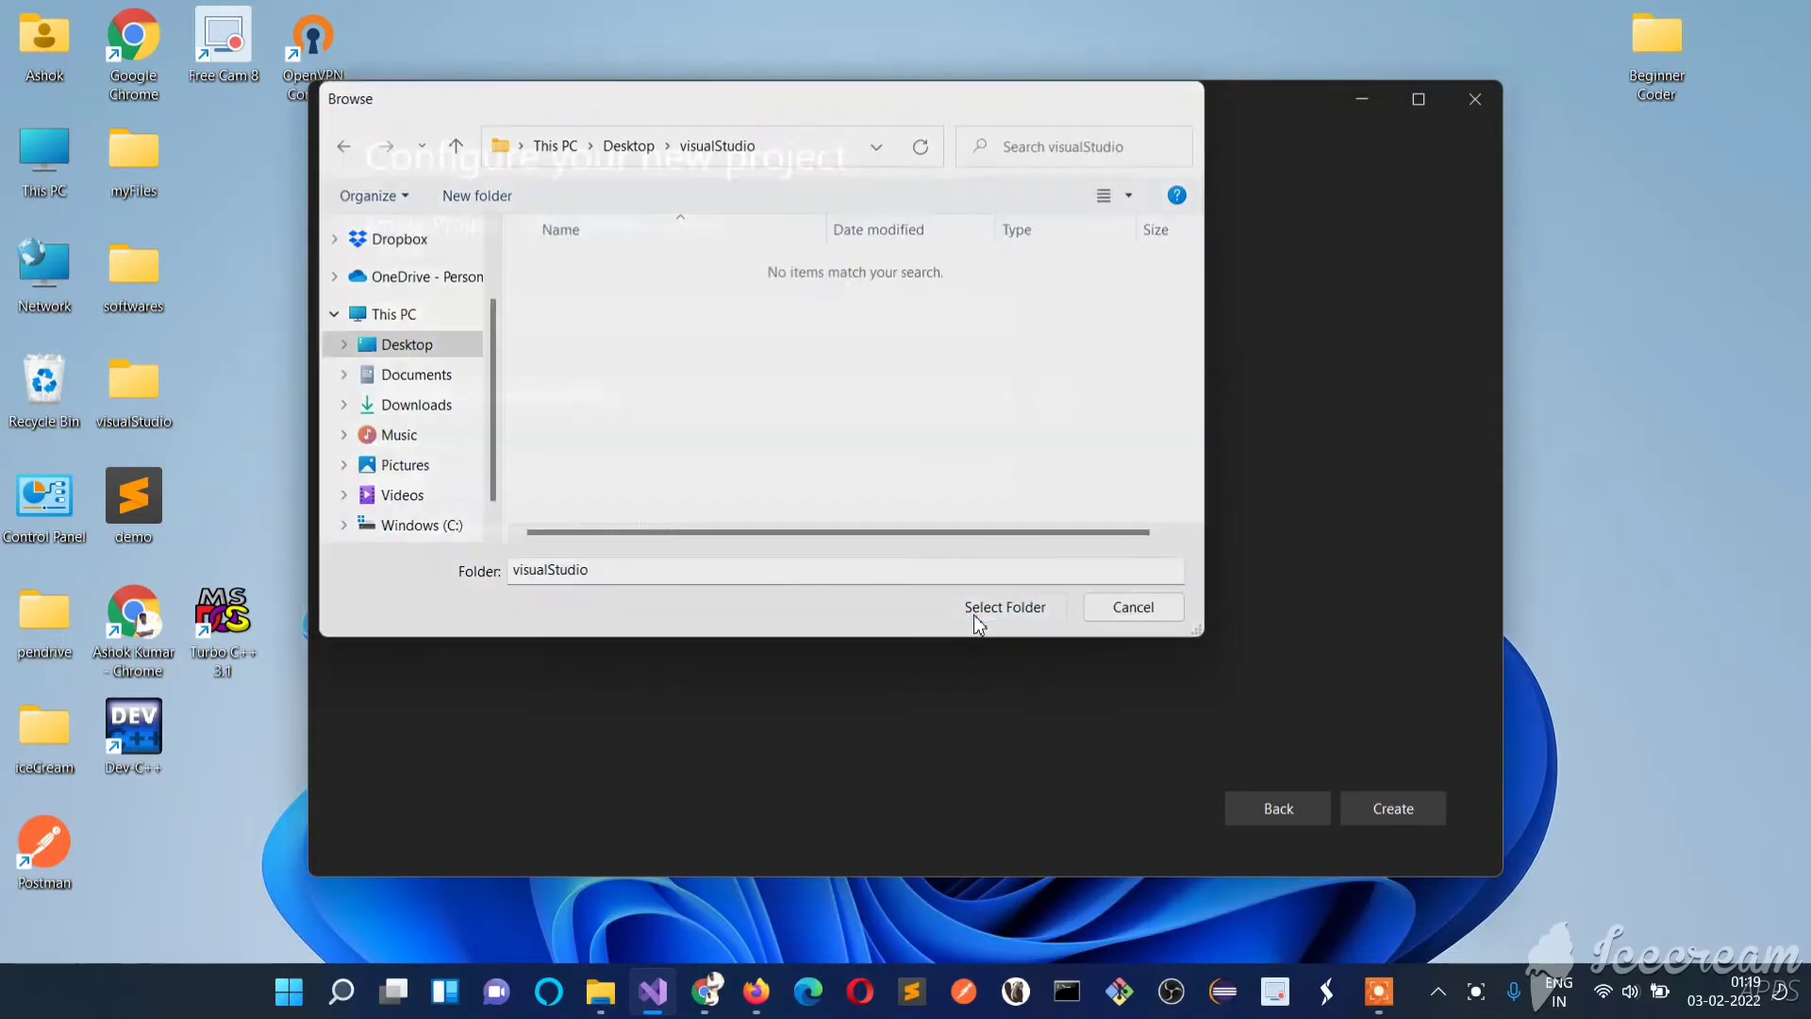
left_click(1003, 606)
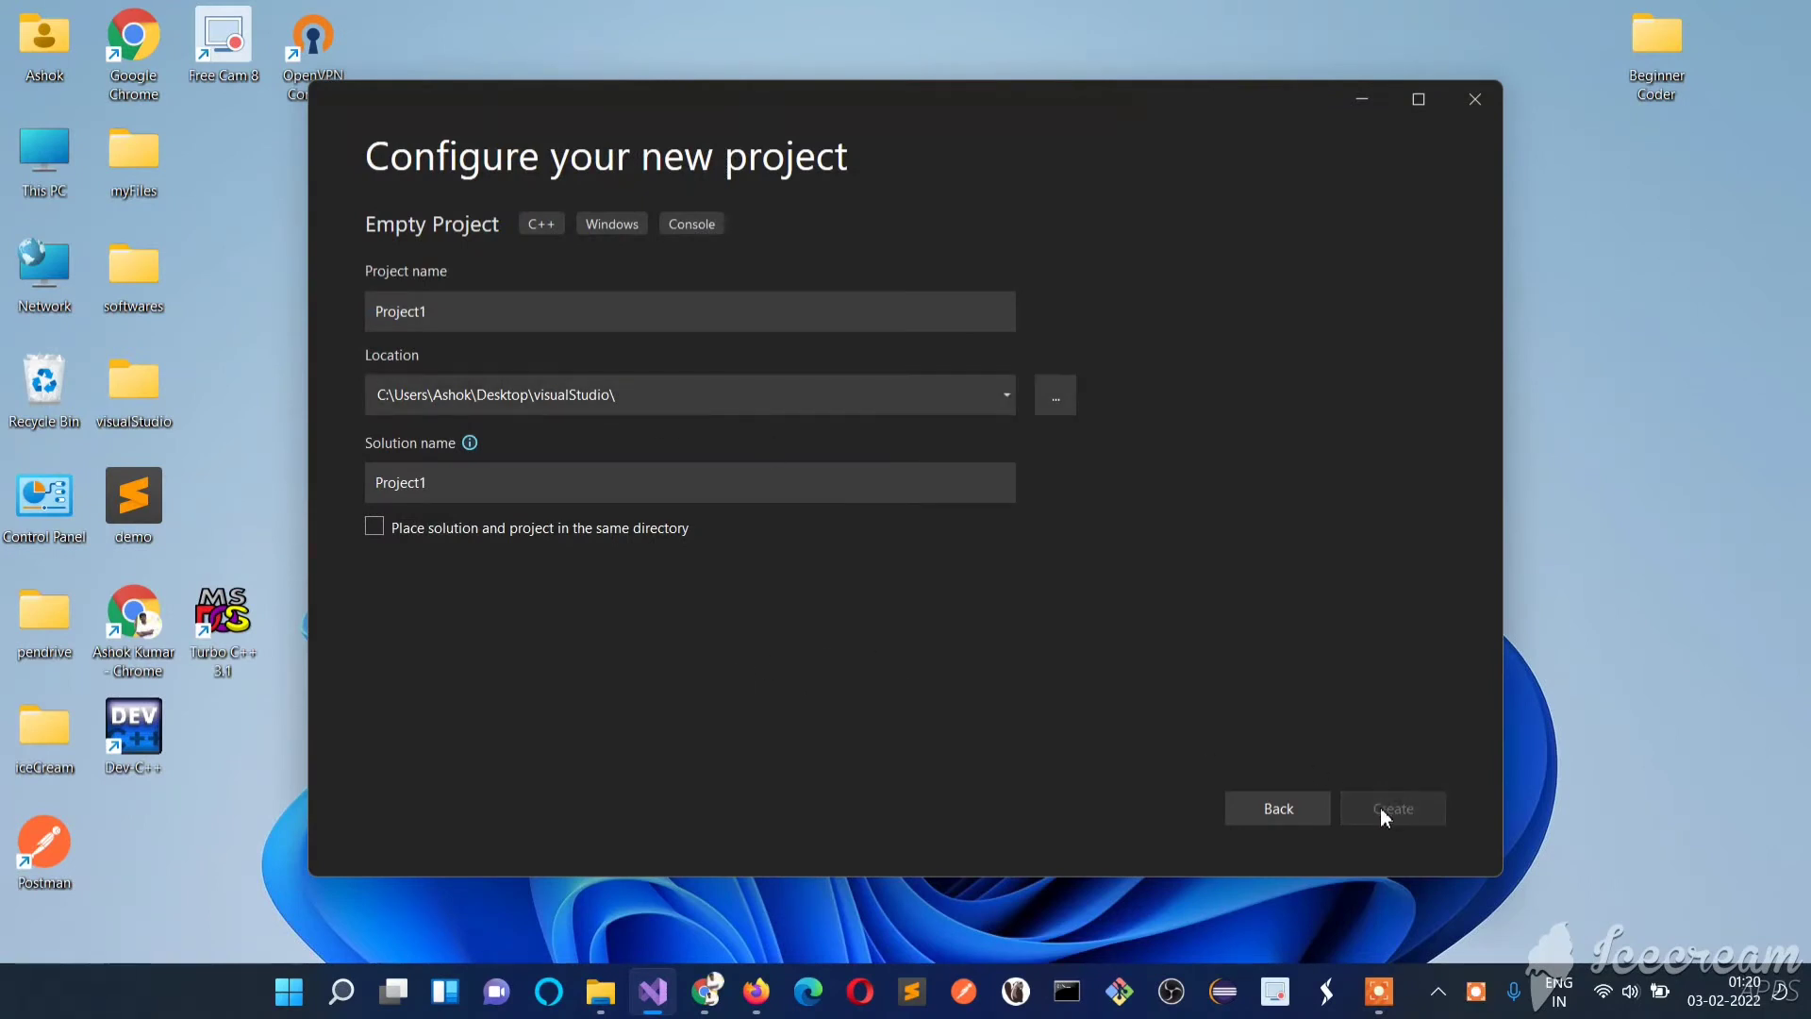
- Create the Project1 empty project in that location
left_click(1390, 808)
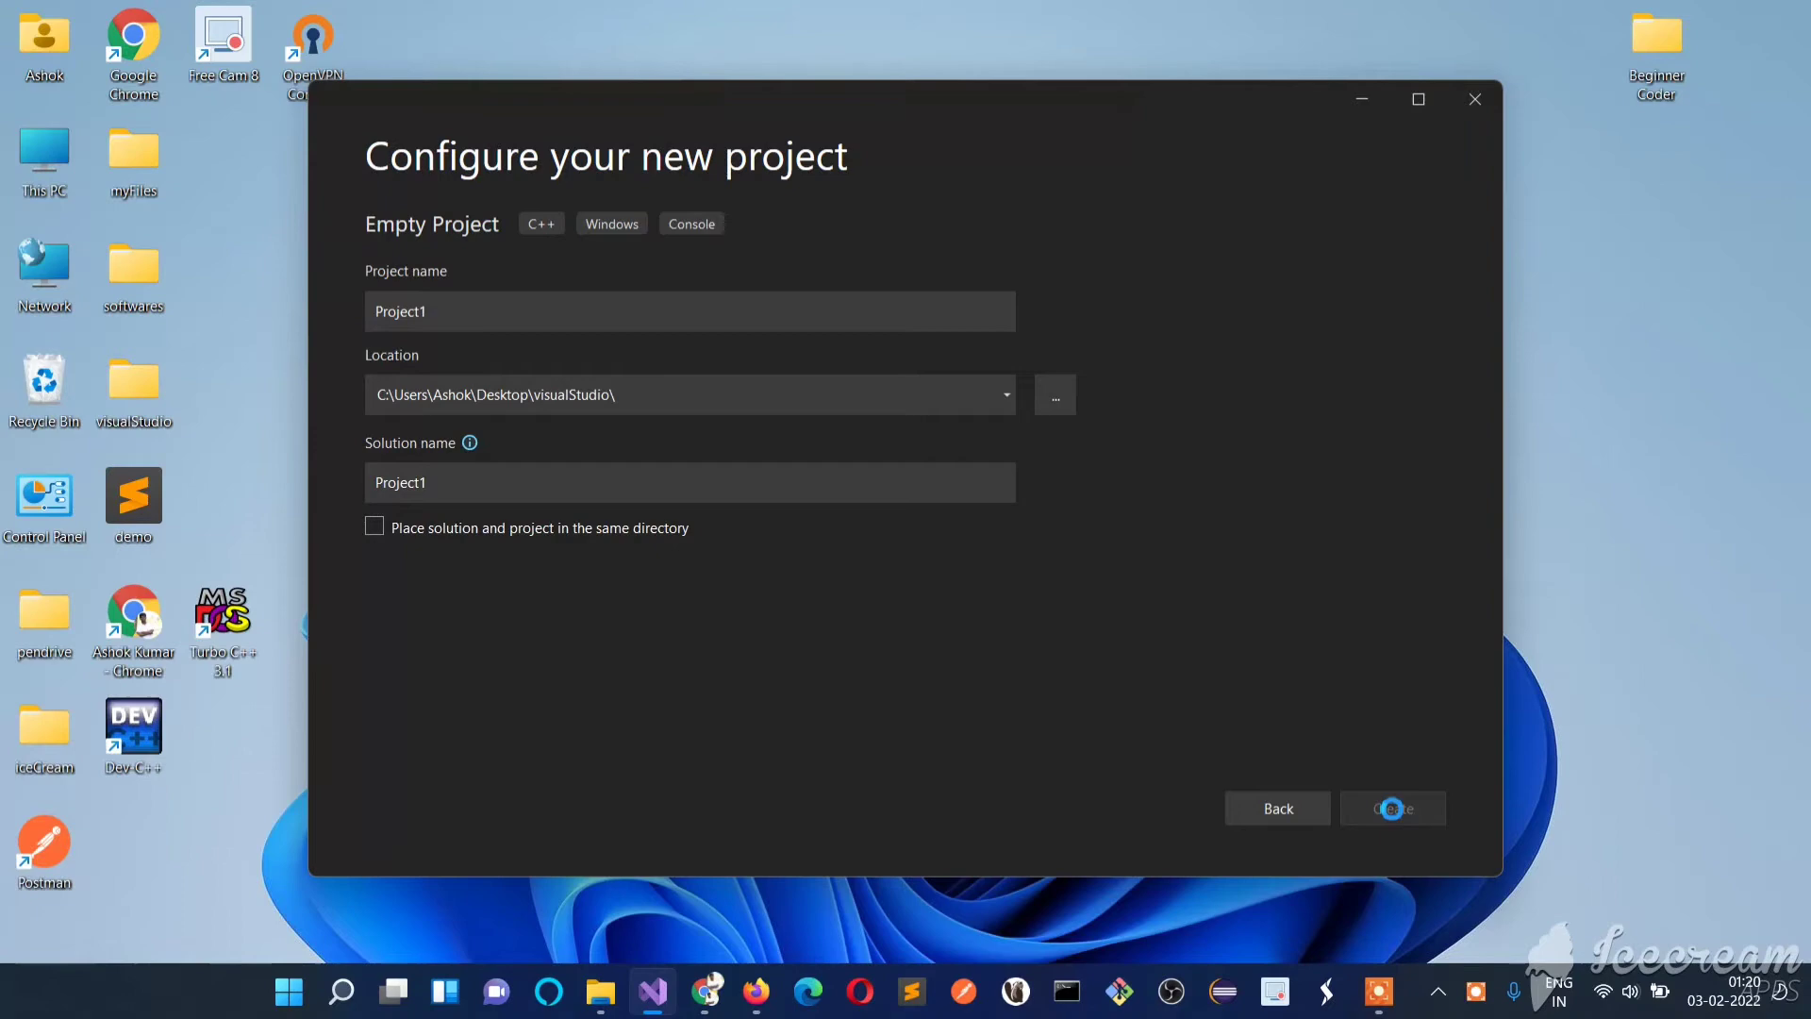
left_click(1390, 808)
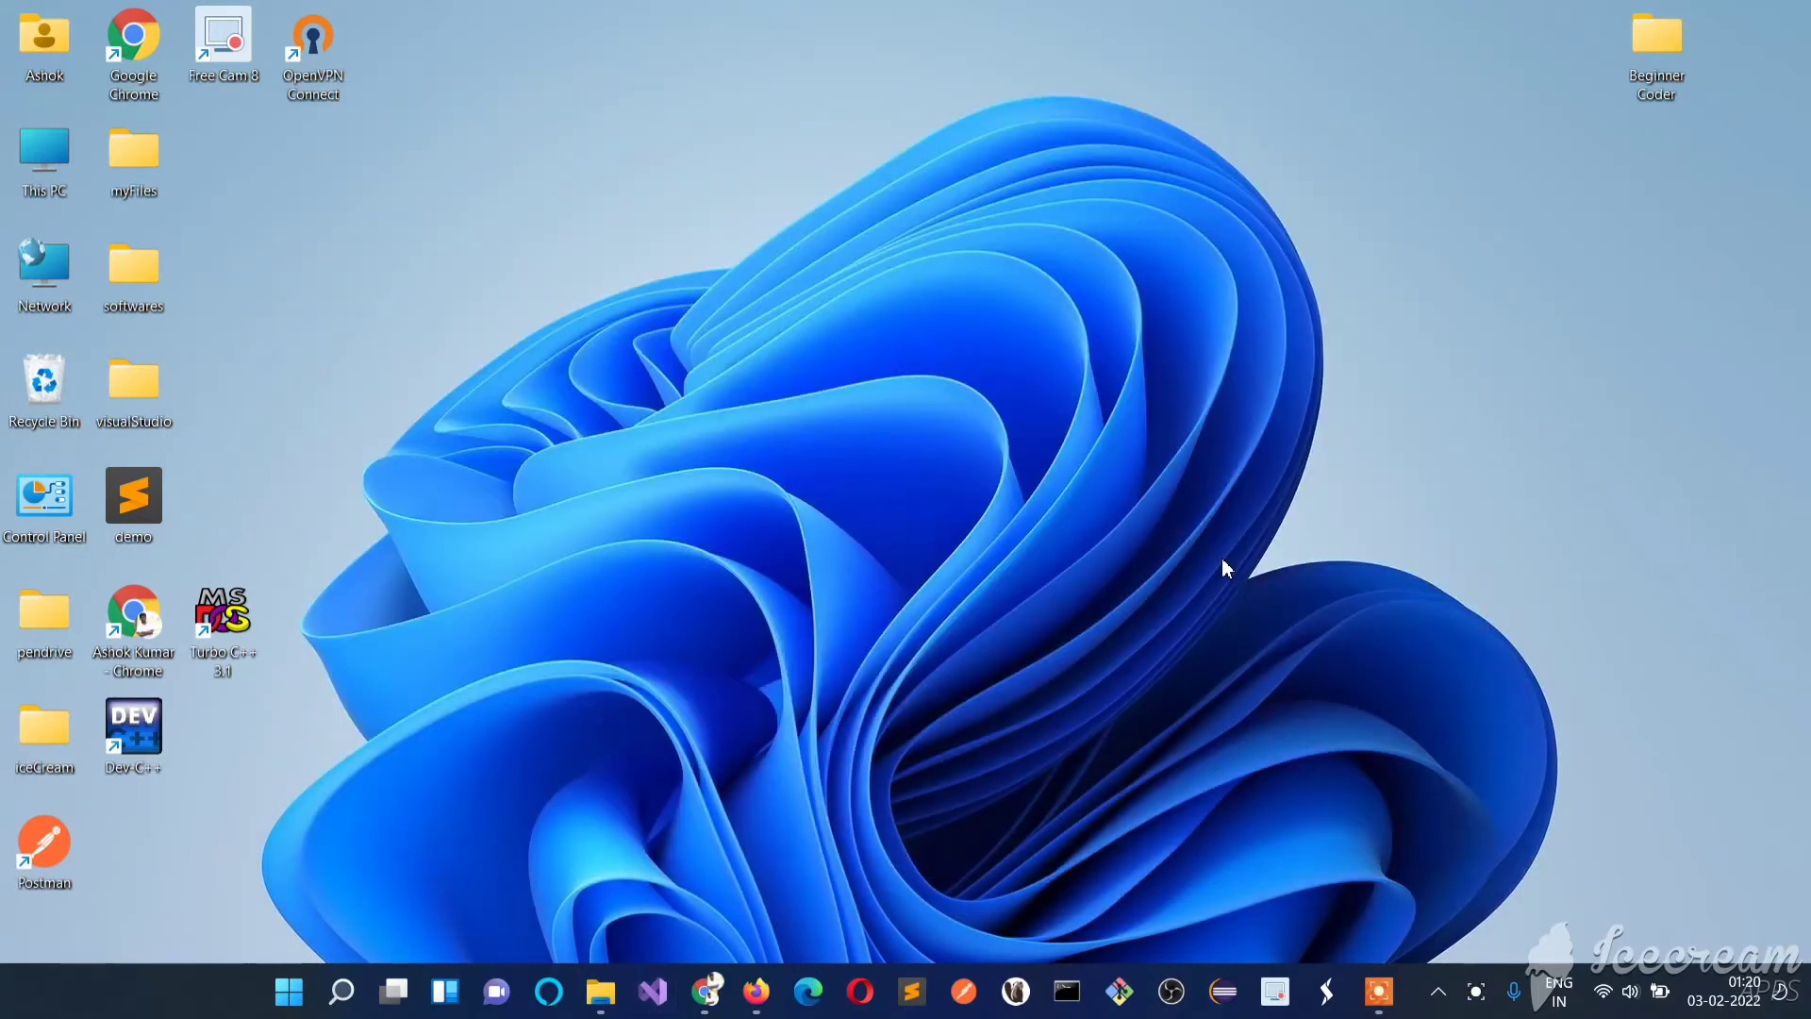
left_click(651, 991)
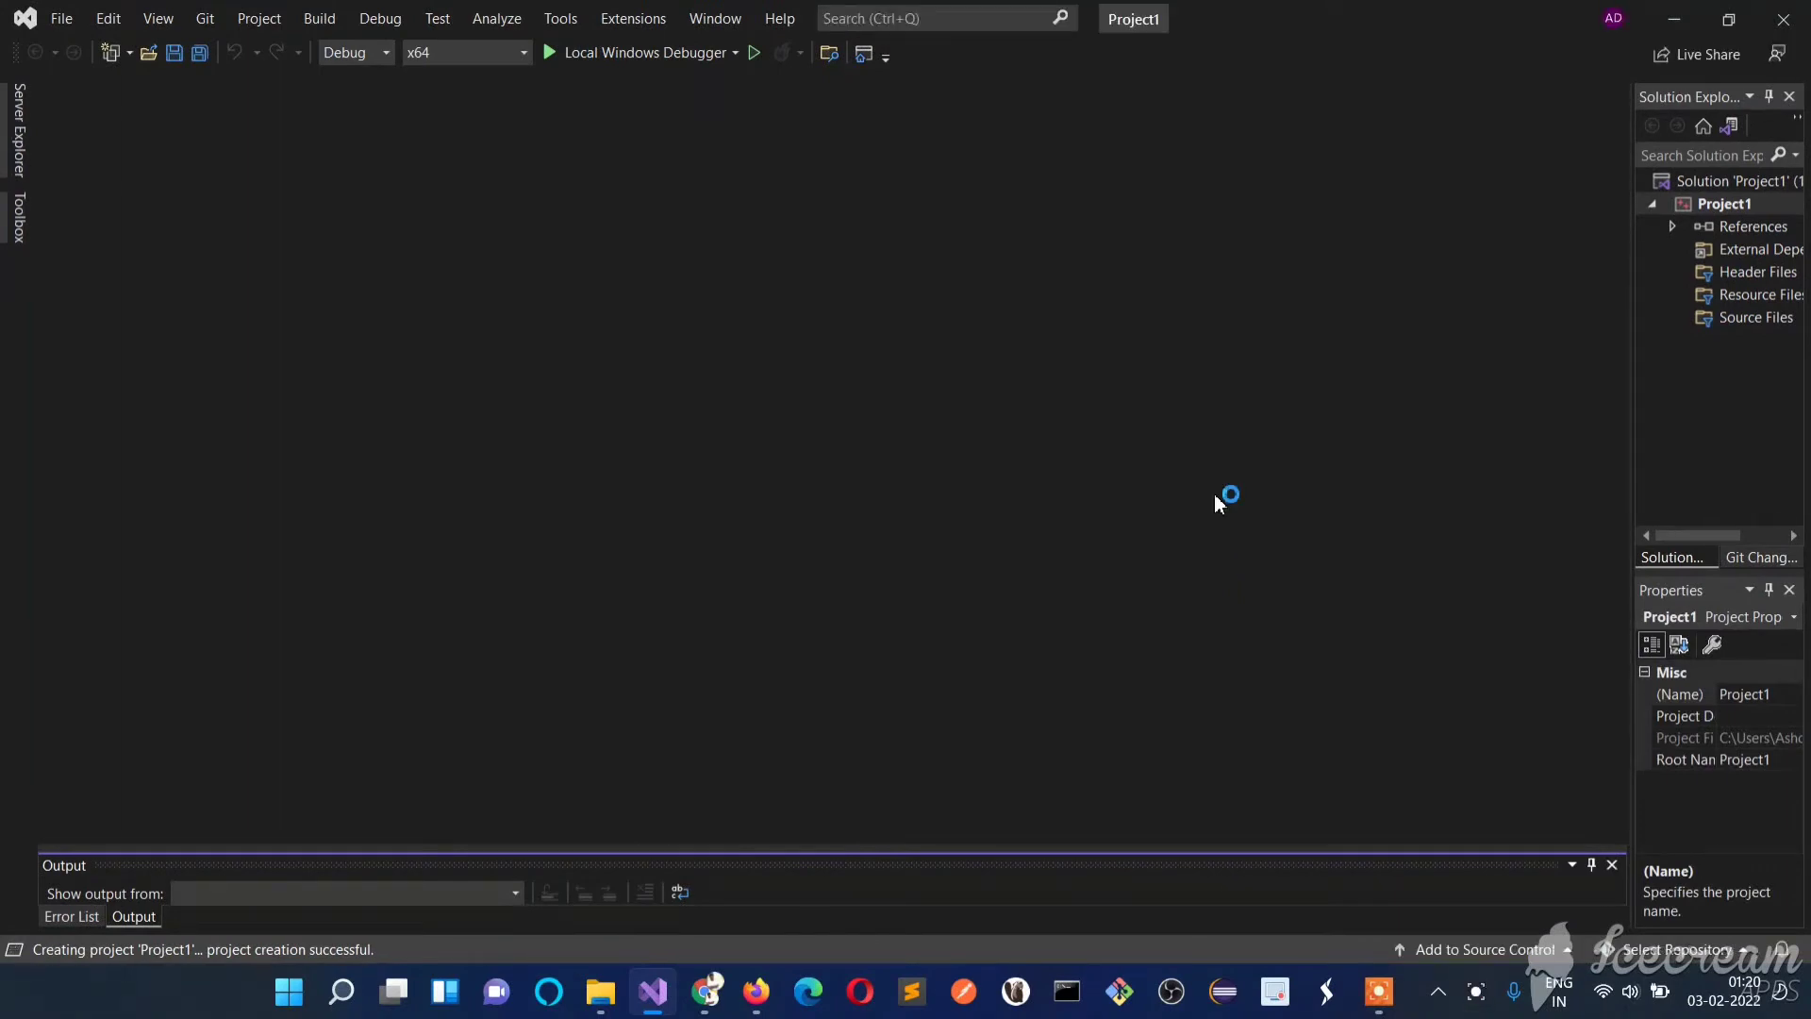
mouse_move(1636, 243)
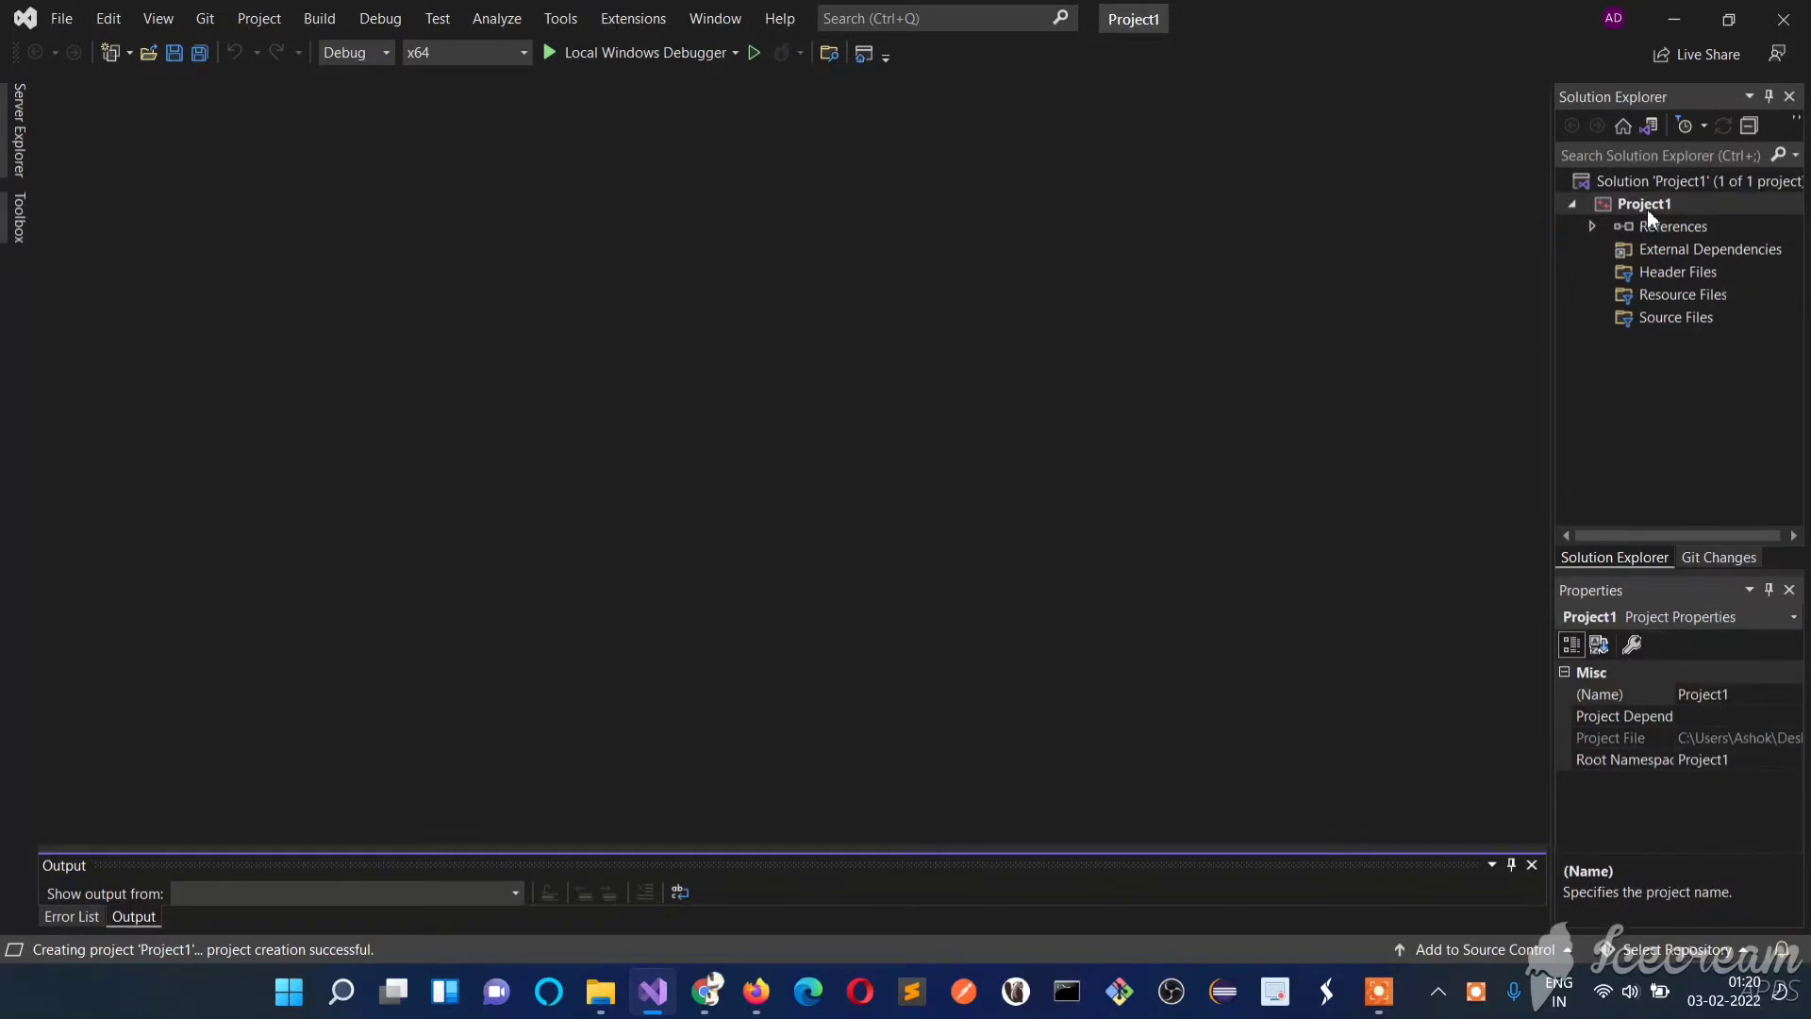
- Expand Project1 in Solution Explorer and bring up the Source Files context menu
left_click(1638, 204)
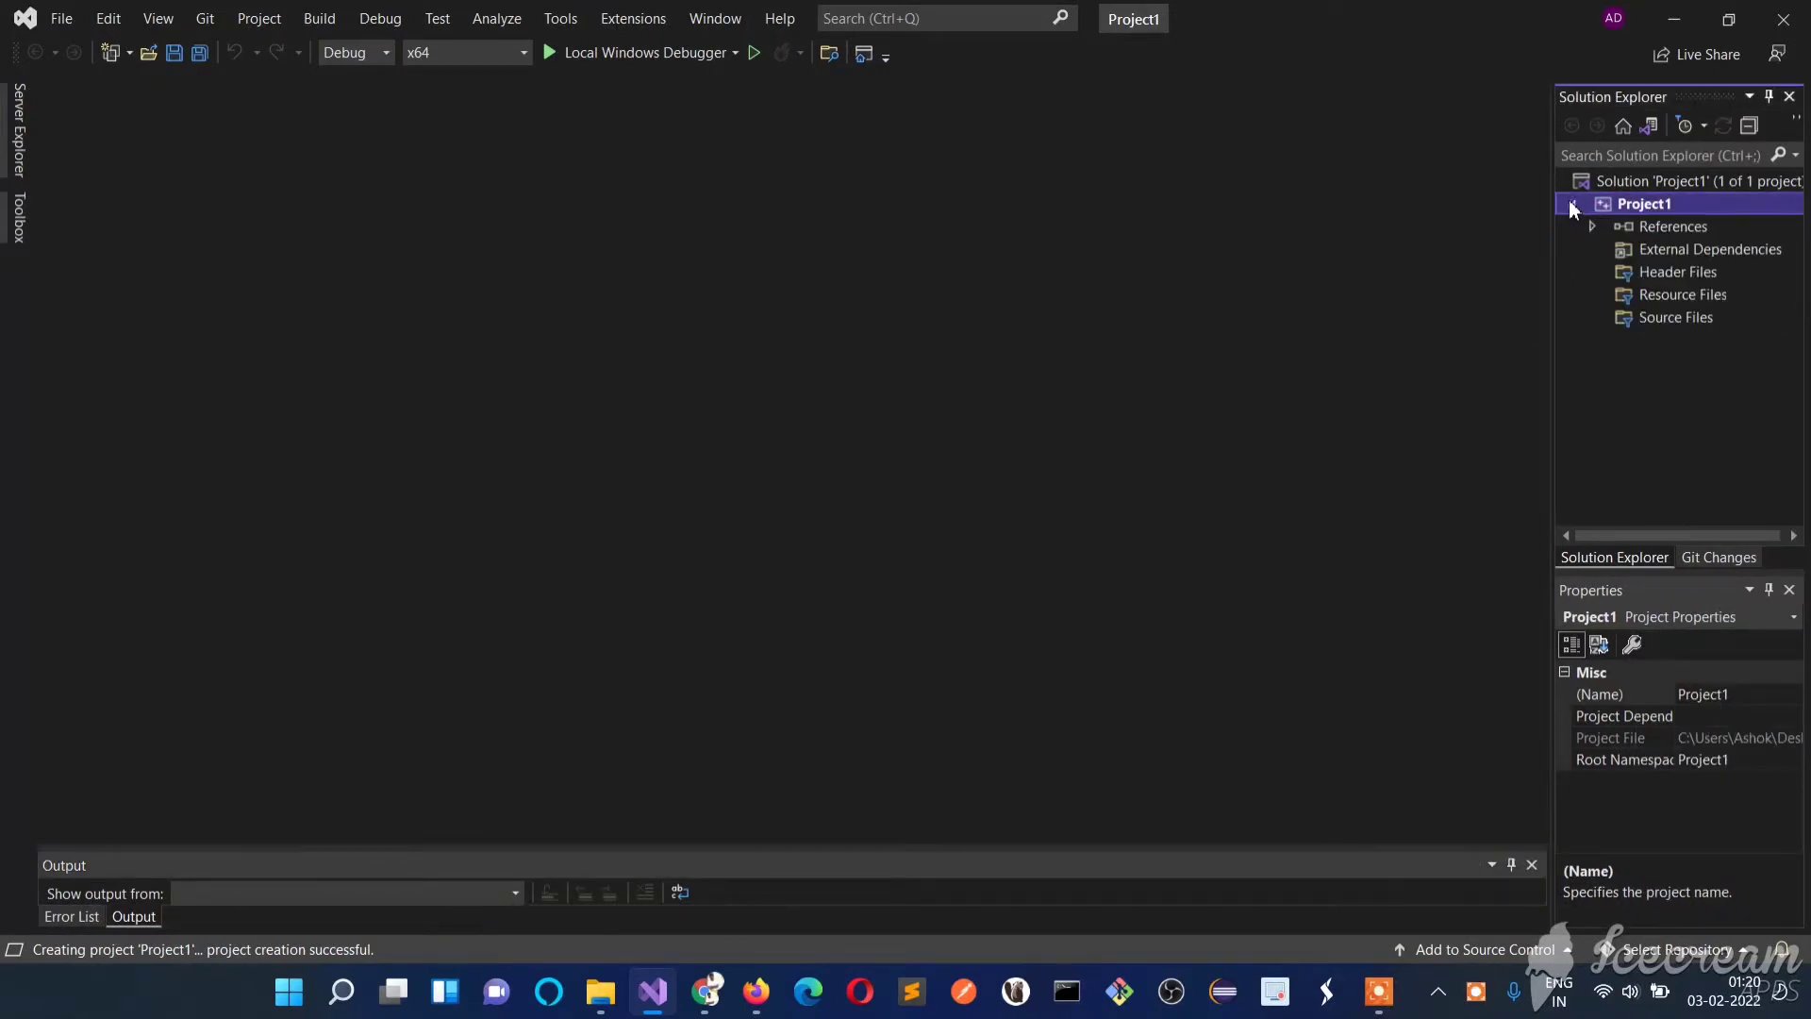
left_click(1573, 203)
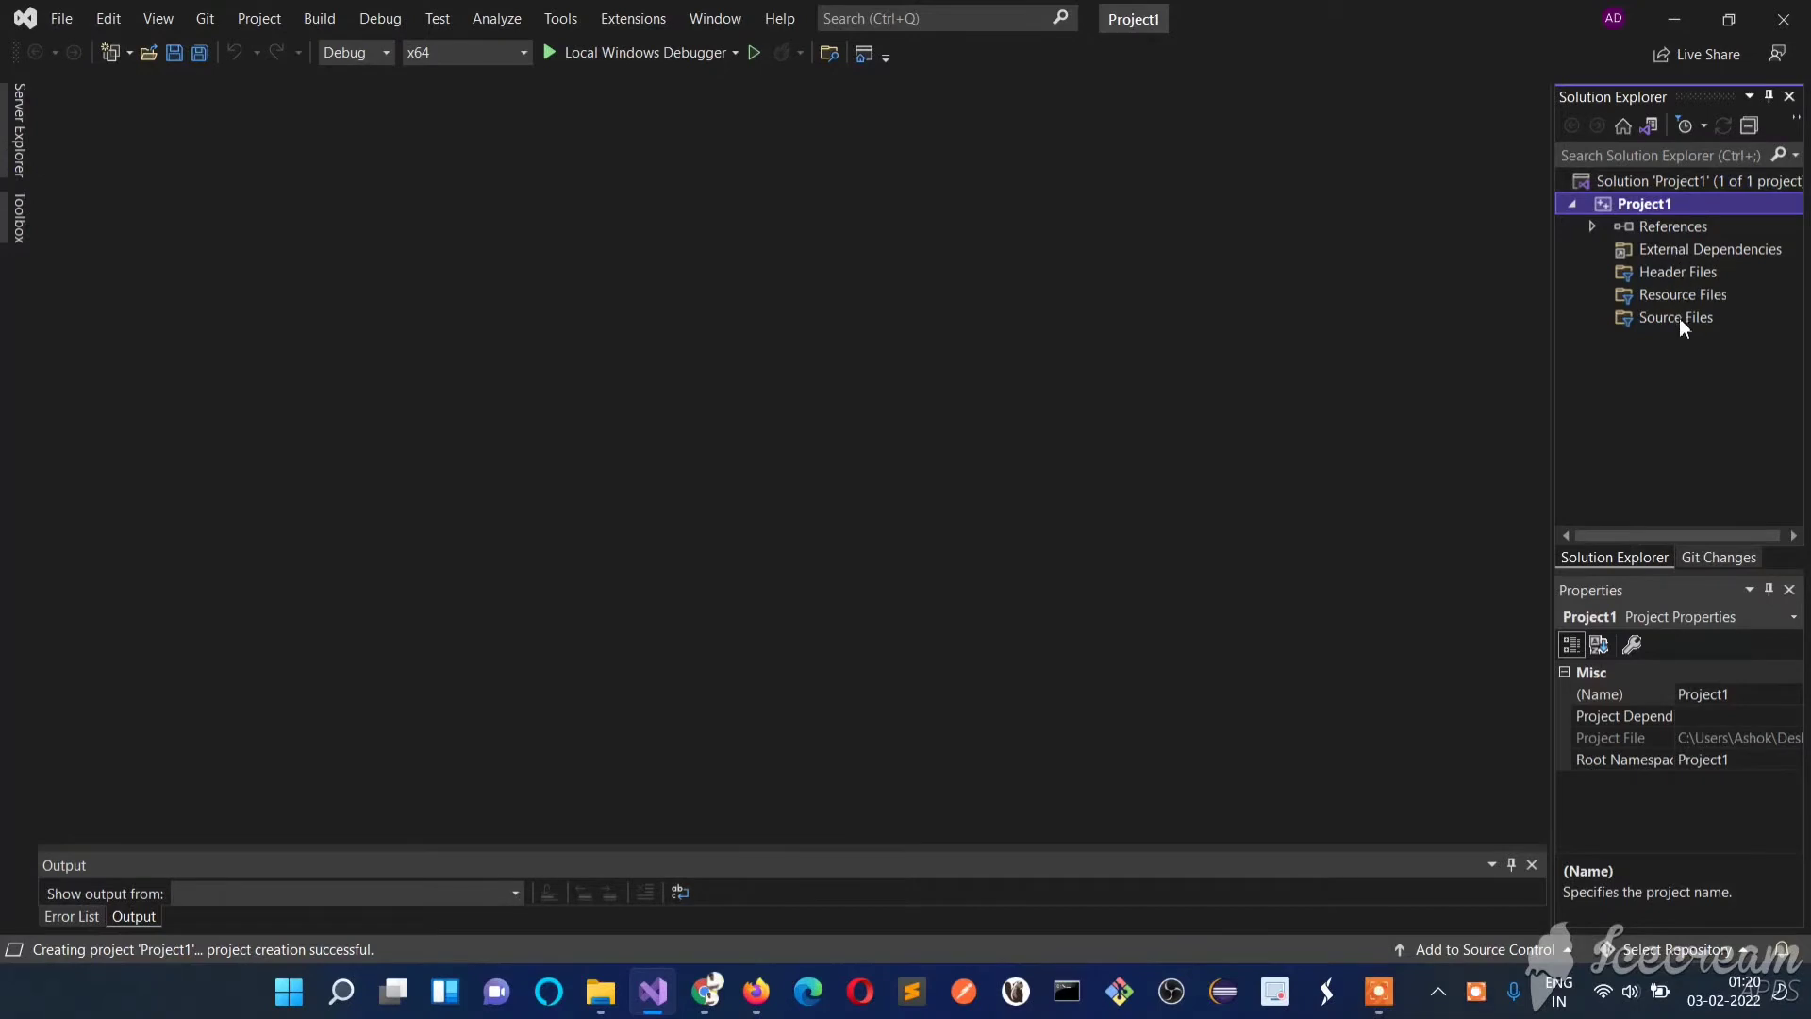
left_click(1674, 317)
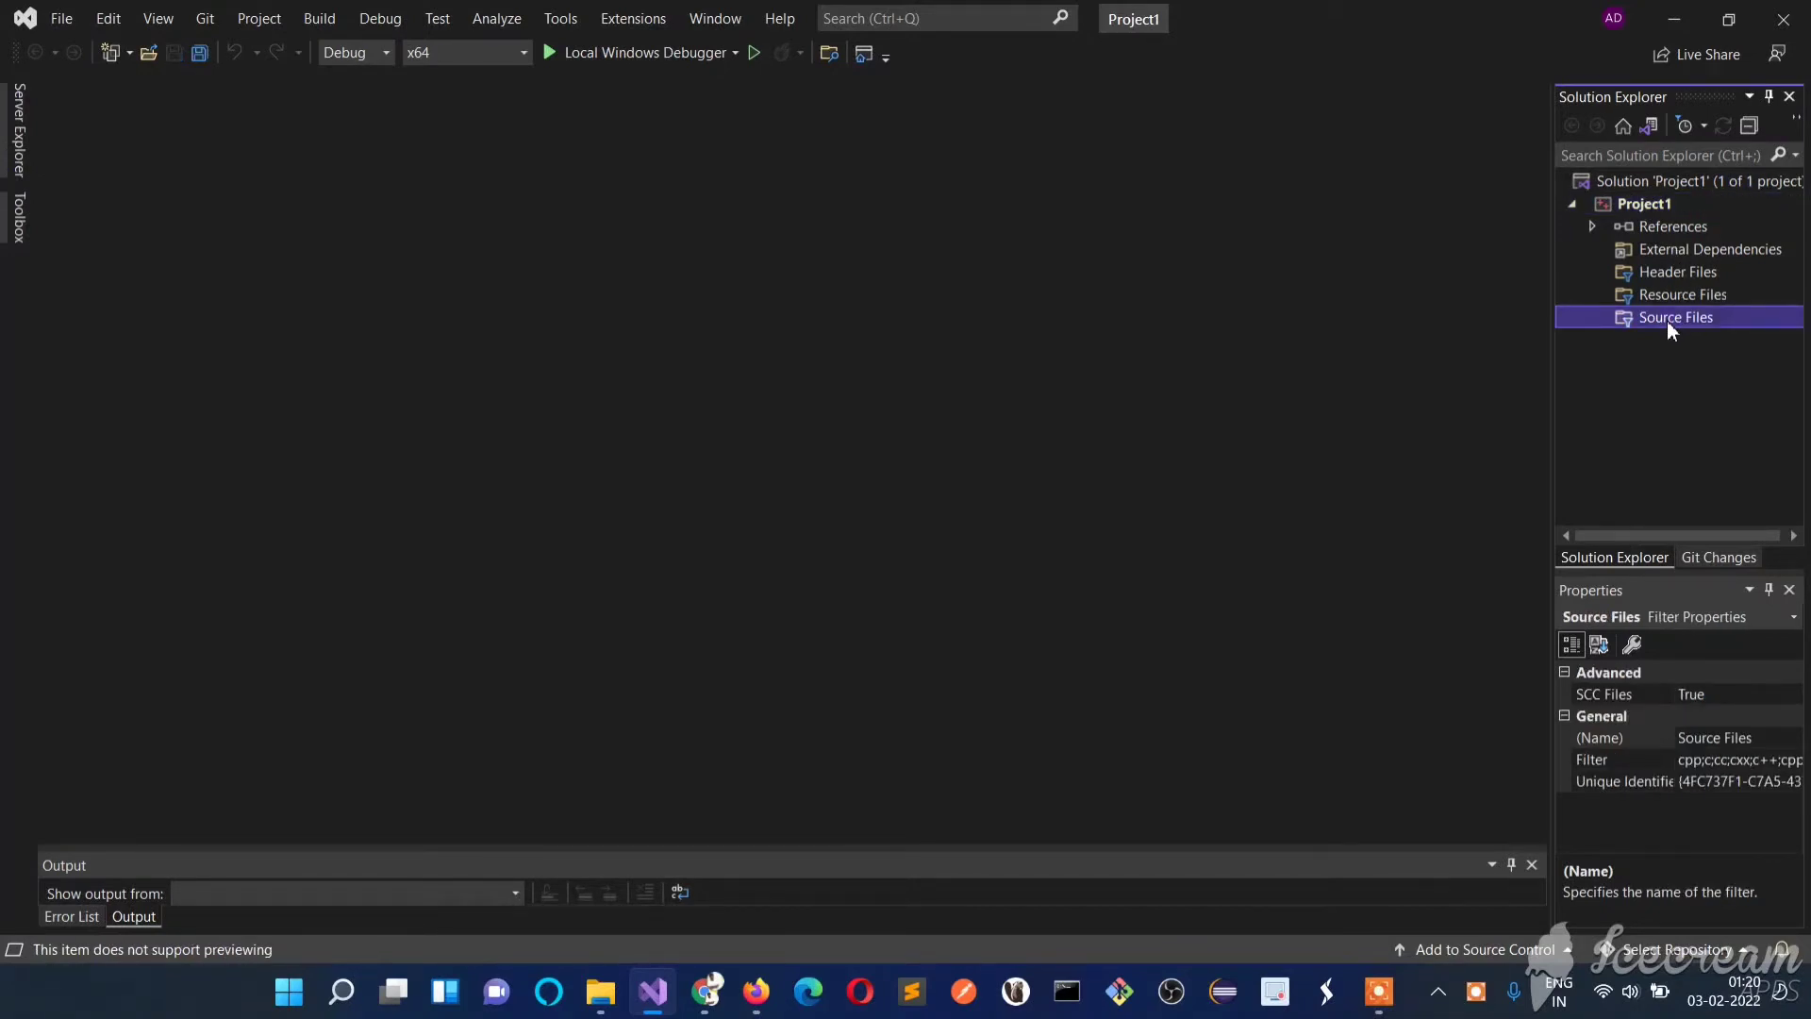
right_click(1676, 316)
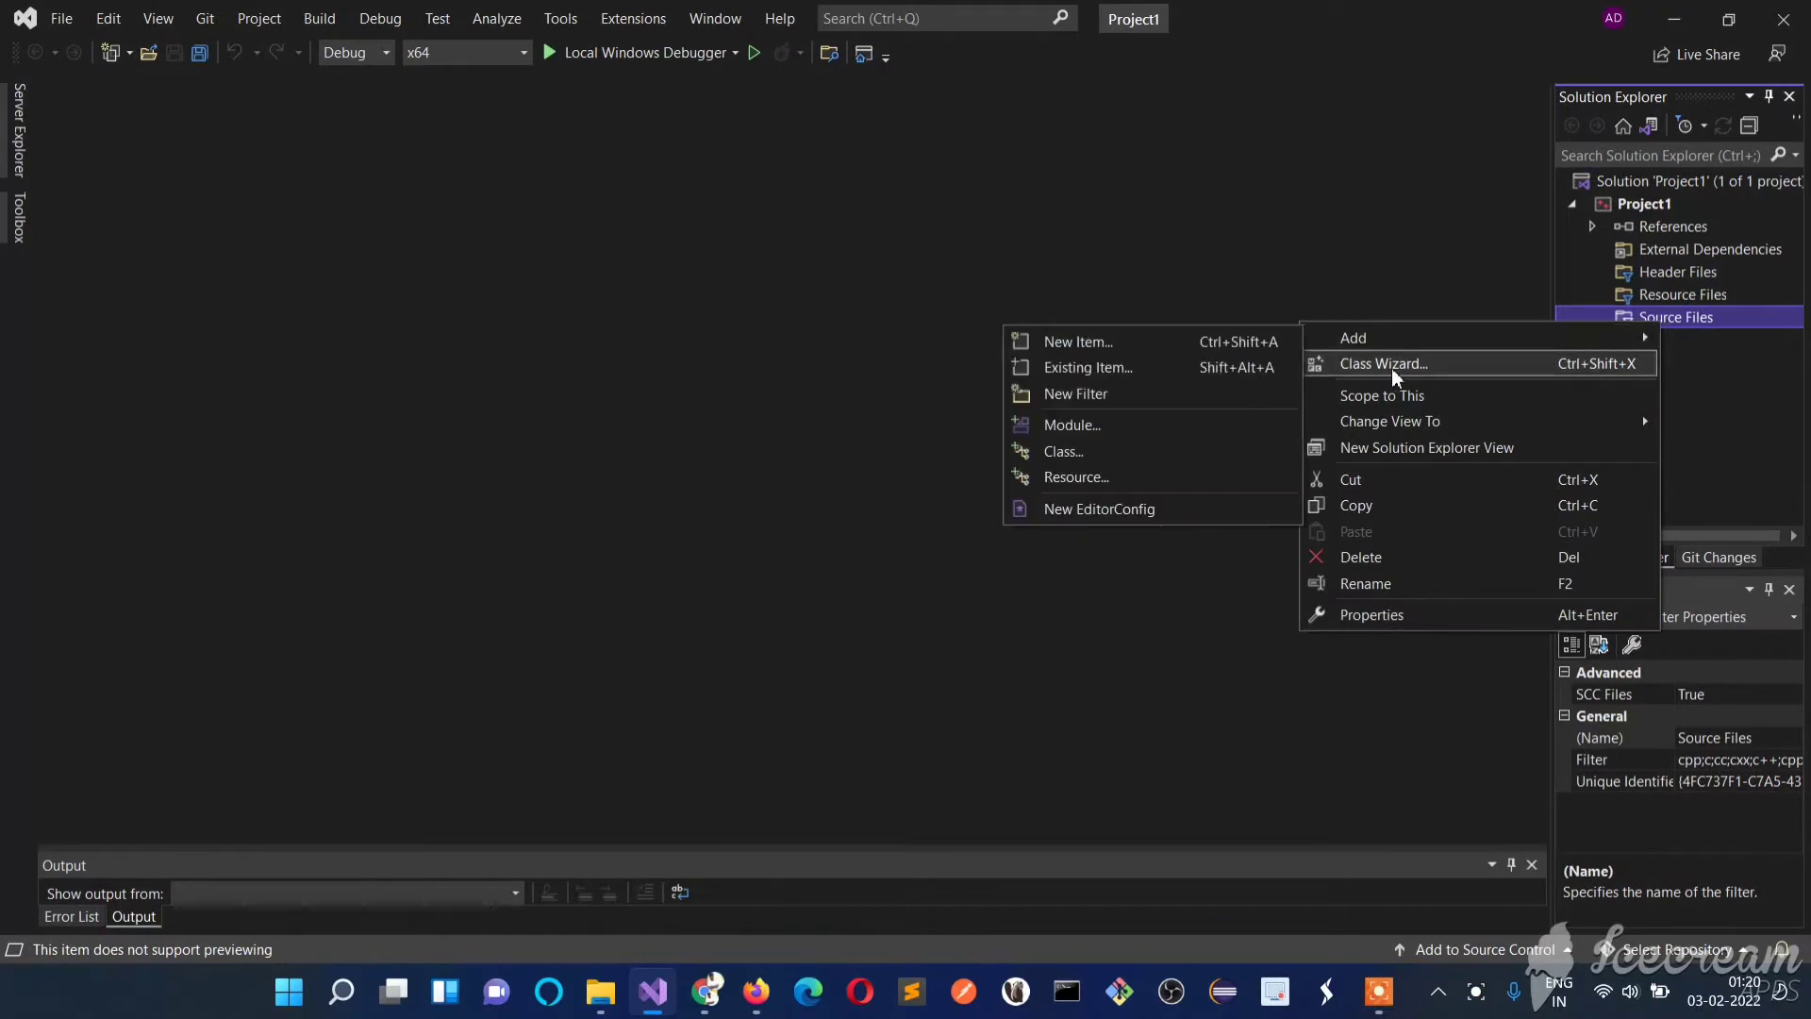
- Open Add New Item for Source Files and filter to Code templates
left_click(1076, 340)
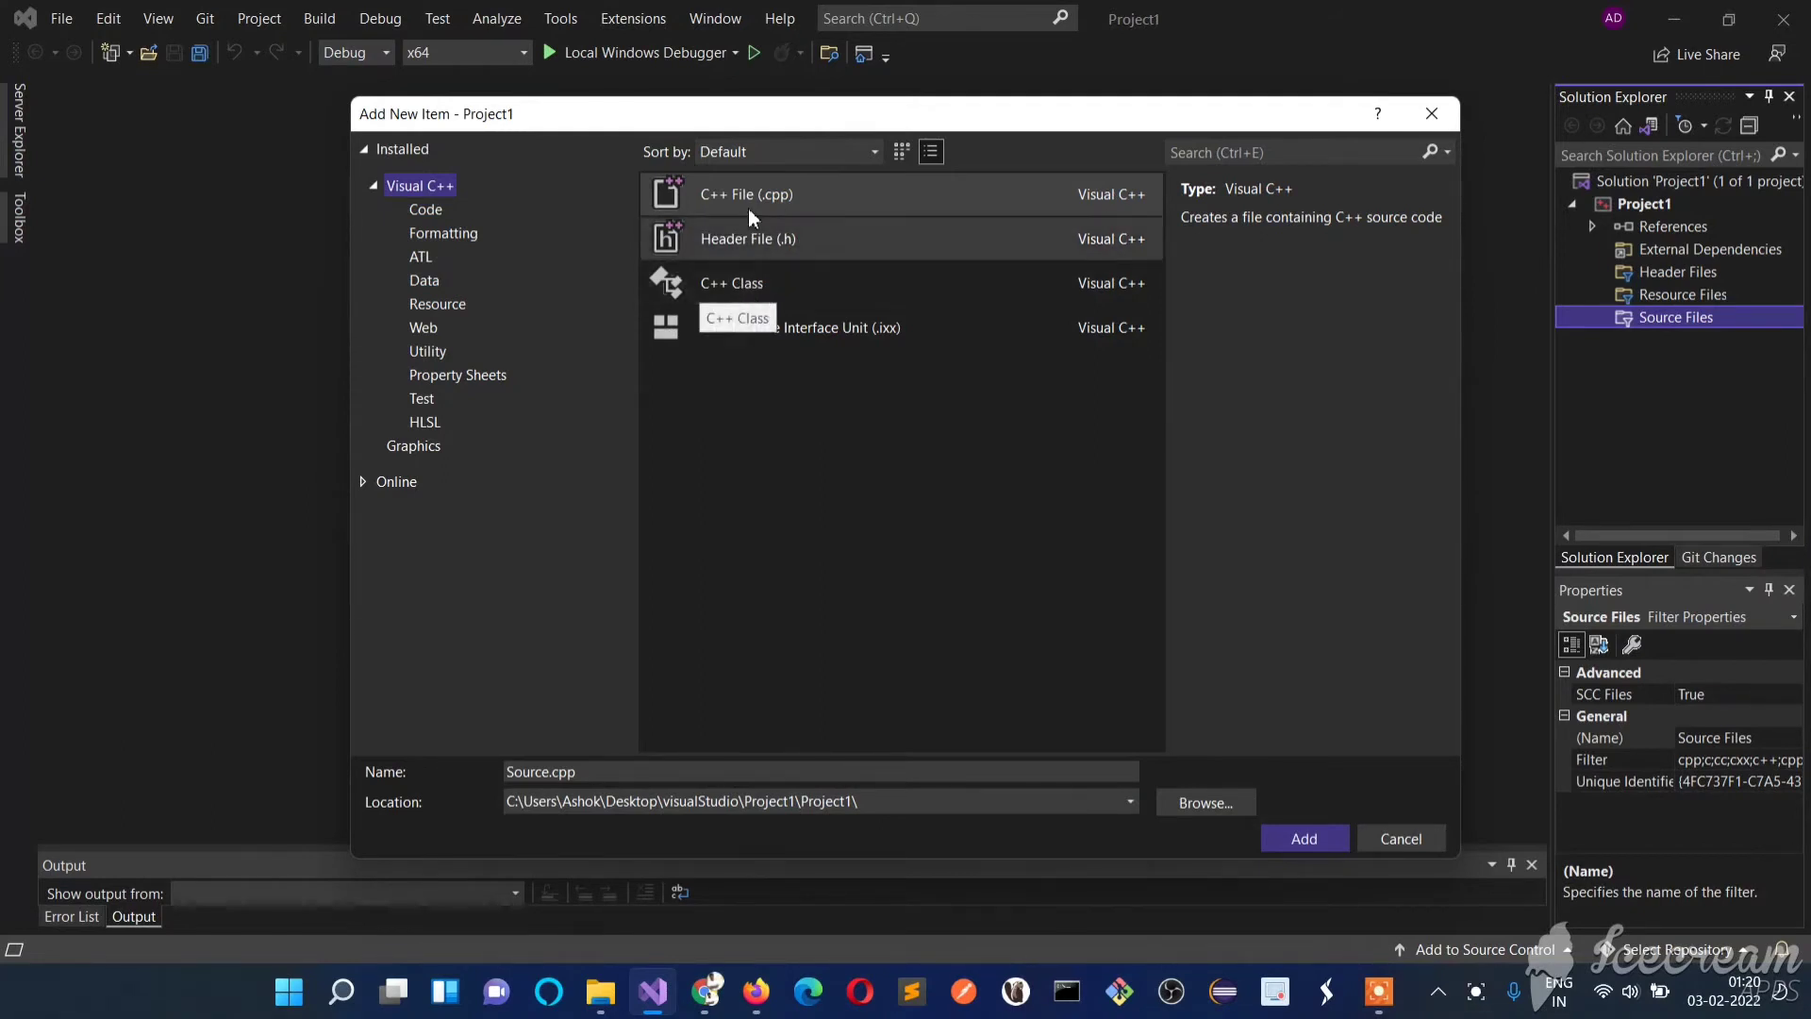
mouse_move(493, 263)
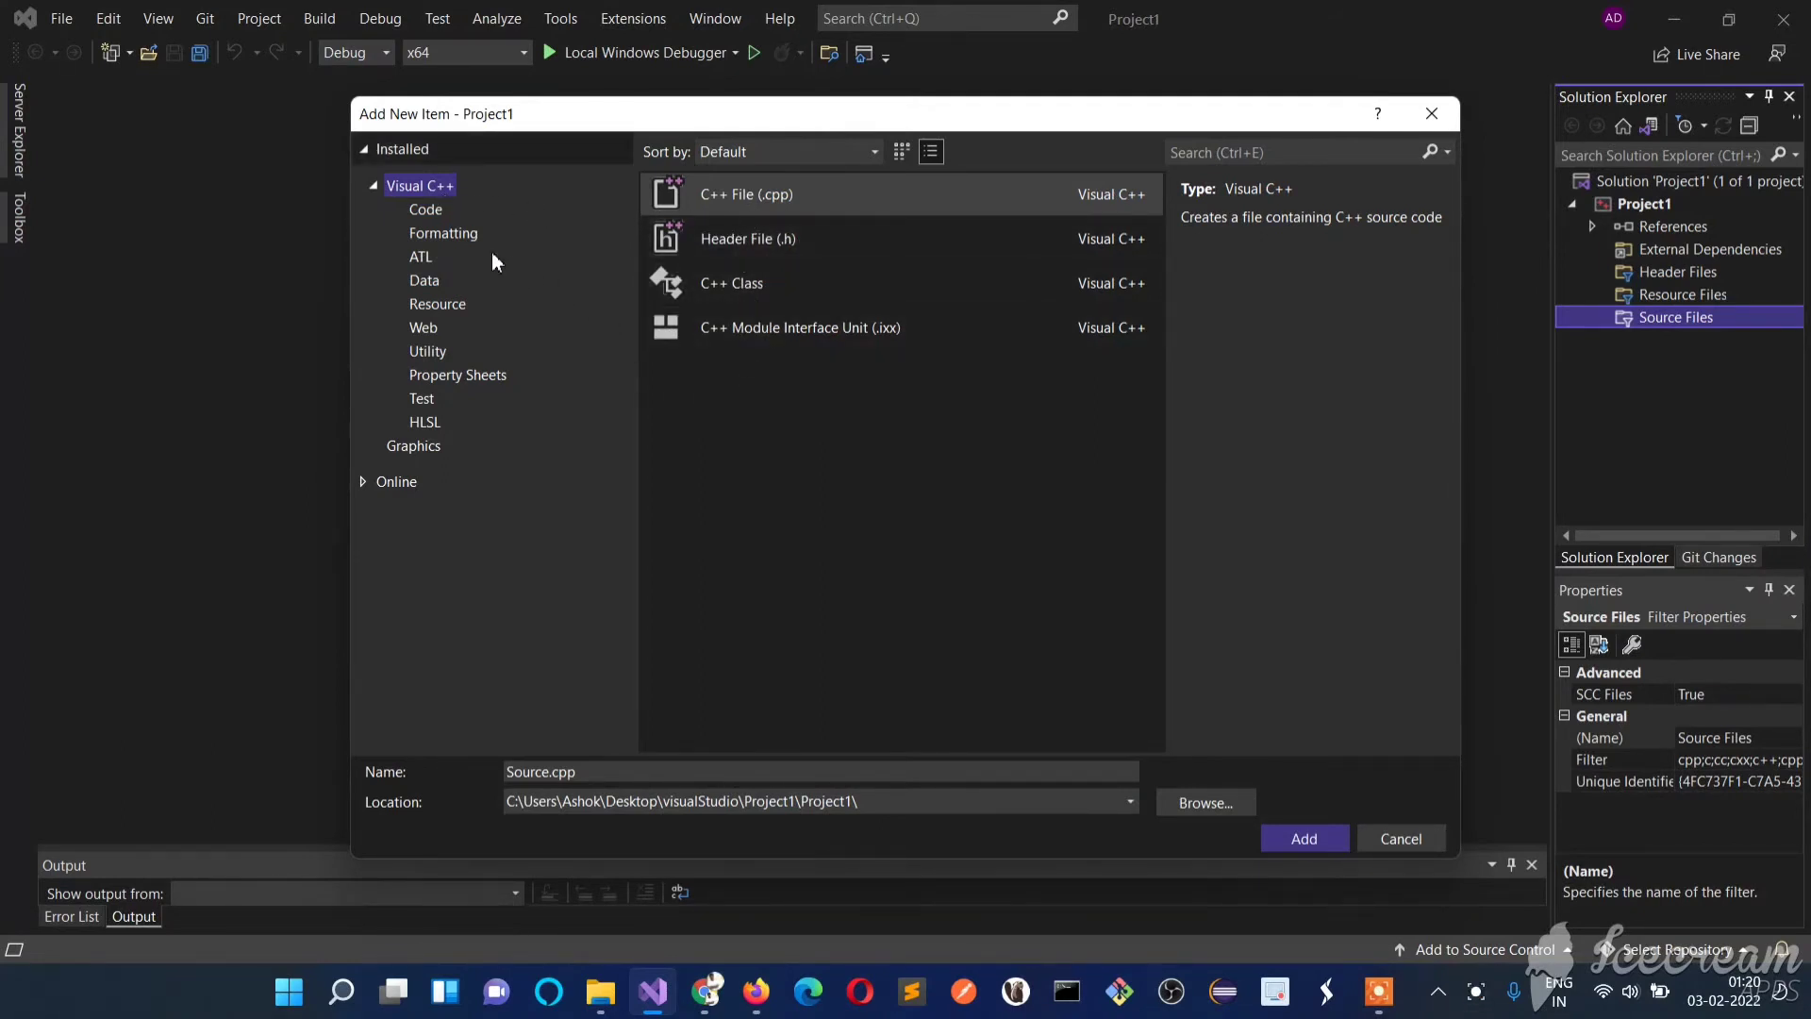
left_click(425, 209)
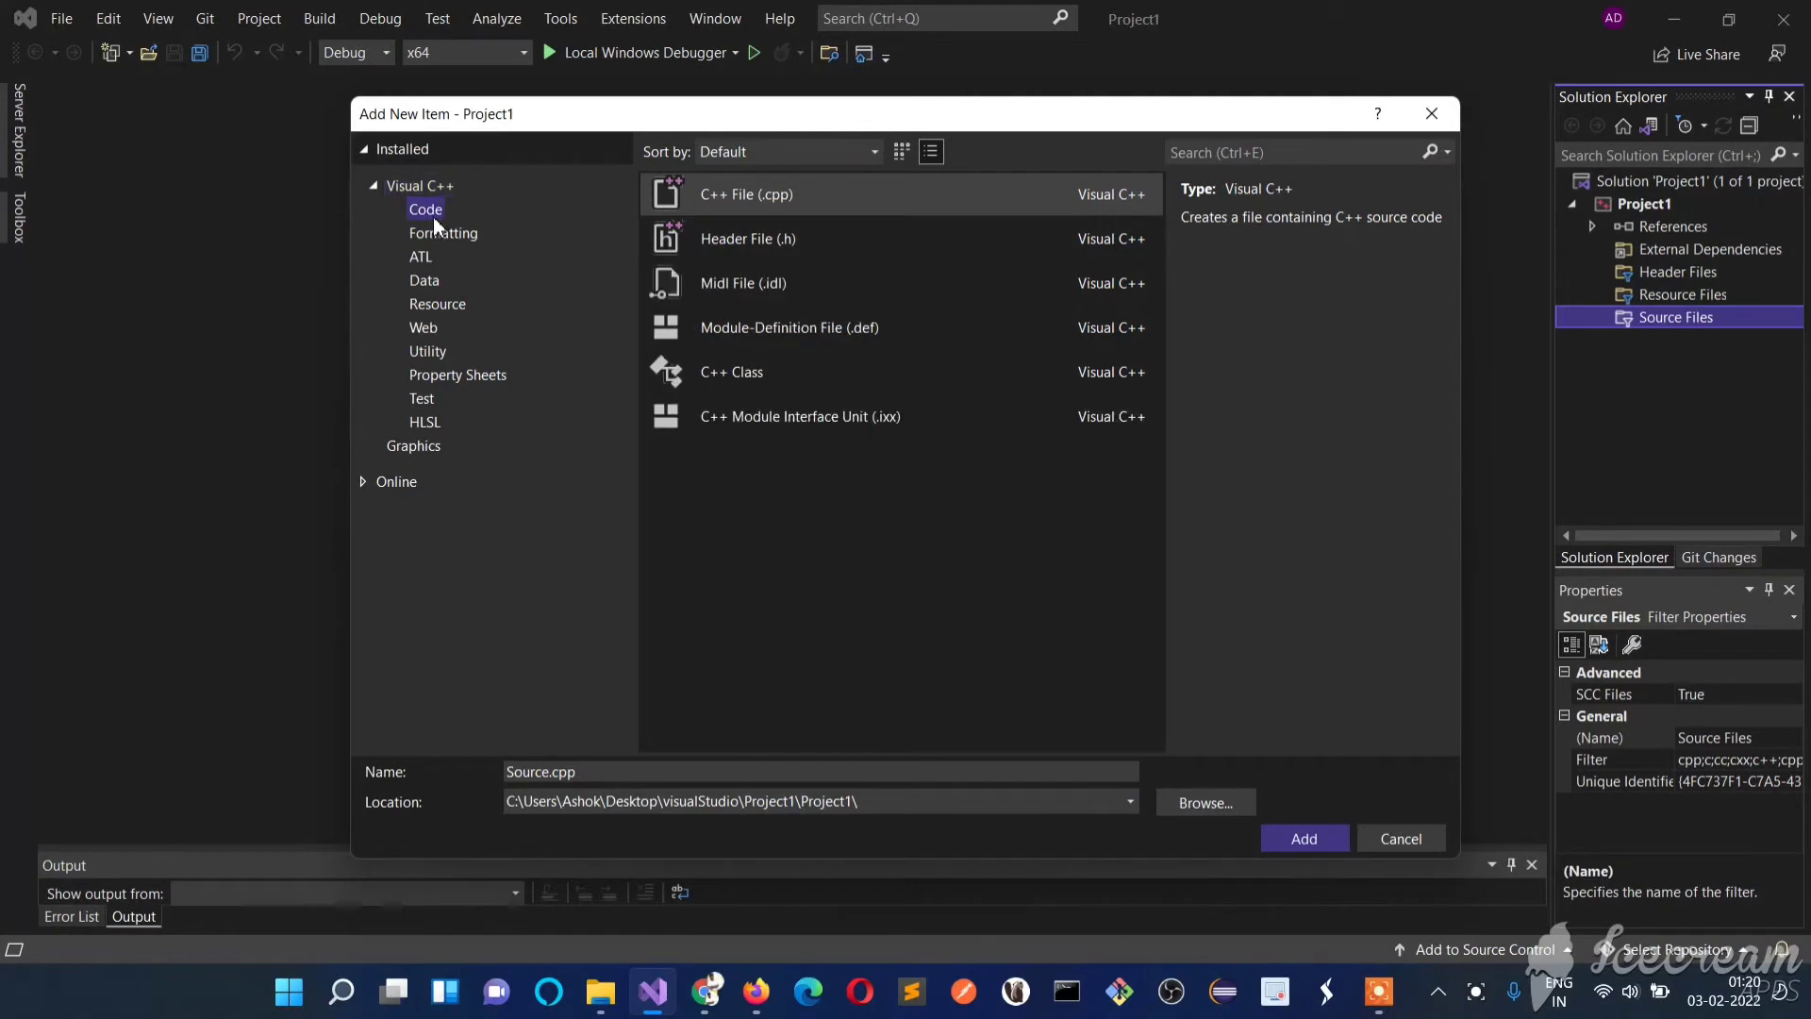
mouse_move(797, 238)
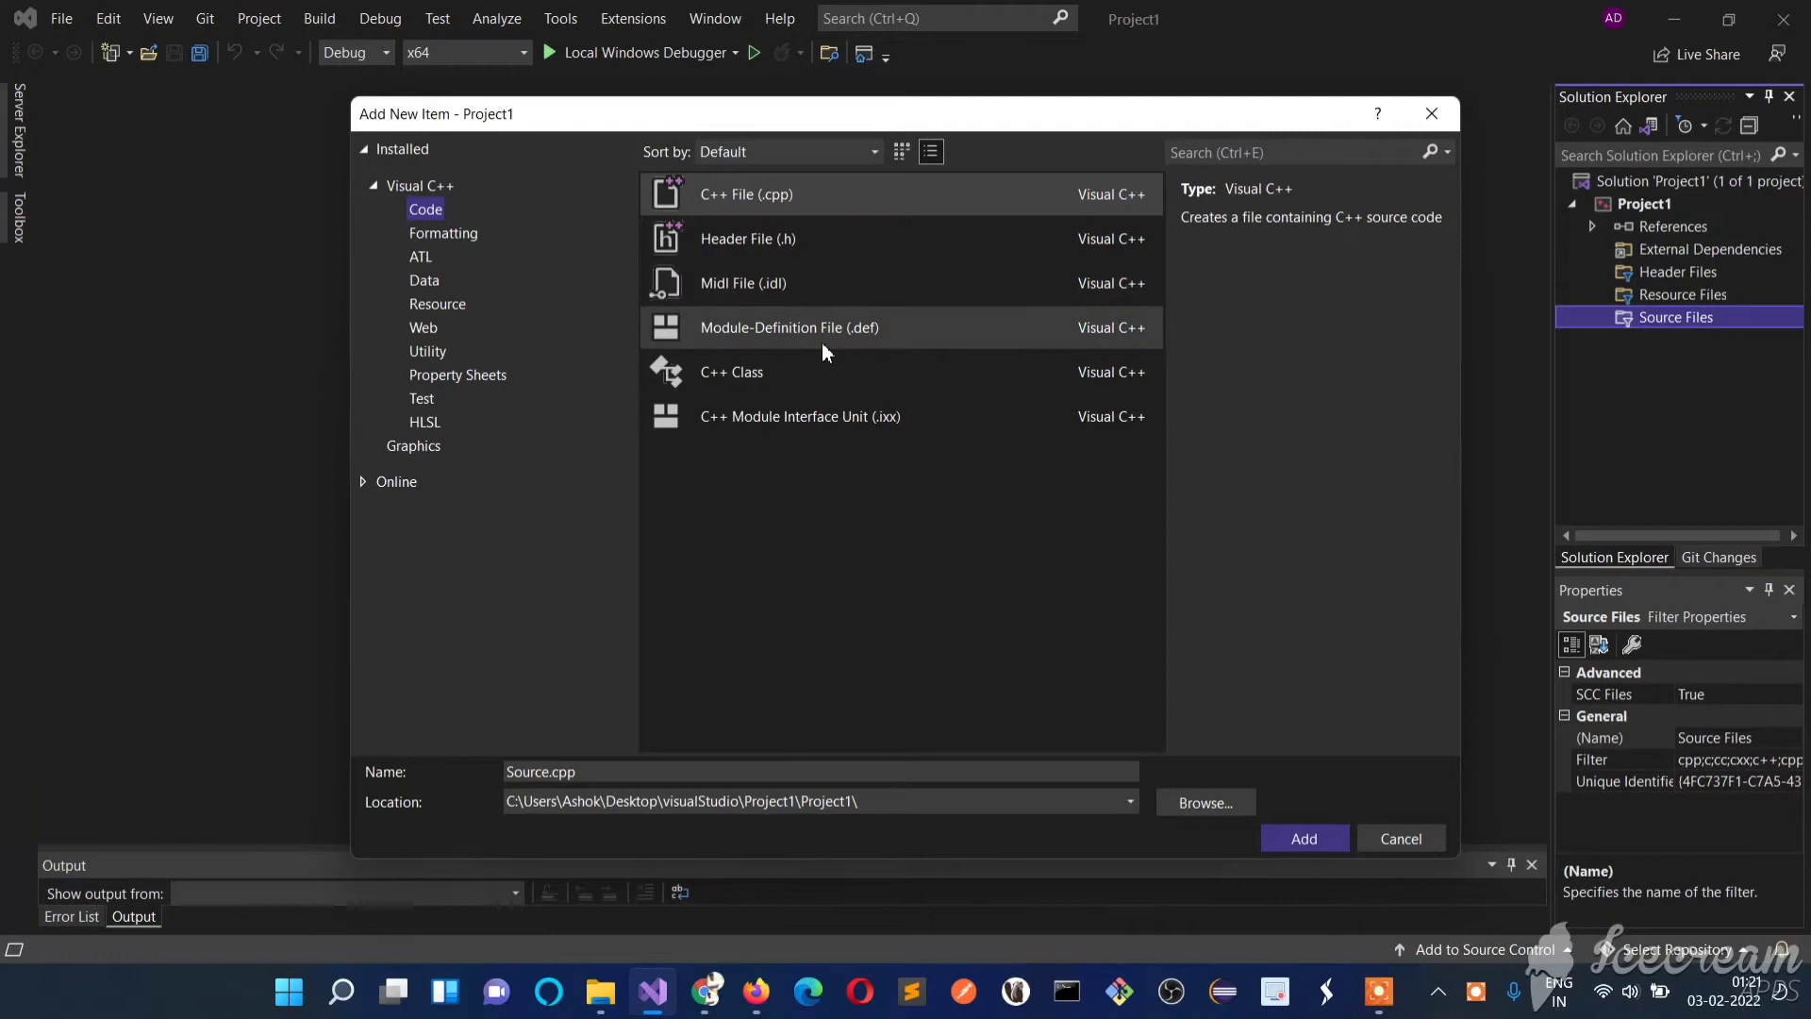
mouse_move(860, 577)
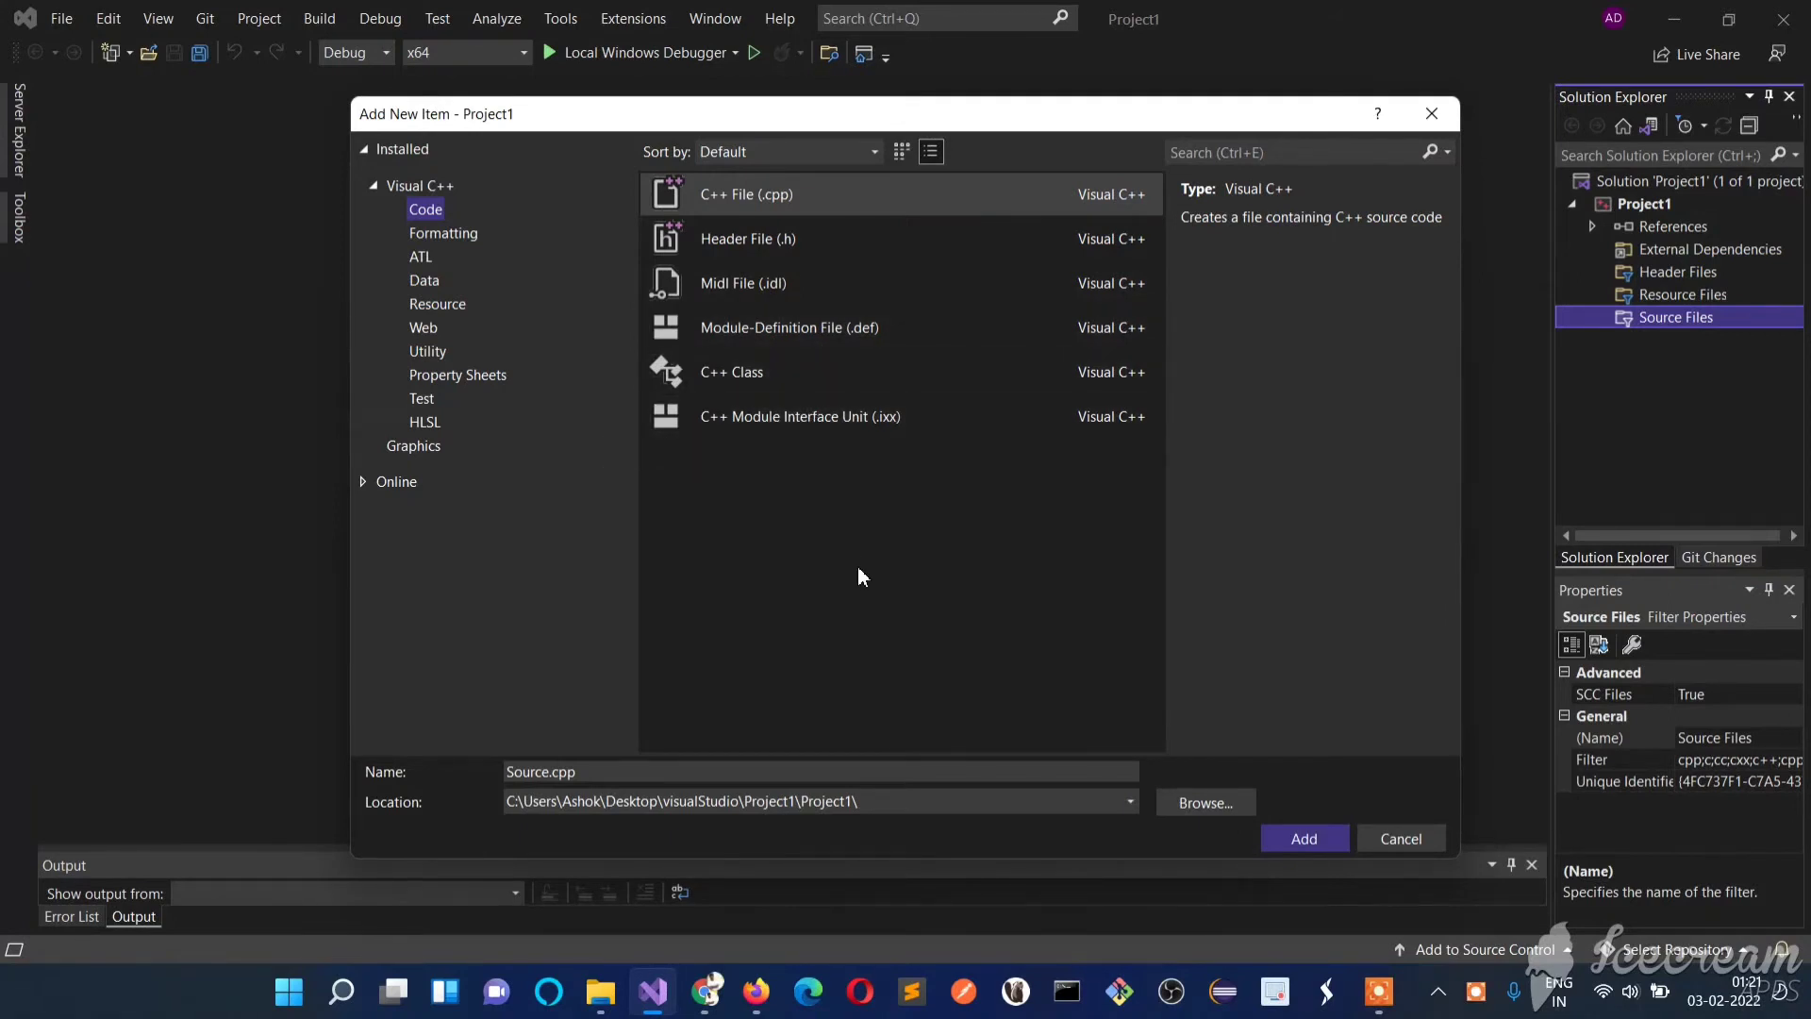
mouse_move(859, 550)
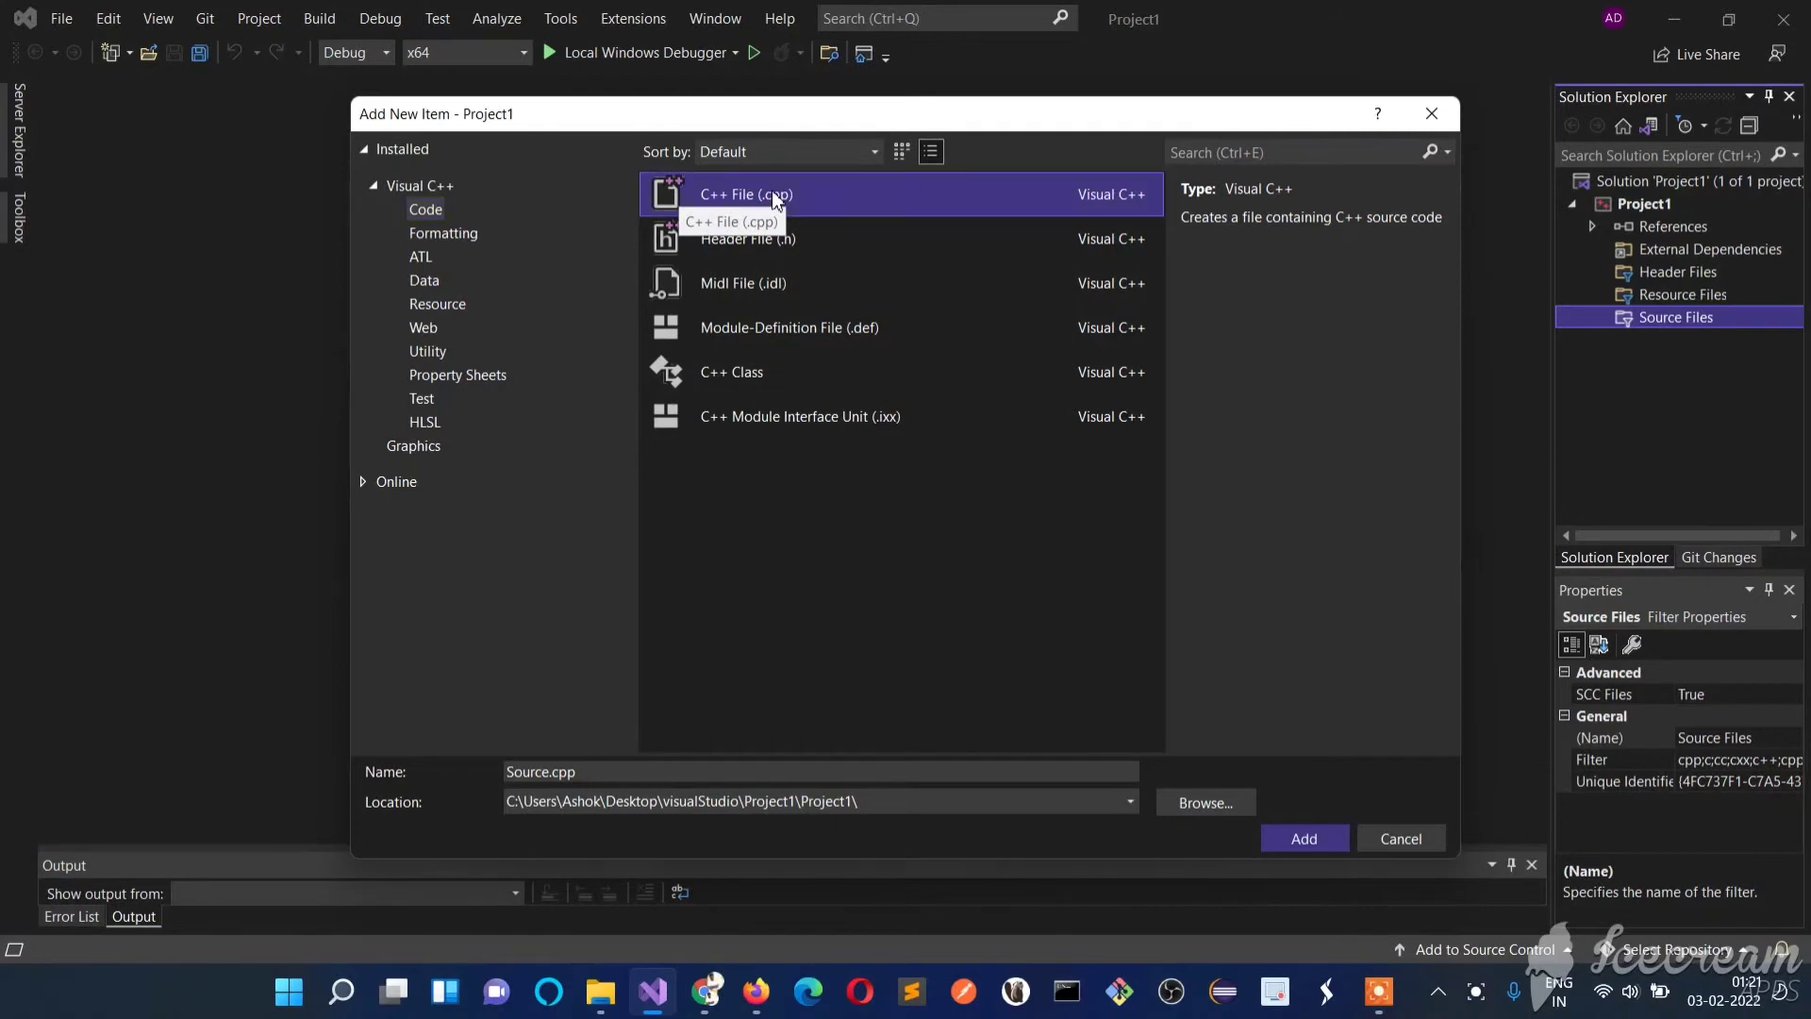
- Add Source.cpp to Project1 and rename it to Source.c
left_click(1302, 837)
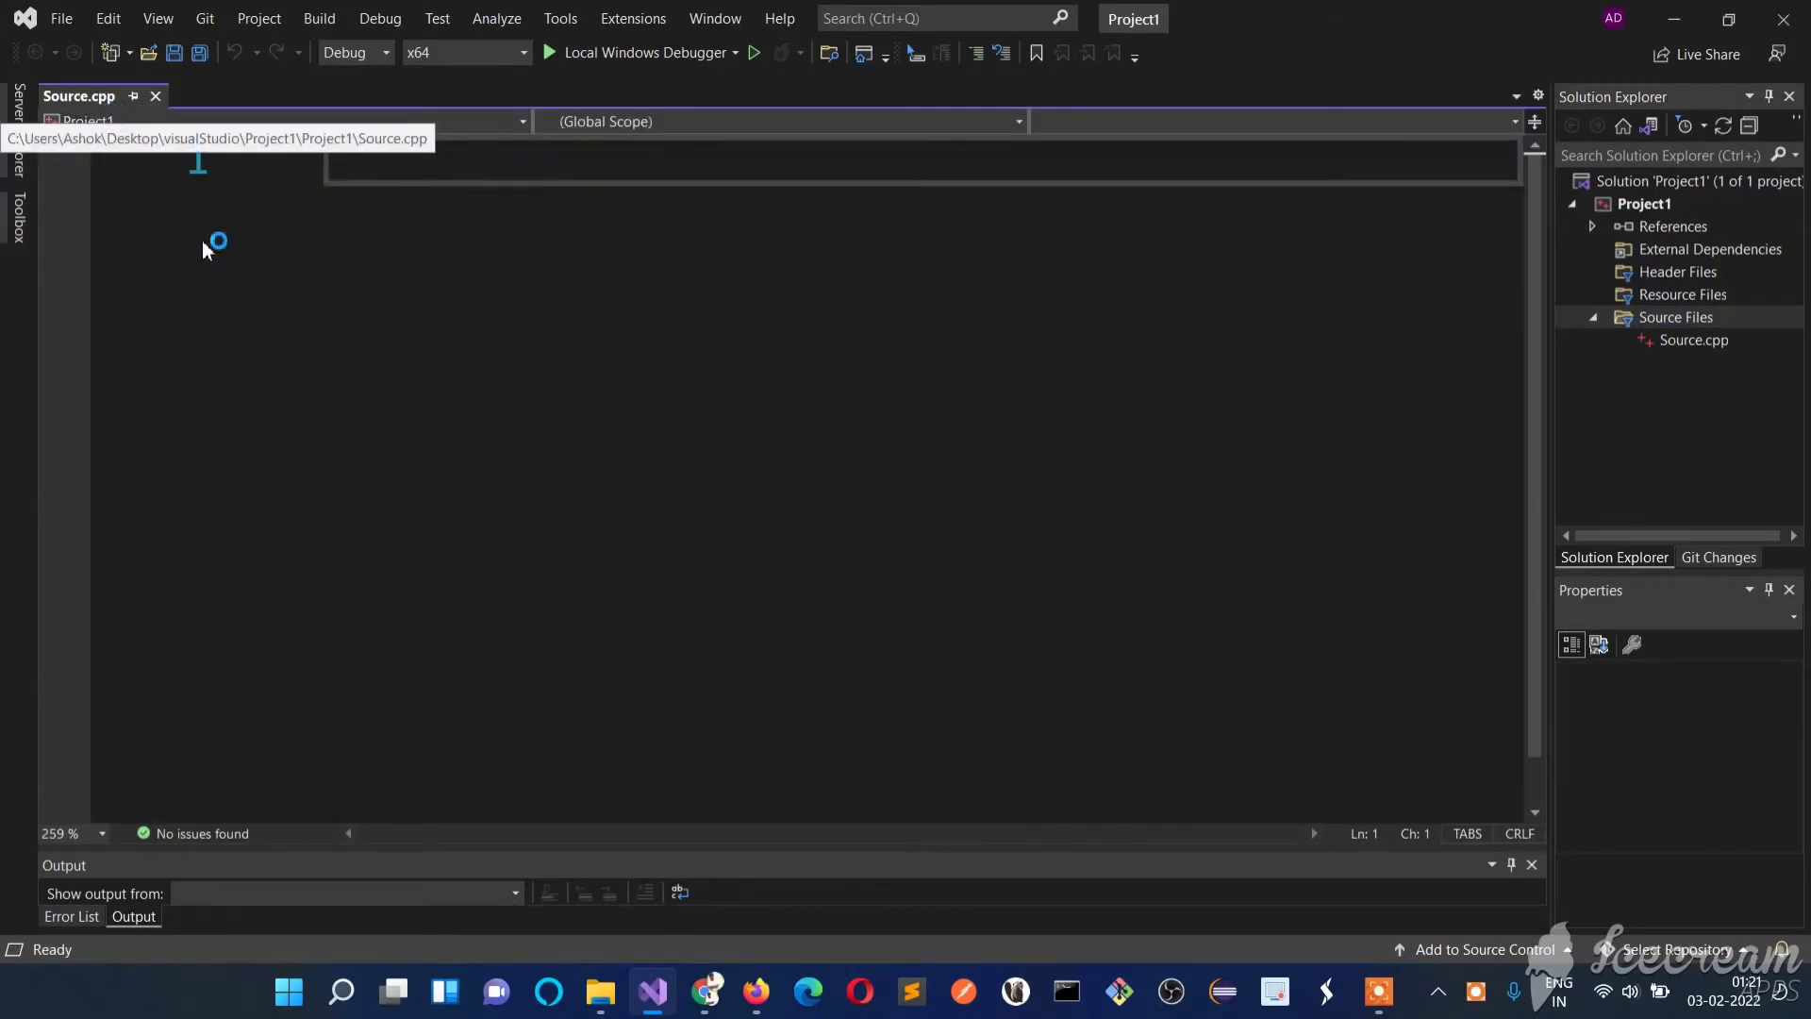
left_click(1692, 339)
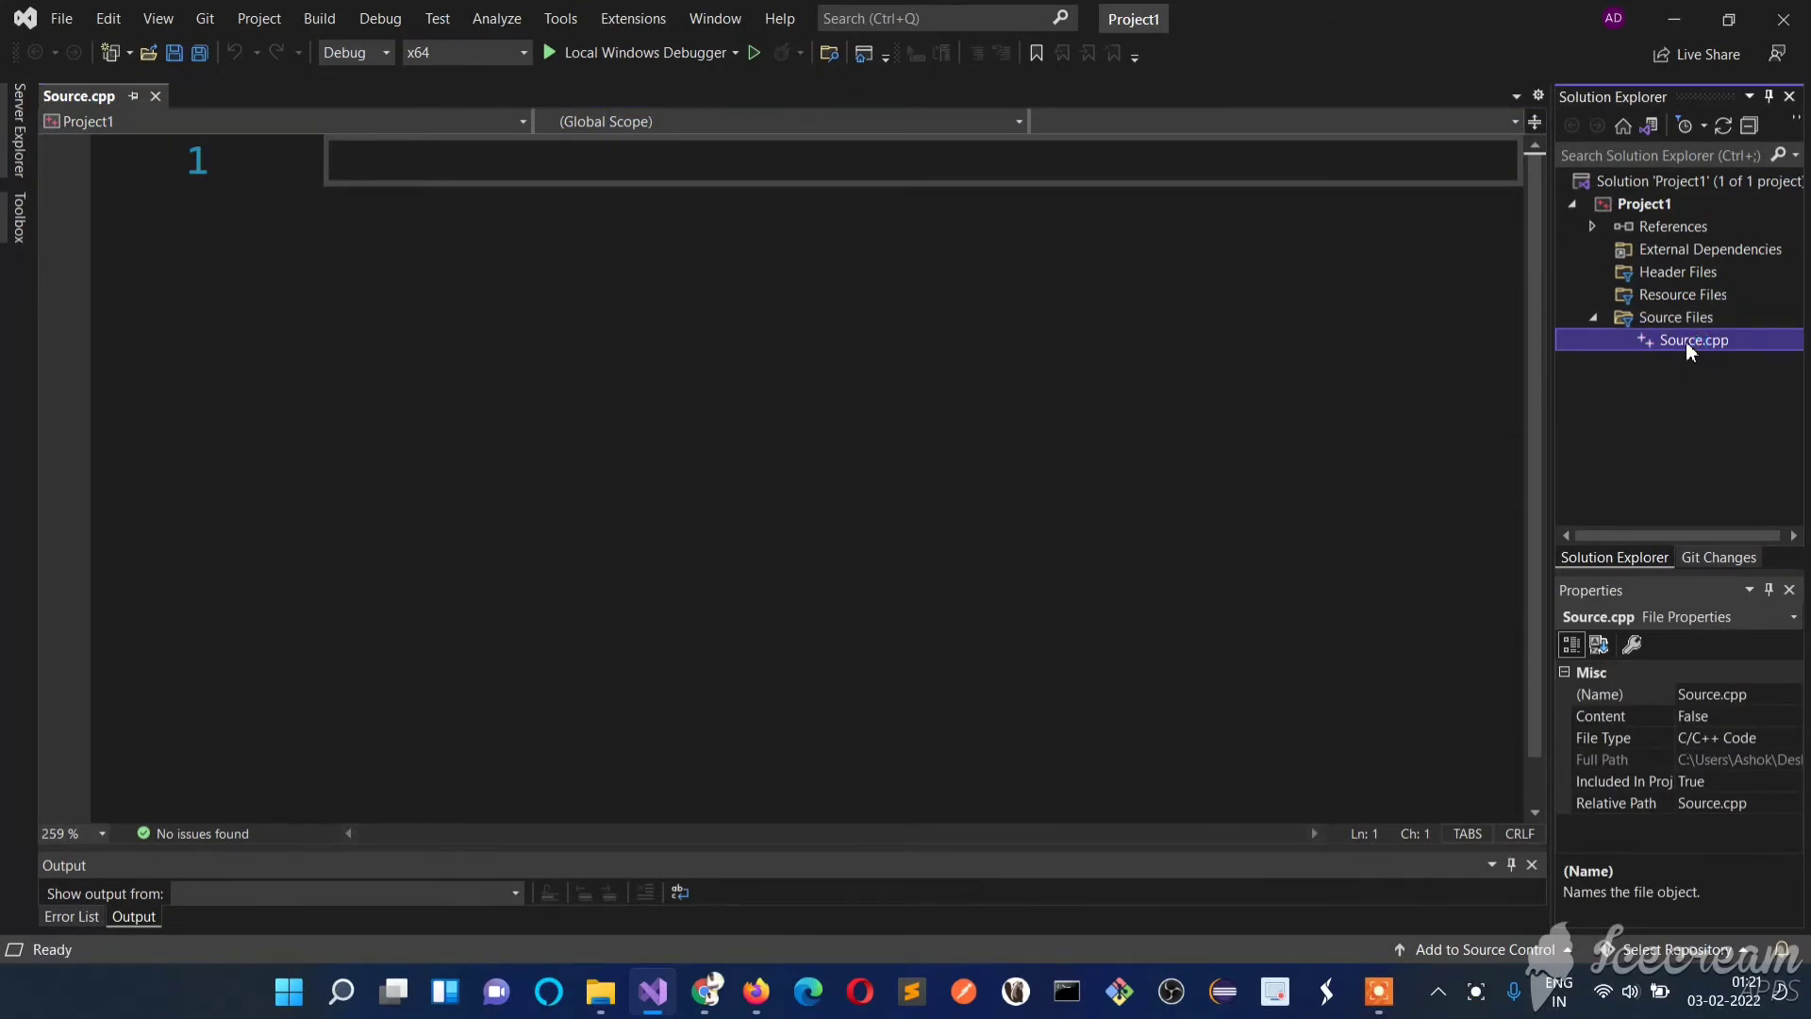
right_click(1691, 338)
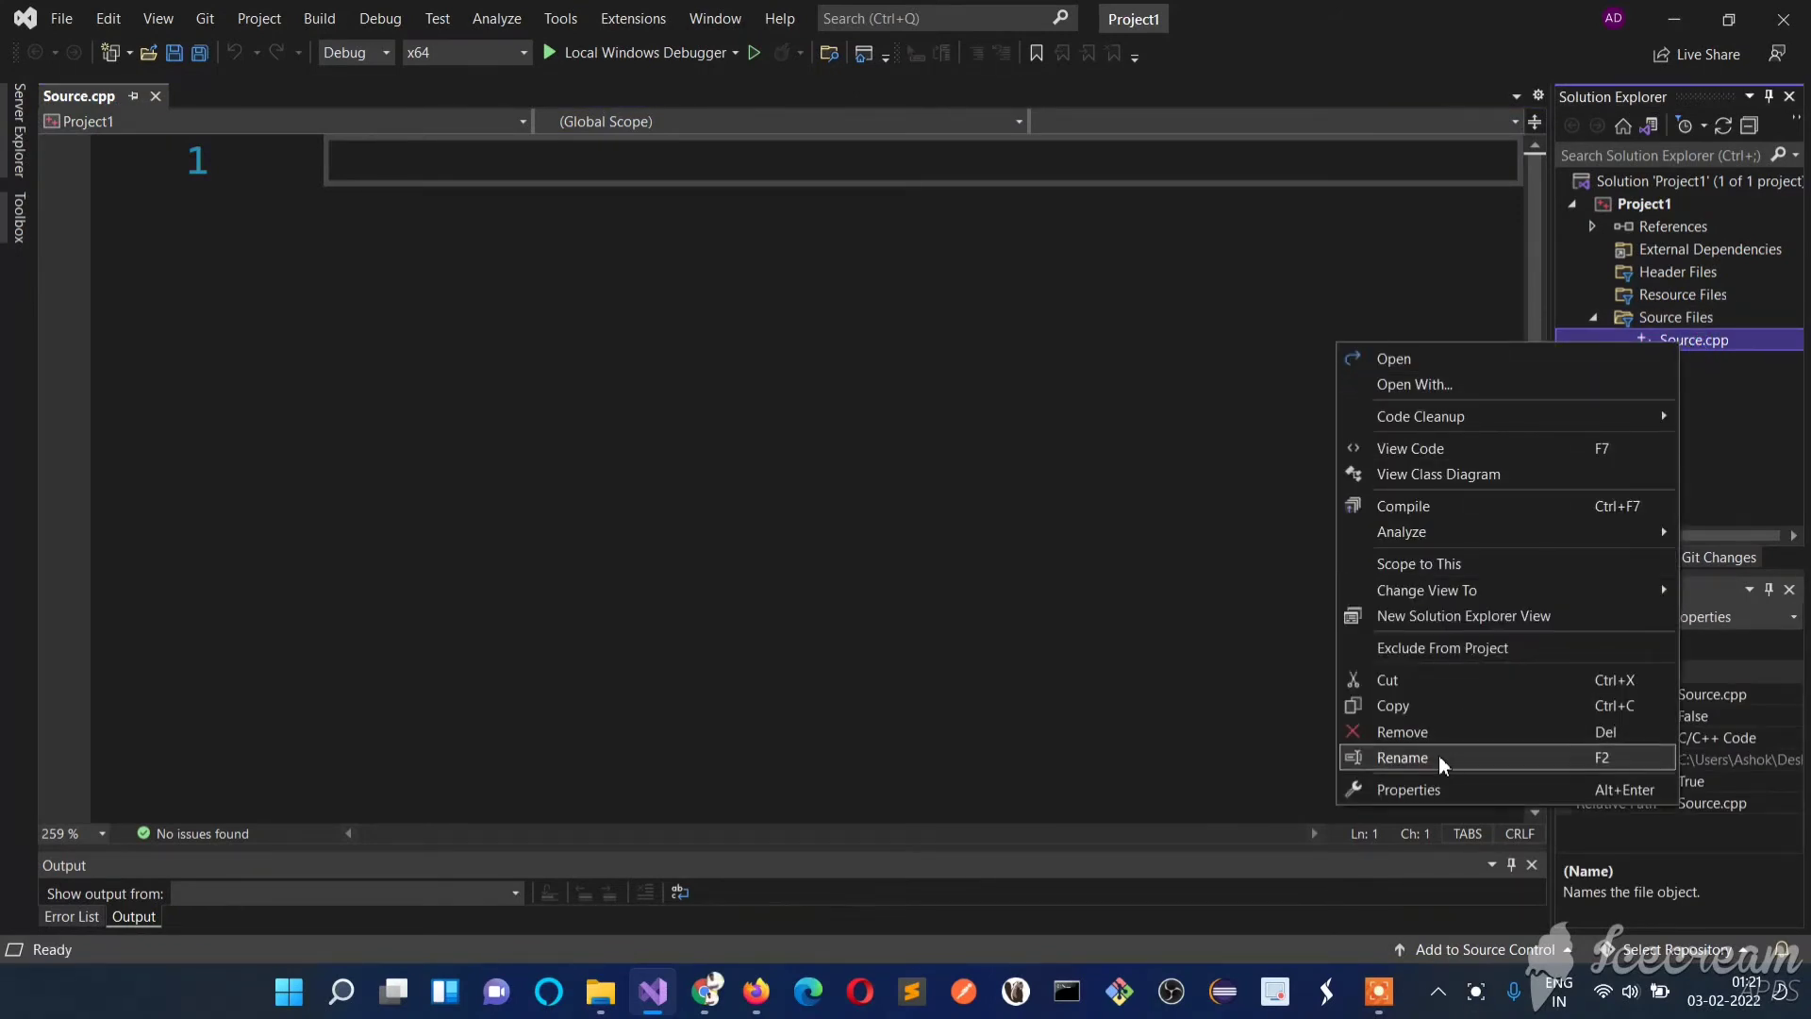
left_click(1399, 756)
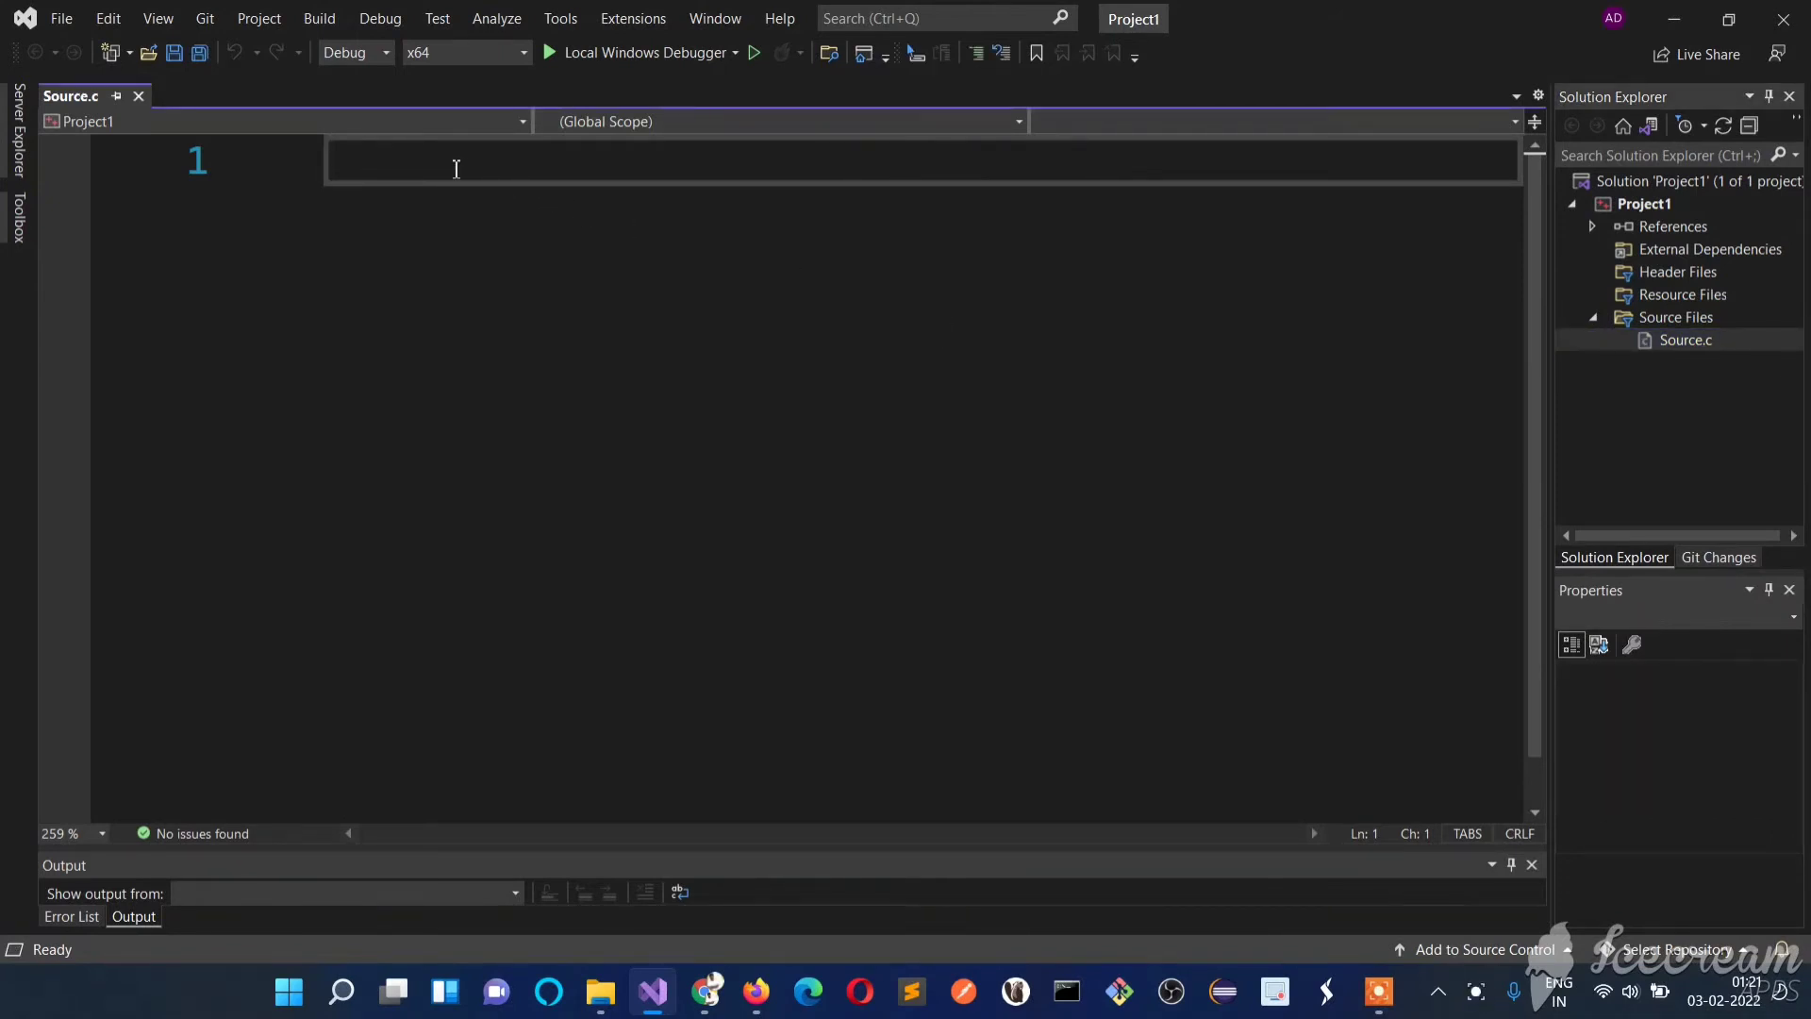
- Write the #include <stdio.h> directive at the top of Source.c
type("#incl")
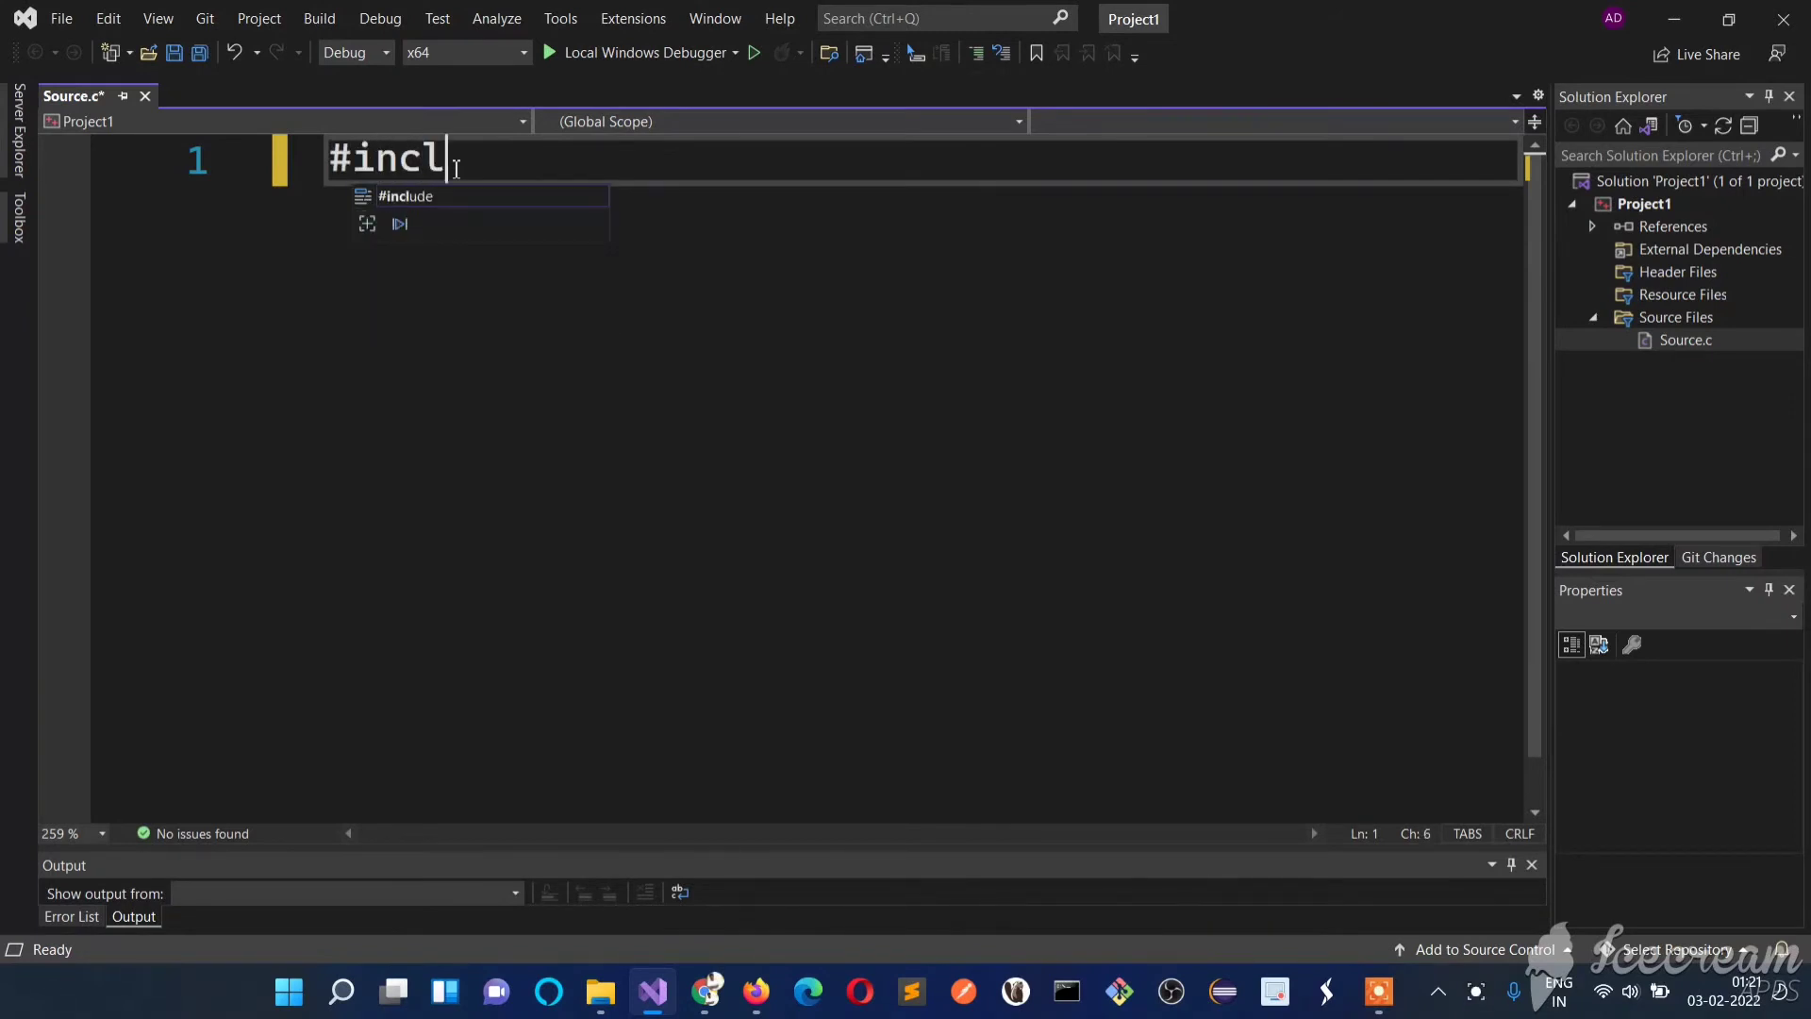
type("ude")
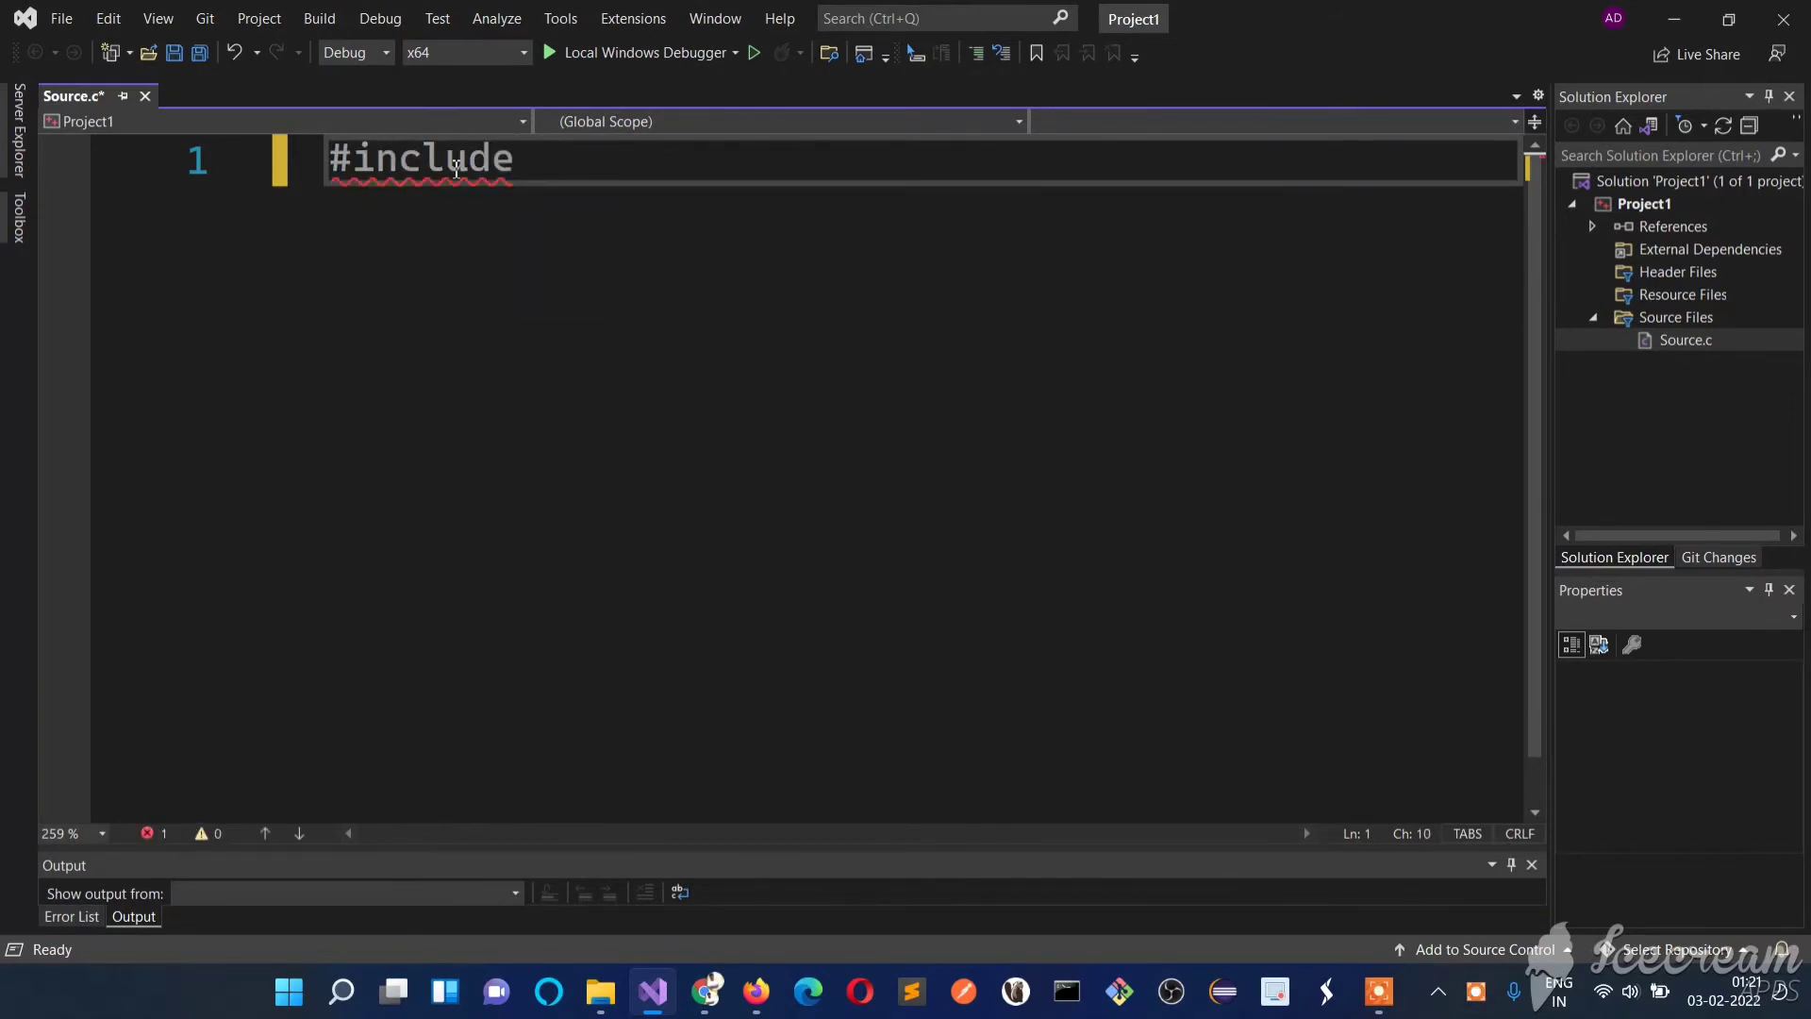
type("<>")
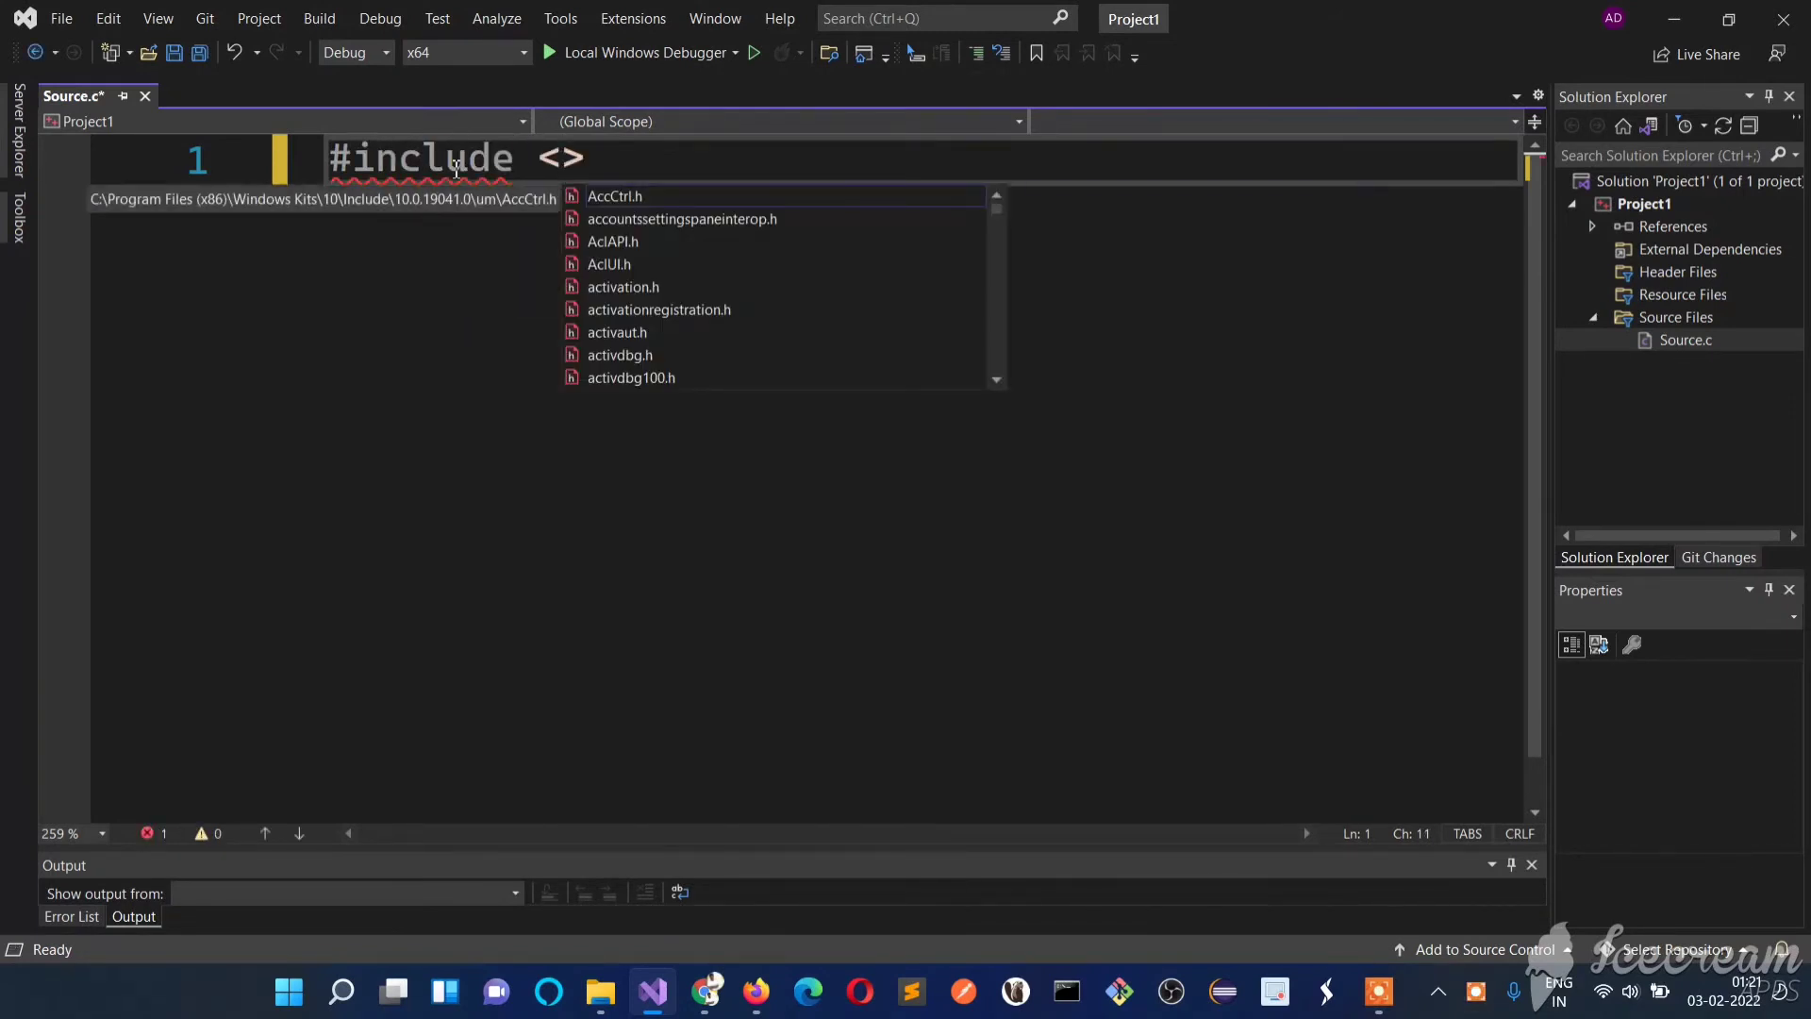
type("stdio")
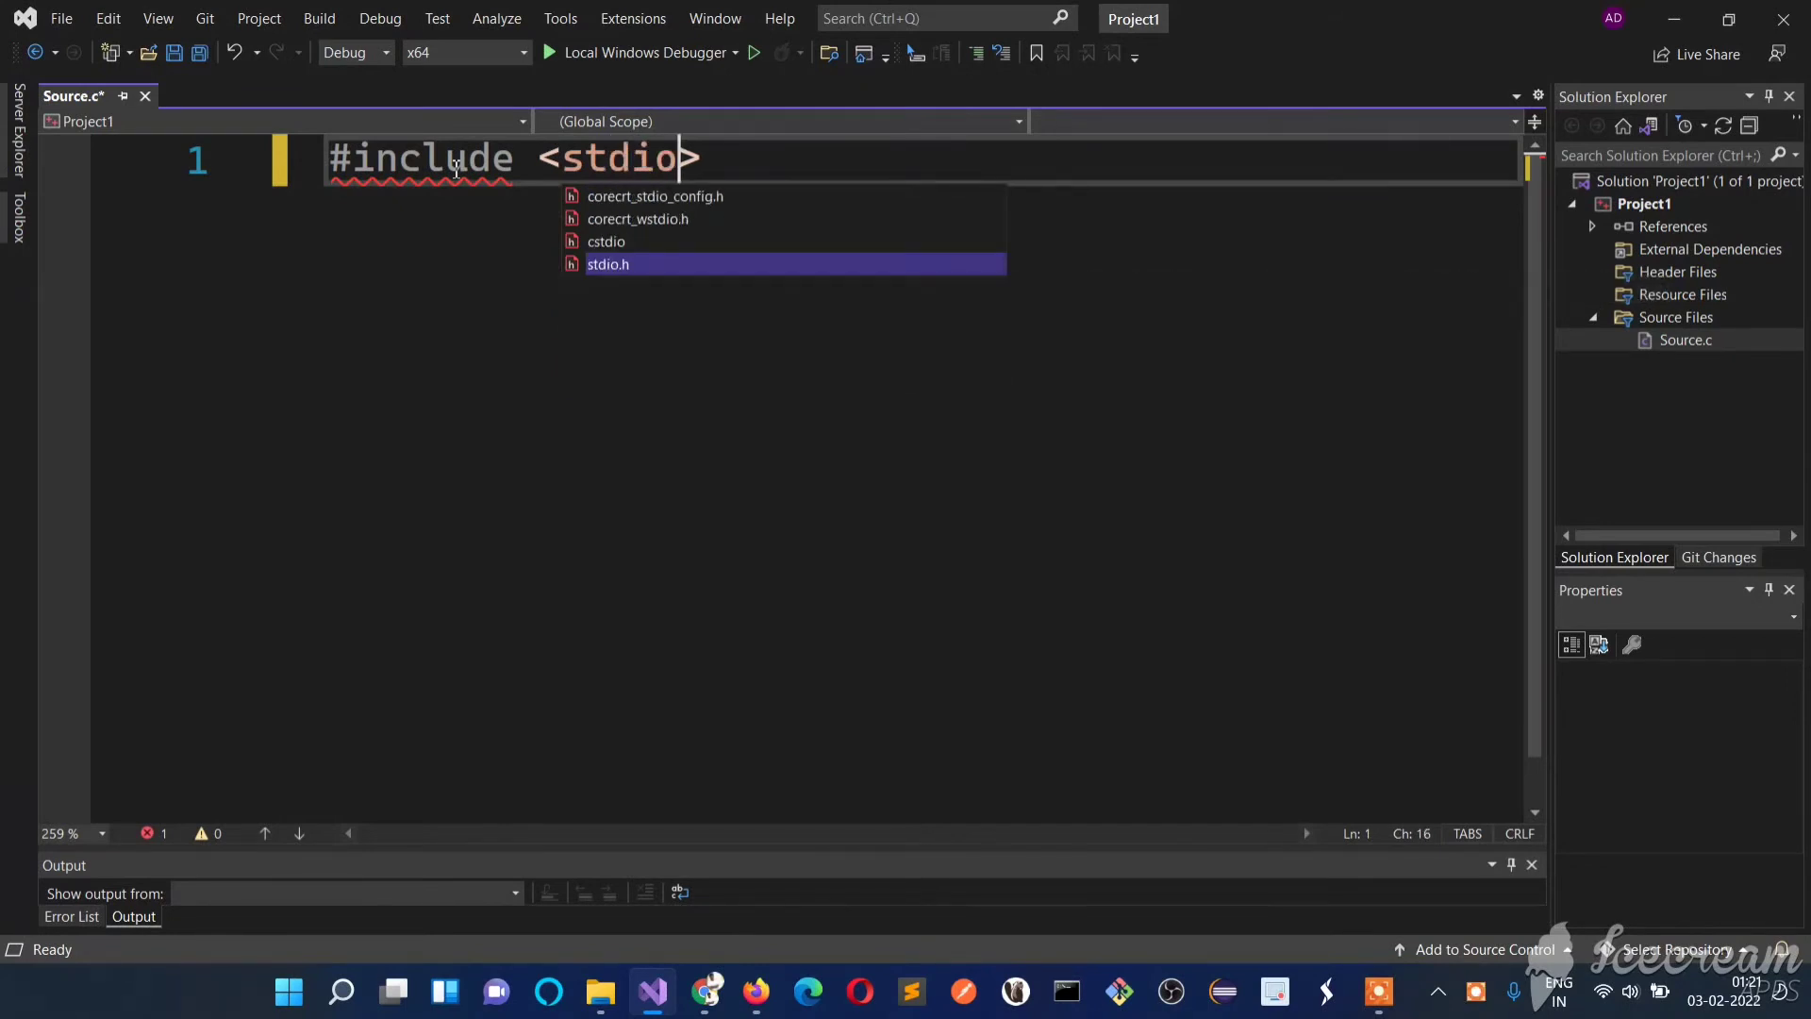
type(".h>")
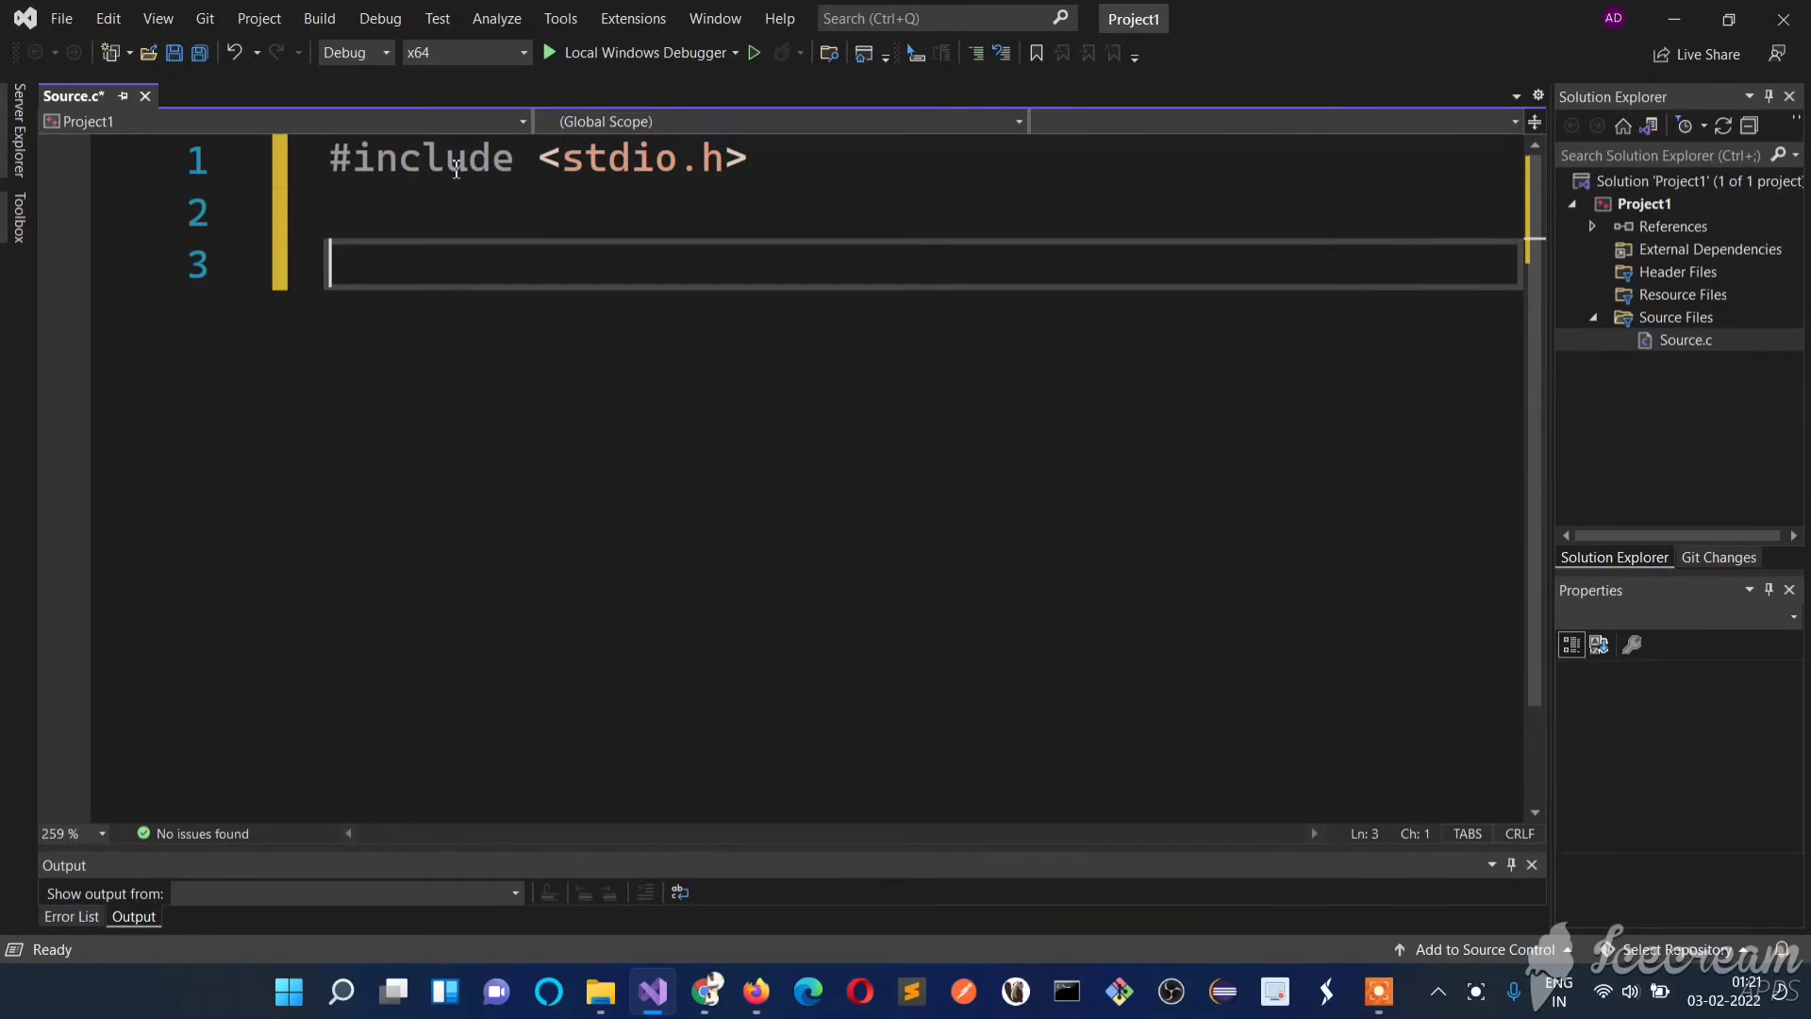
- Write int main() calling prinf("Hello from Beginner Coder");
type("int main")
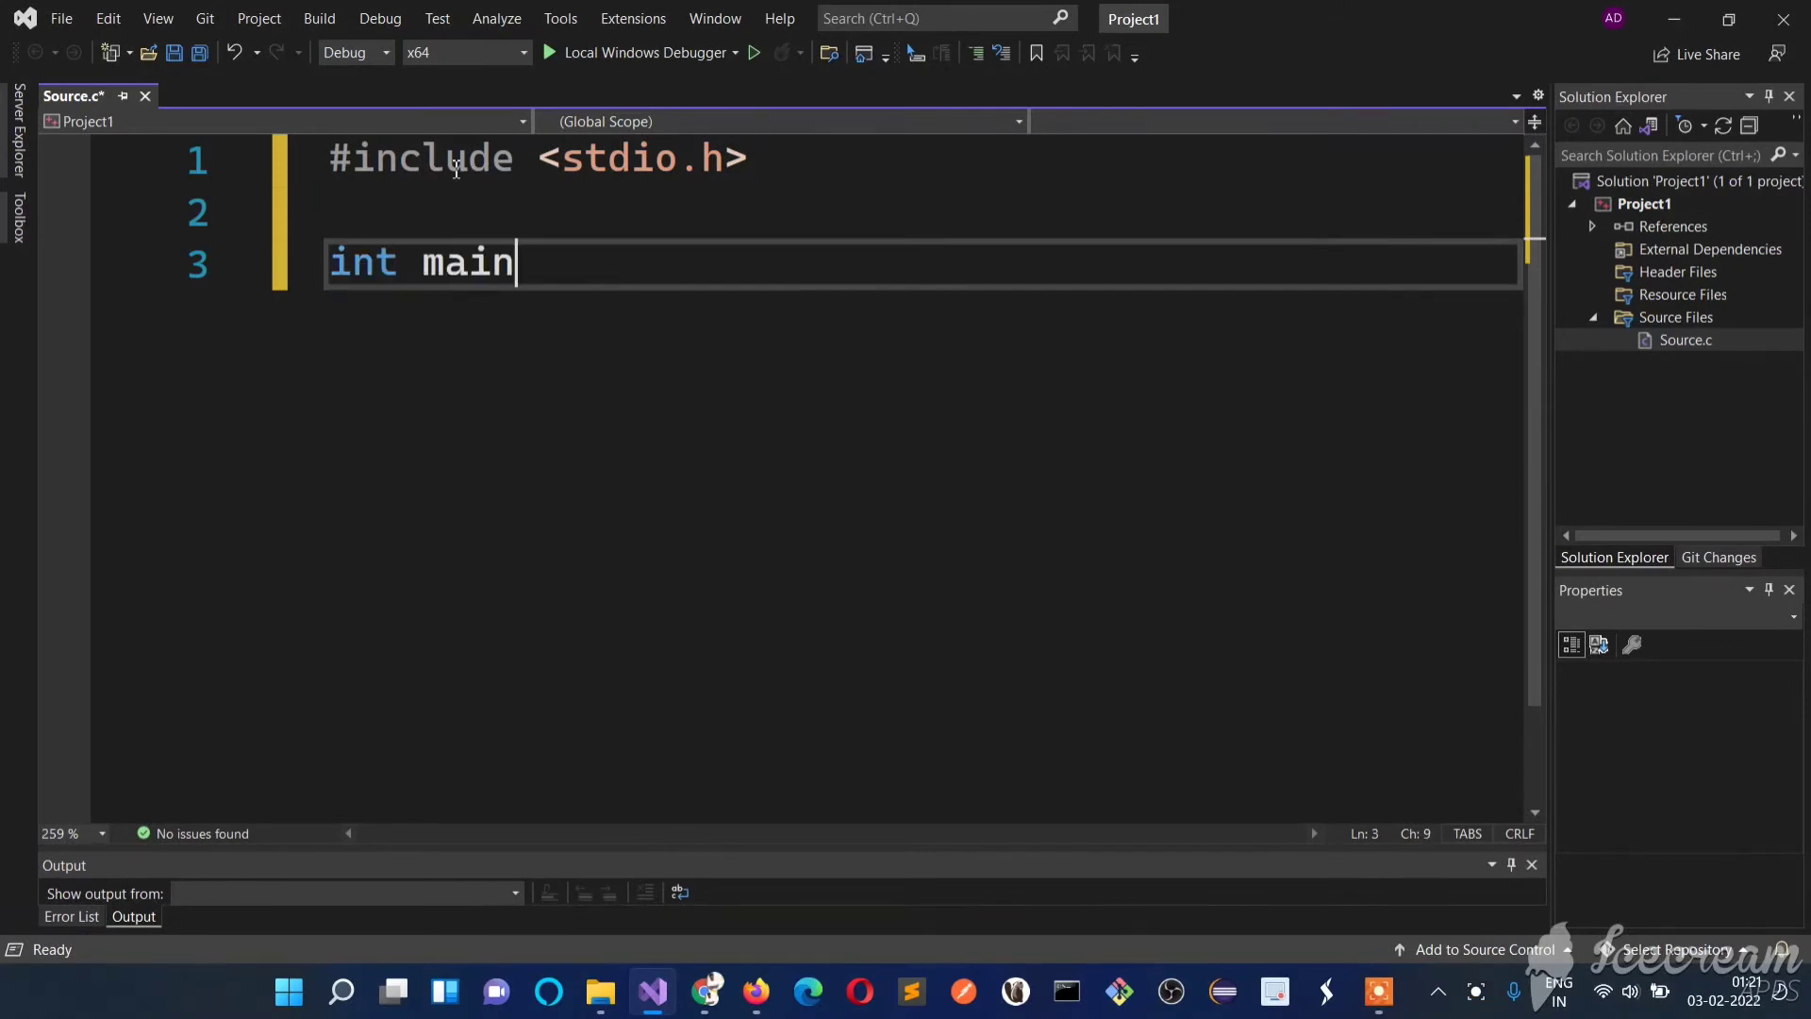
type("()")
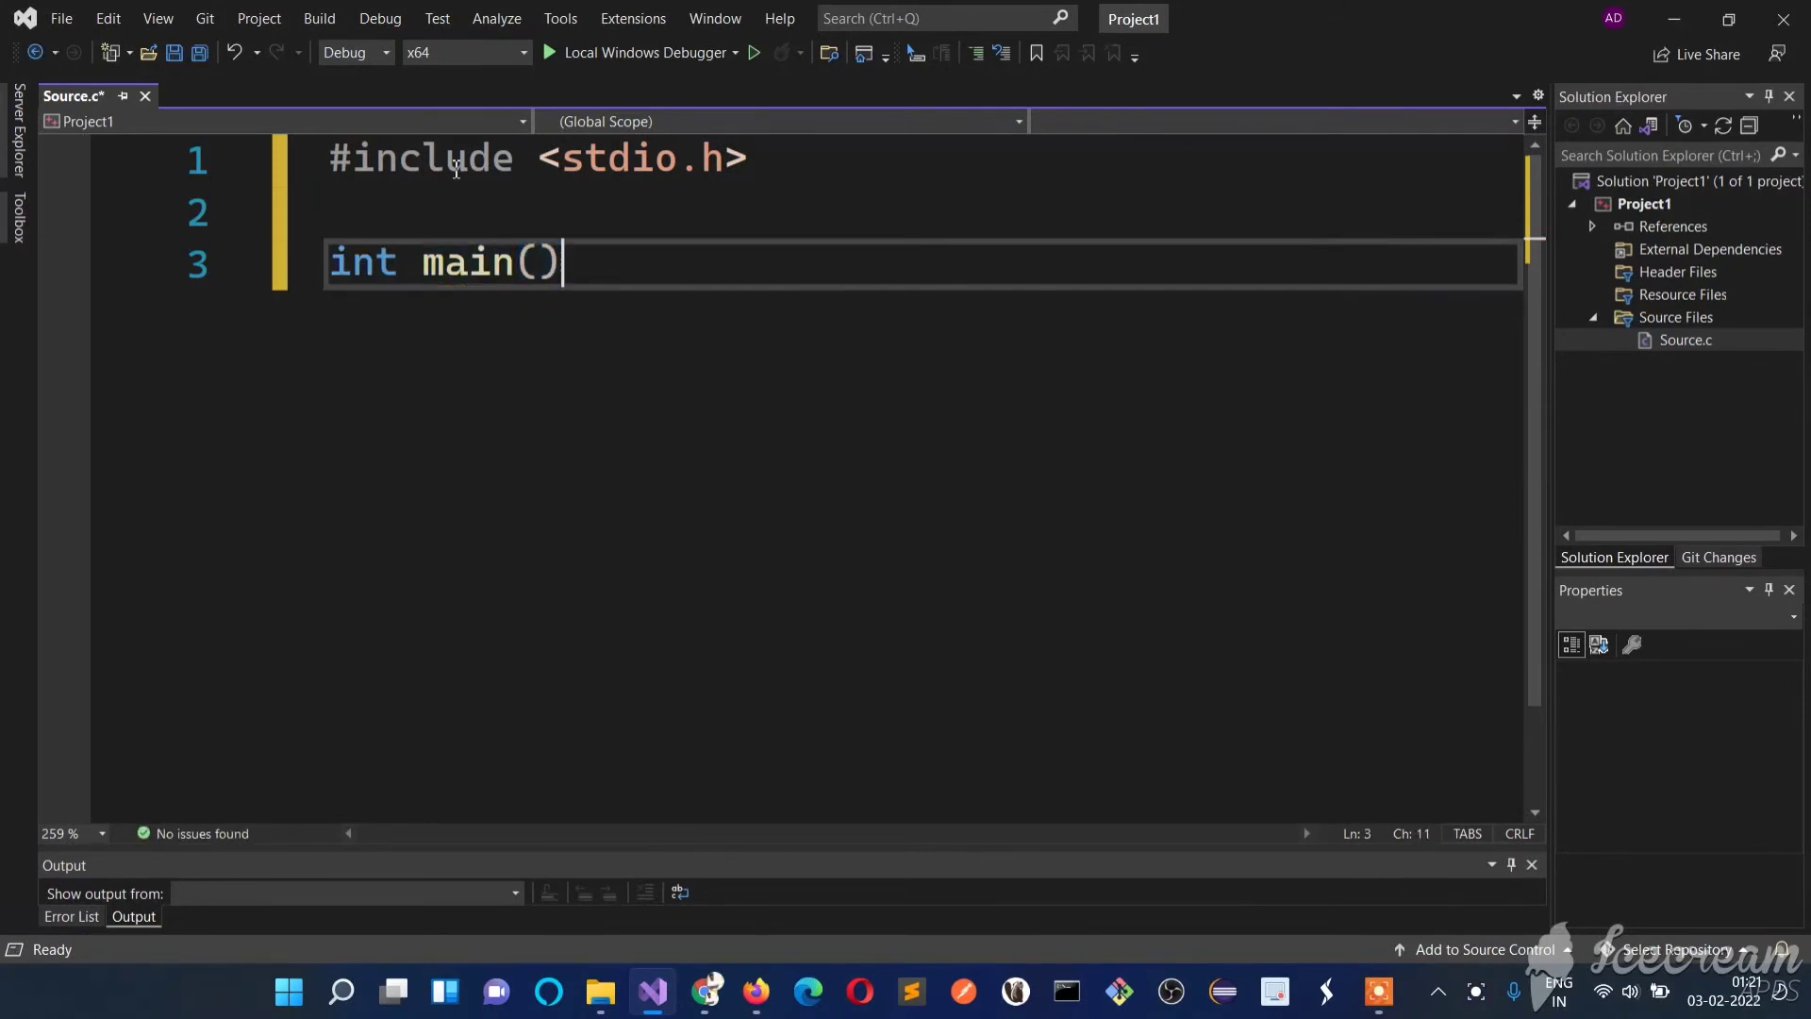
type("{")
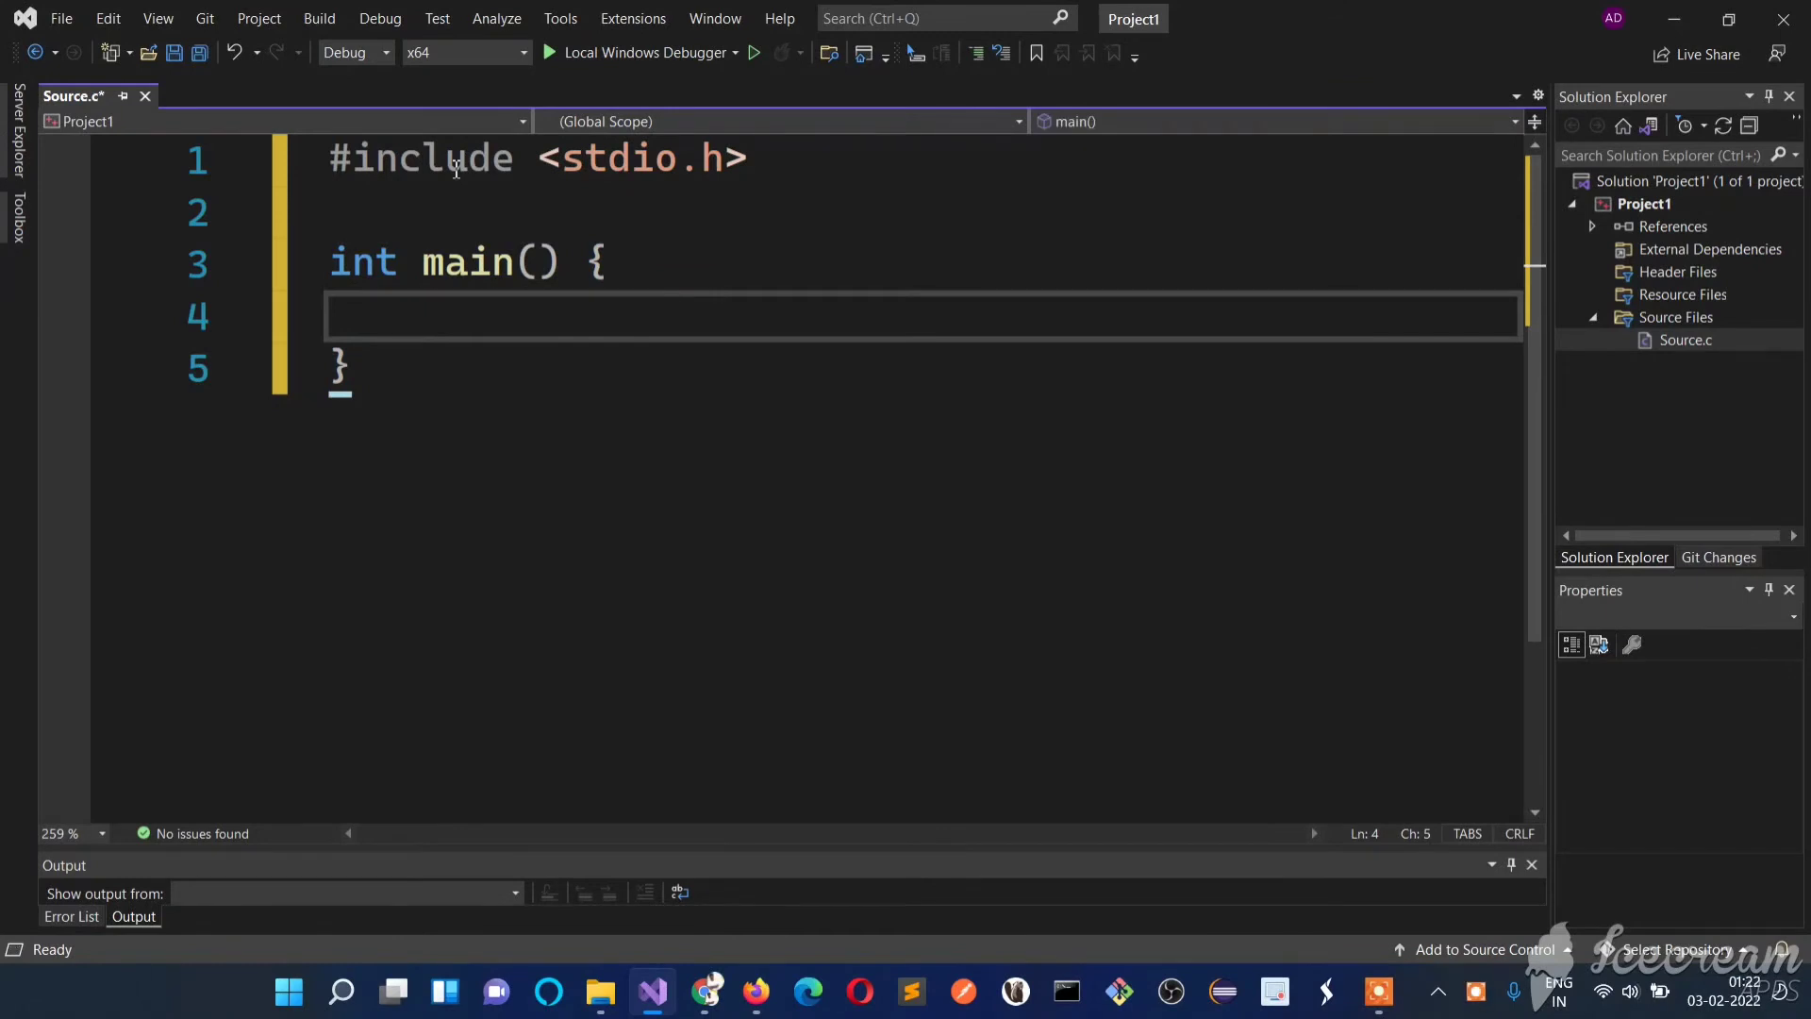
type("pring")
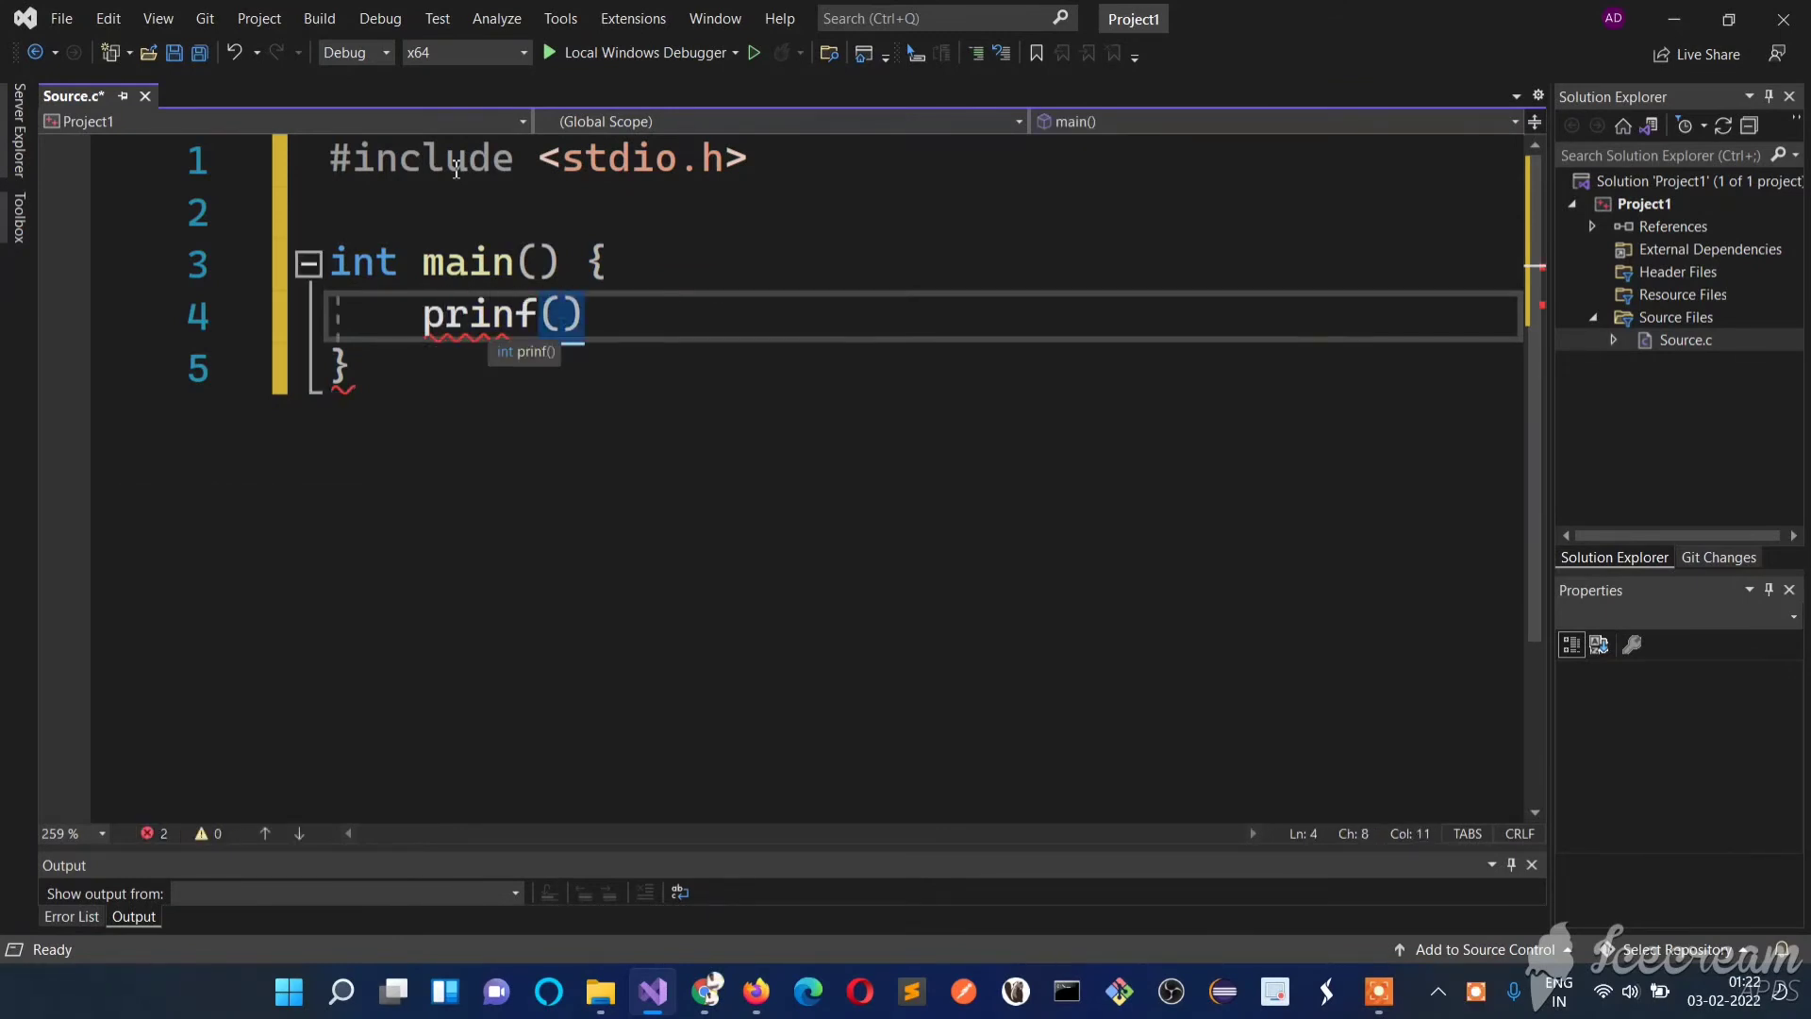
type("\"Hello \"")
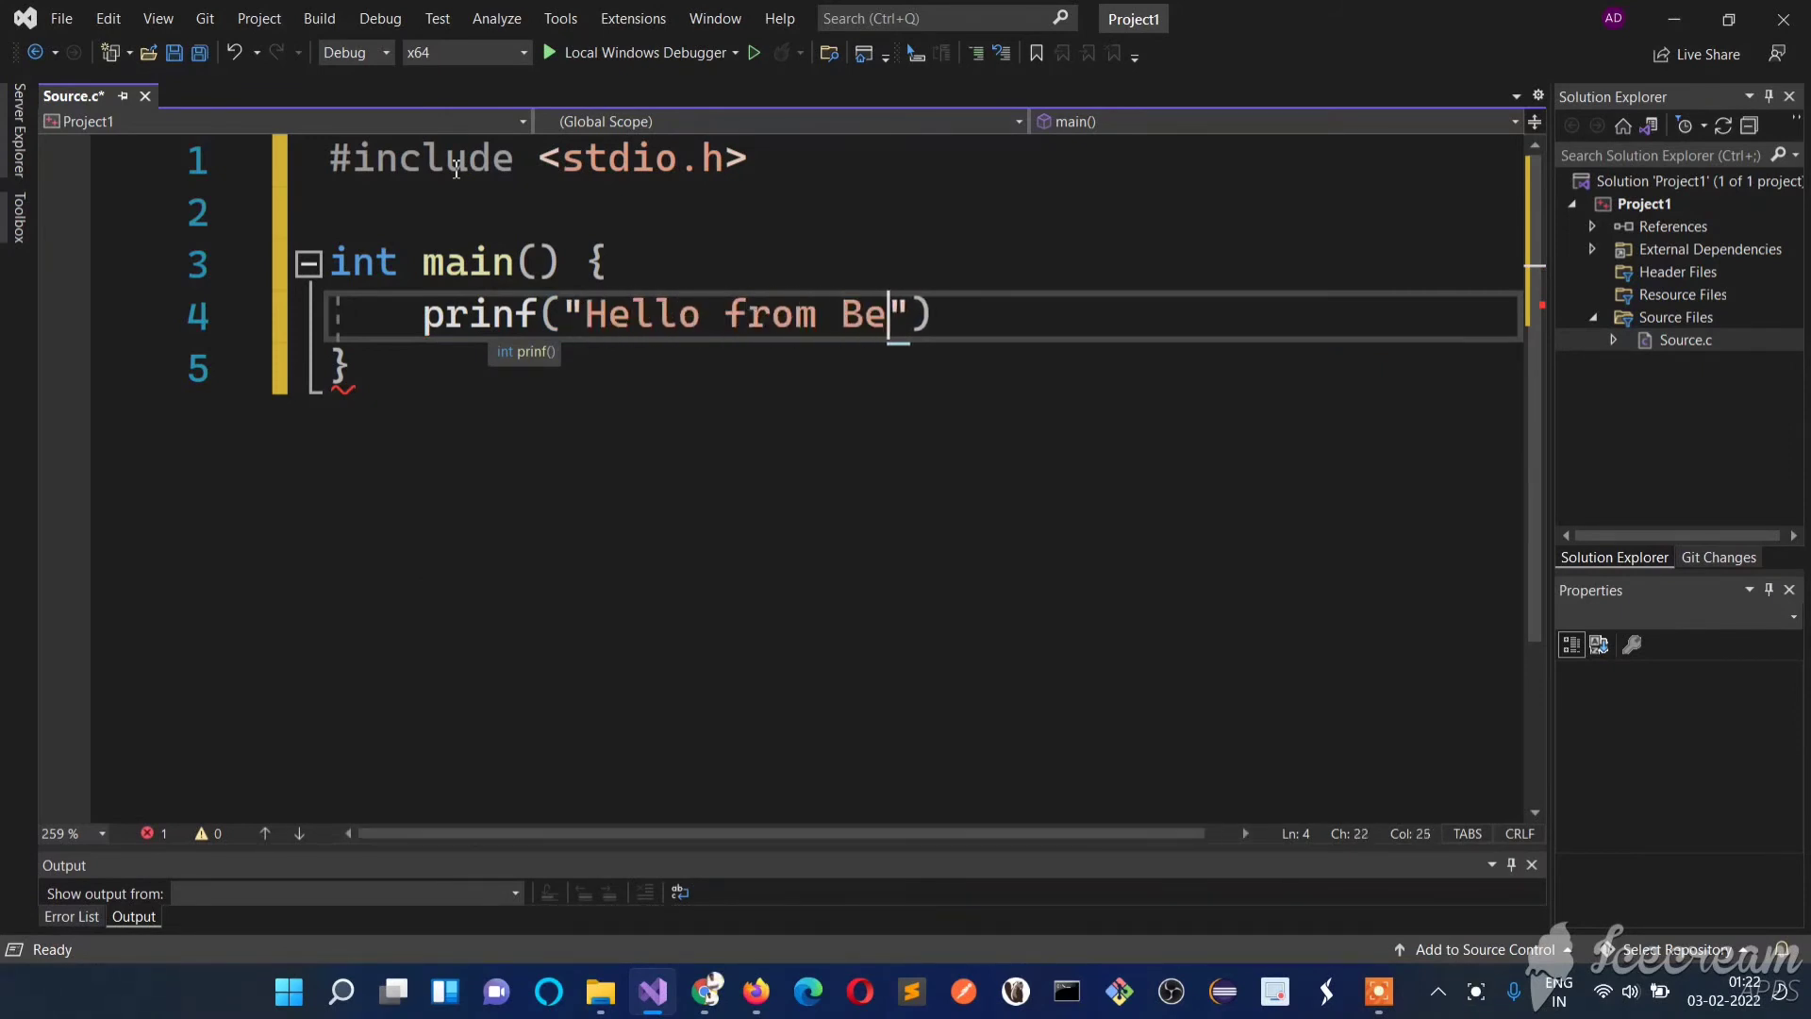
type("ginner Cod")
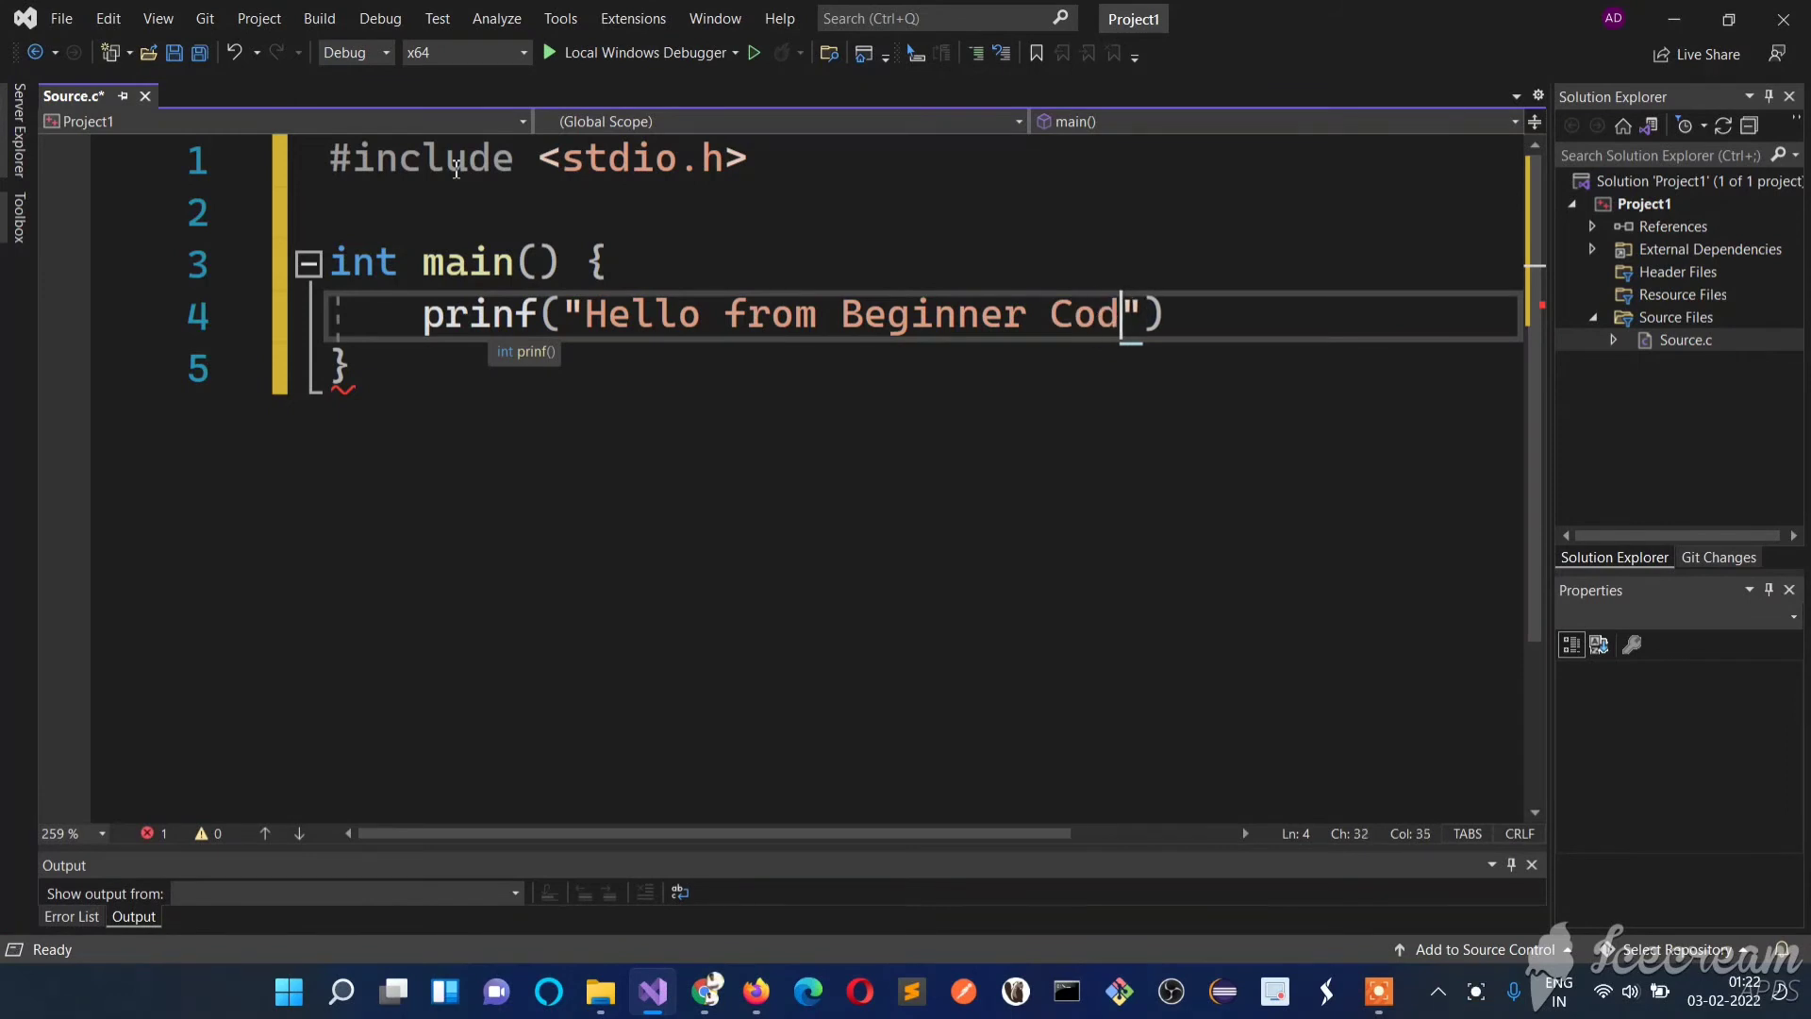
type("er")
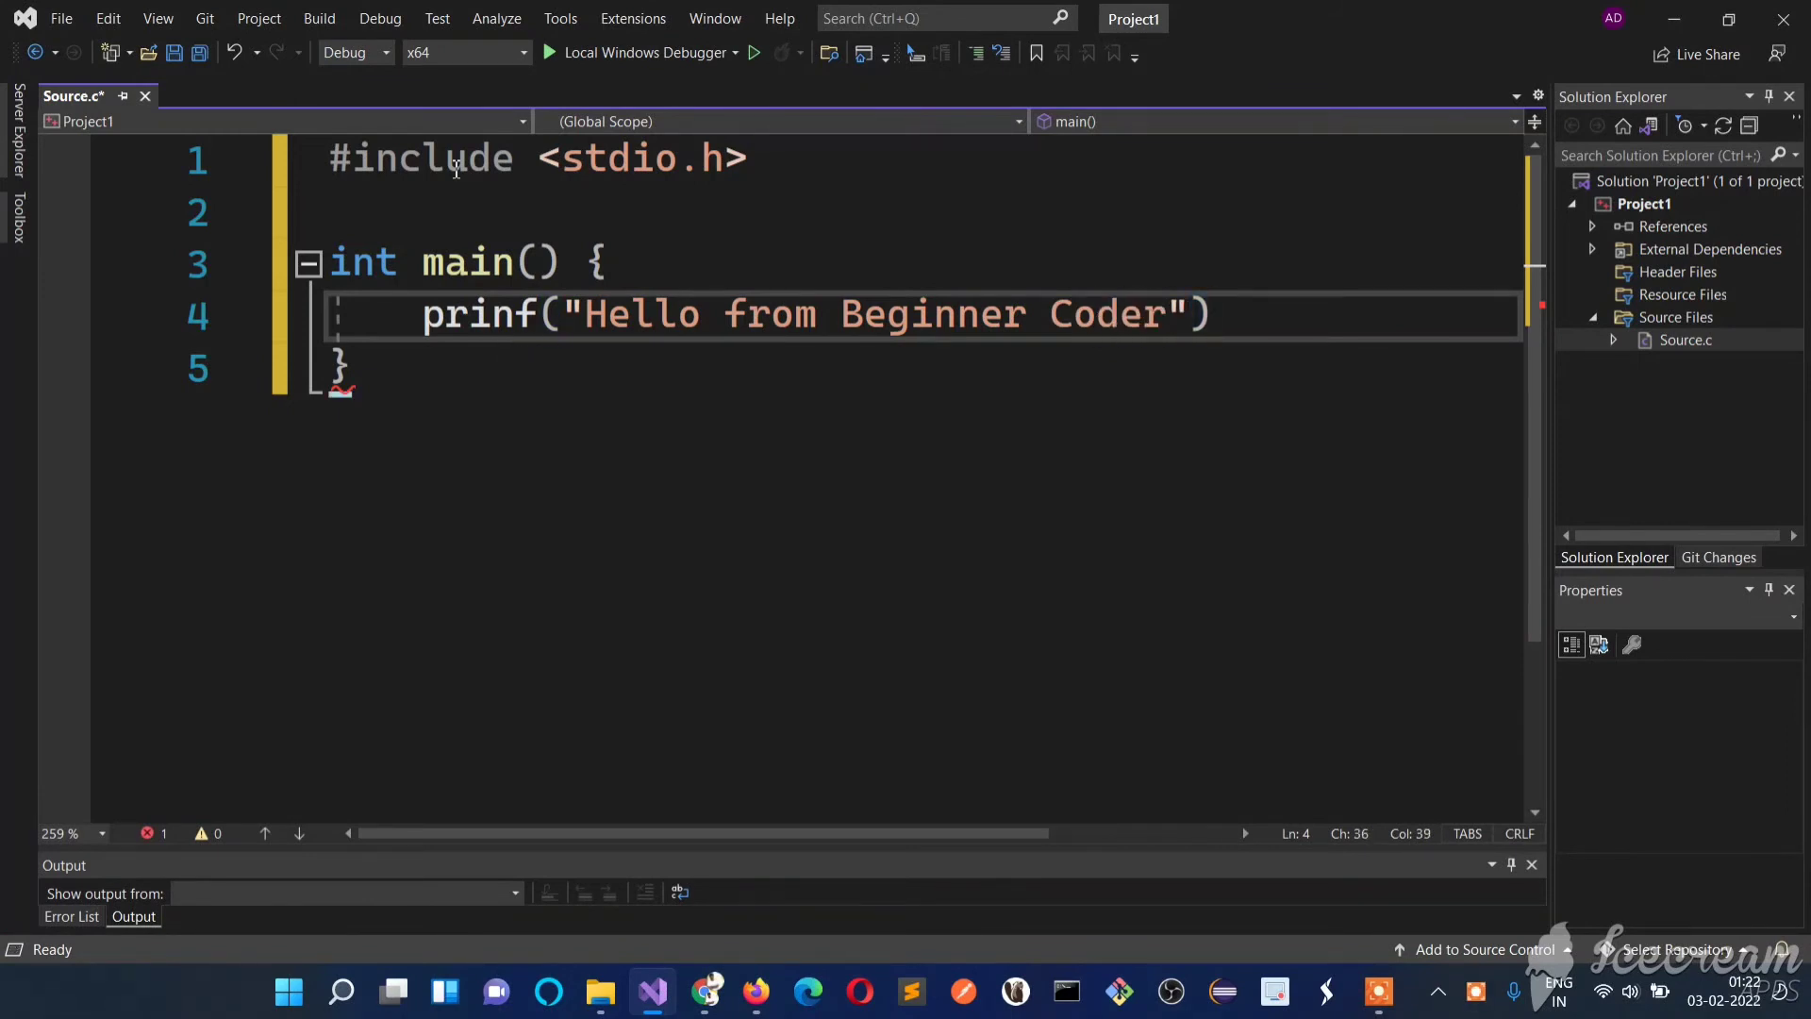
type(";")
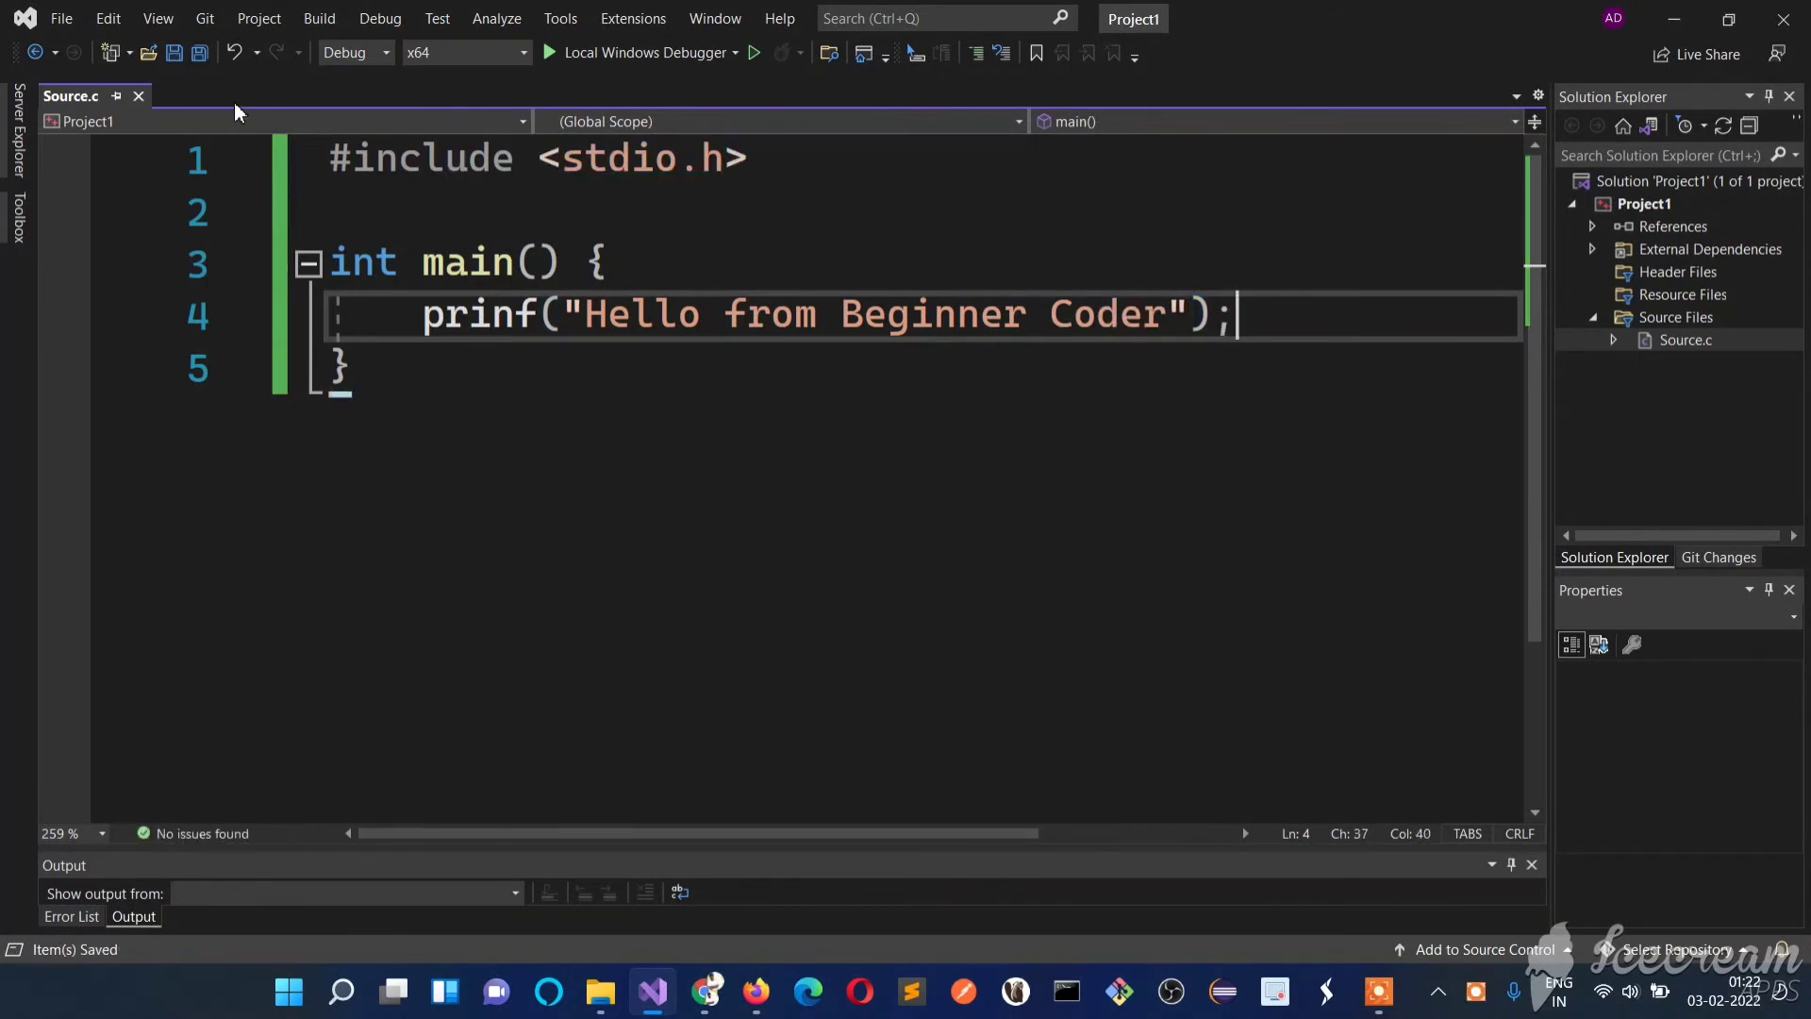
mouse_move(752, 52)
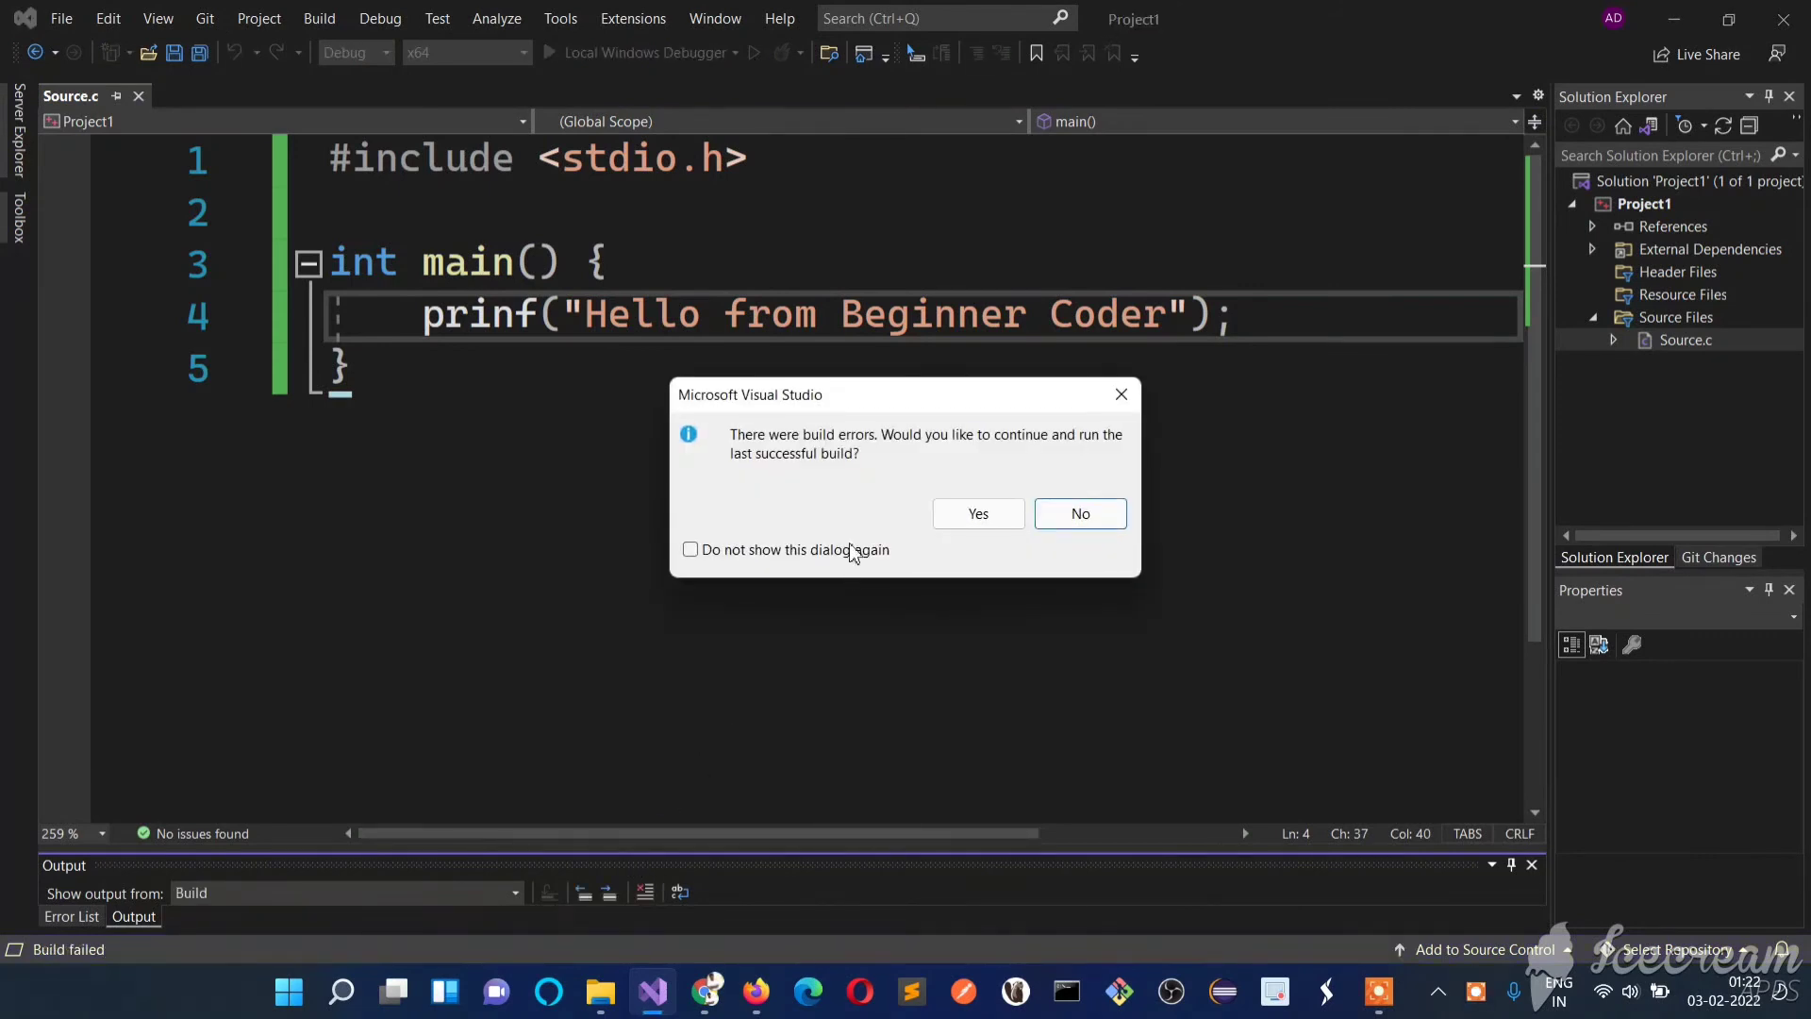
mouse_move(906, 480)
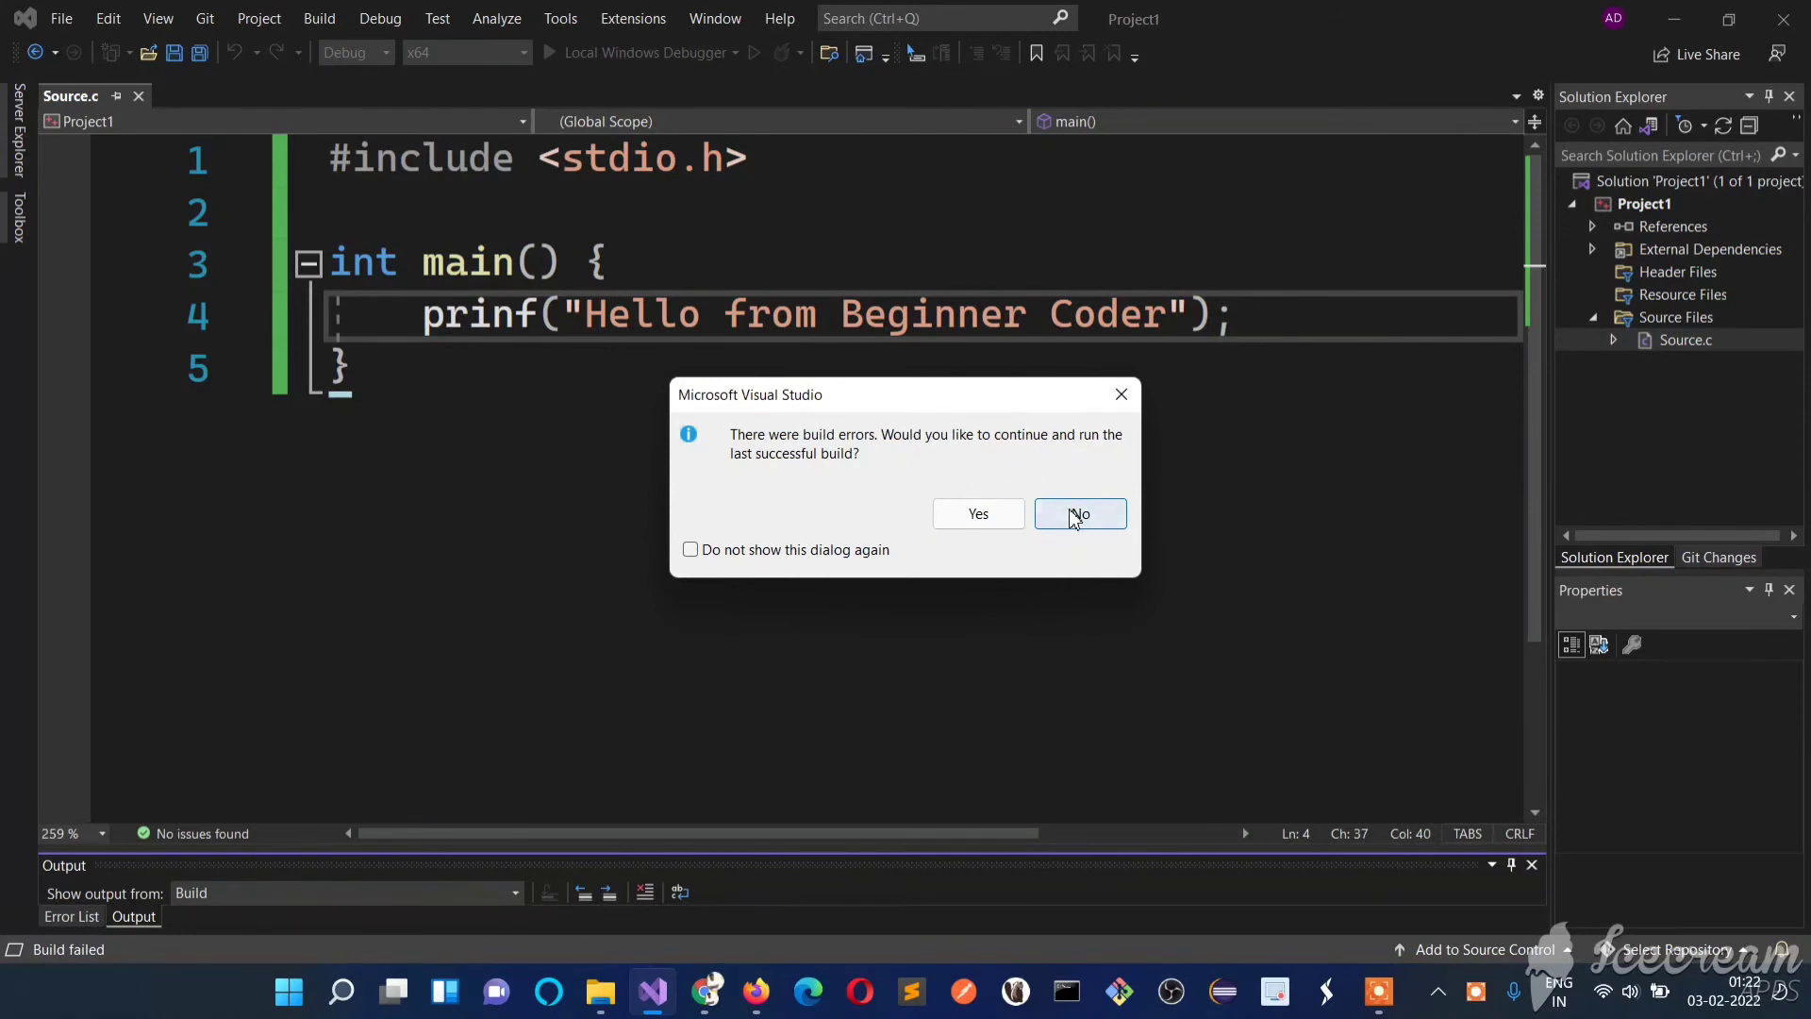
- Decline running the last successful build after the build fails
left_click(1079, 514)
type("t")
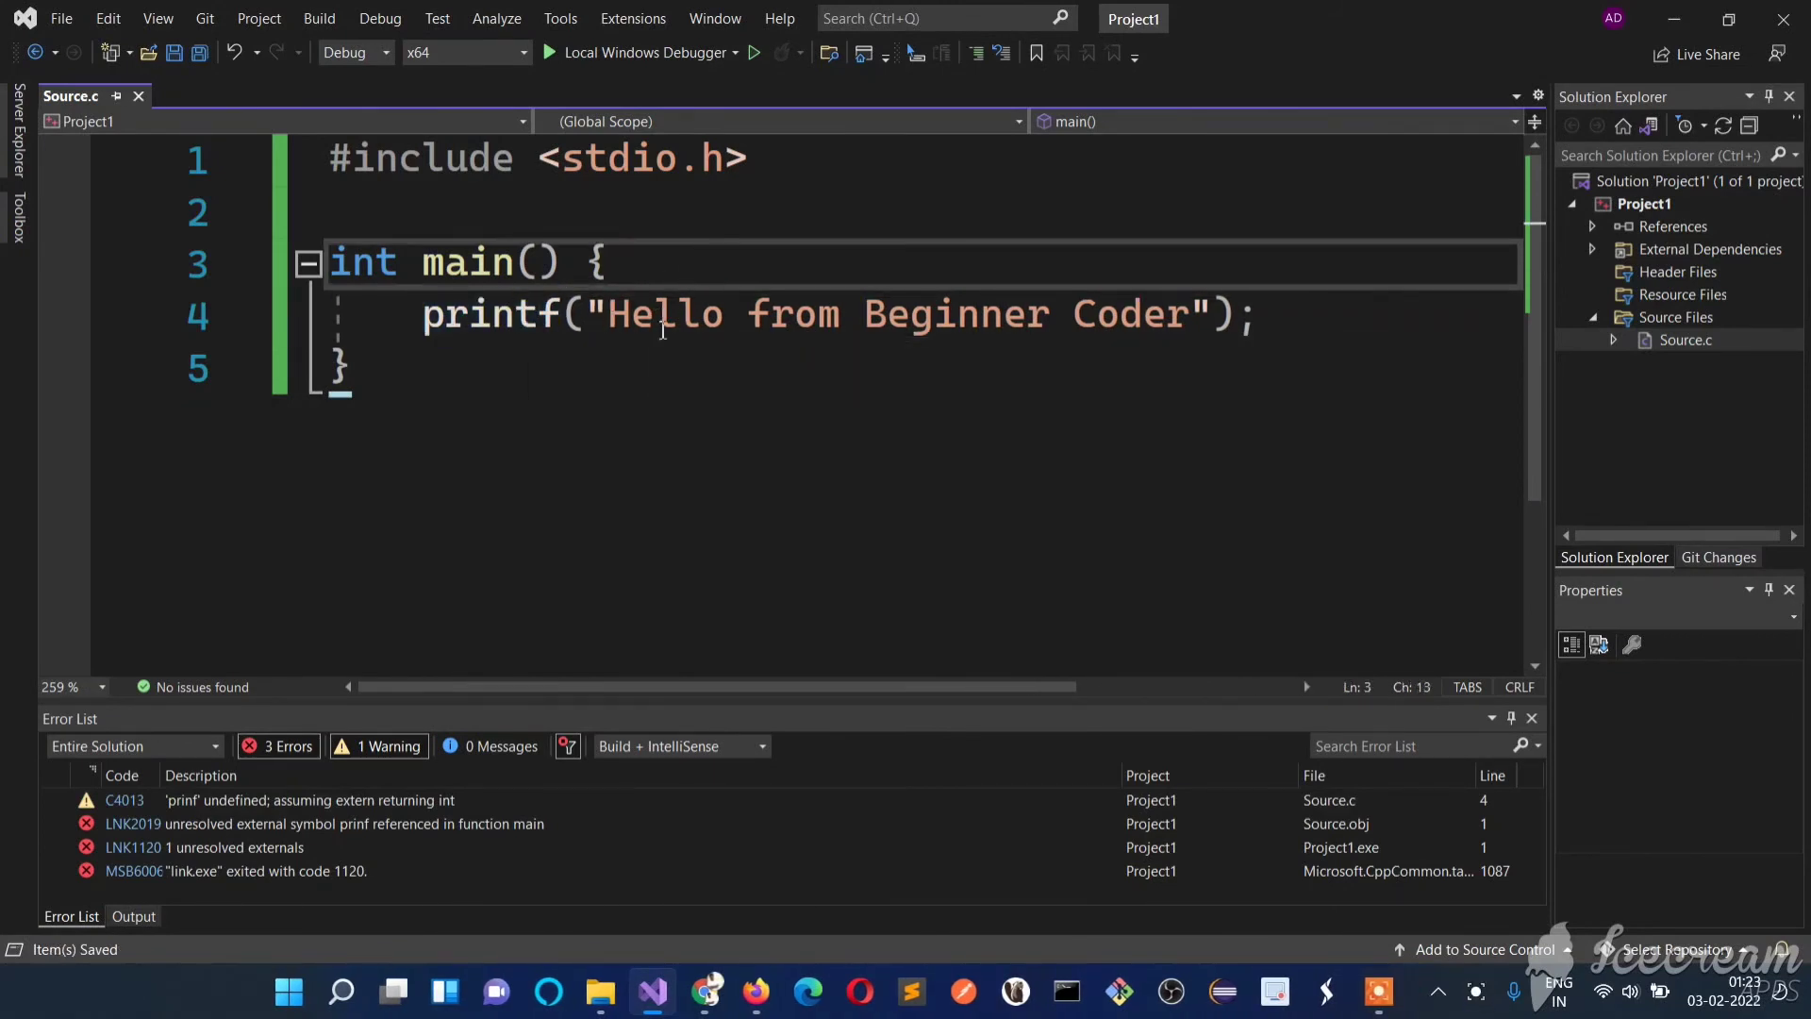
mouse_move(753, 53)
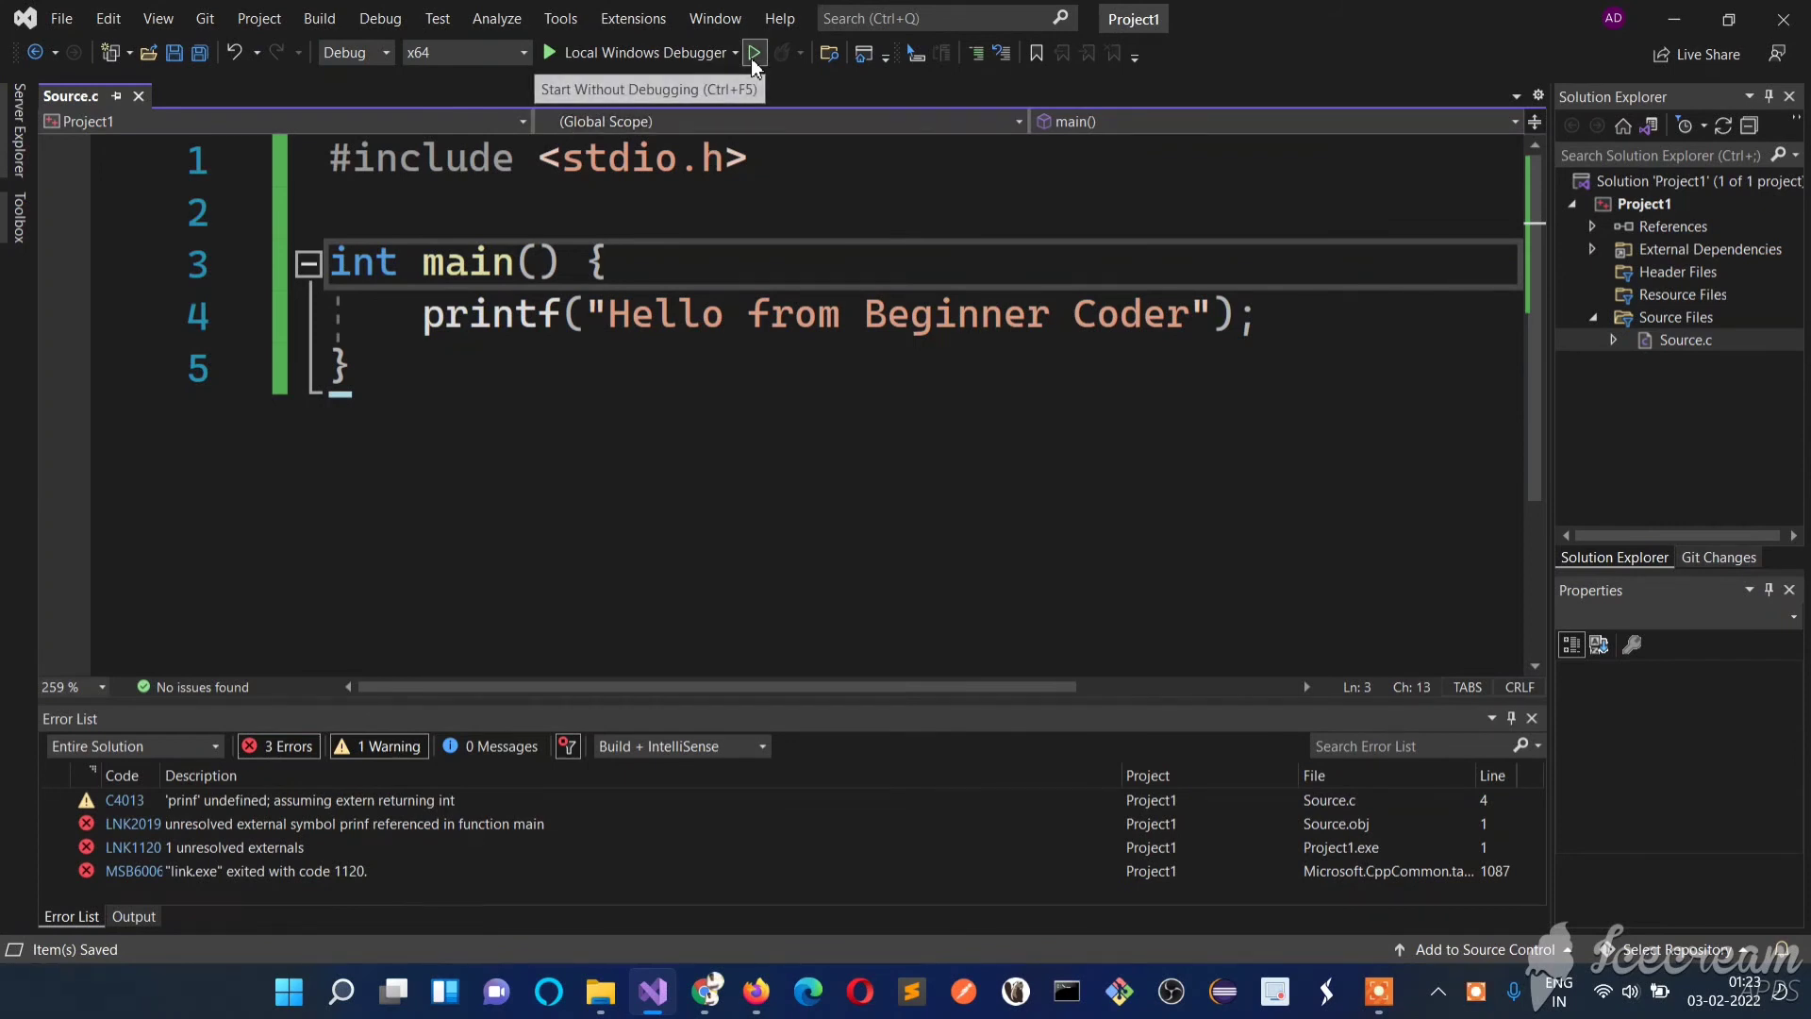
- Run without debugging, maximize the console to read the output, then close it
left_click(754, 53)
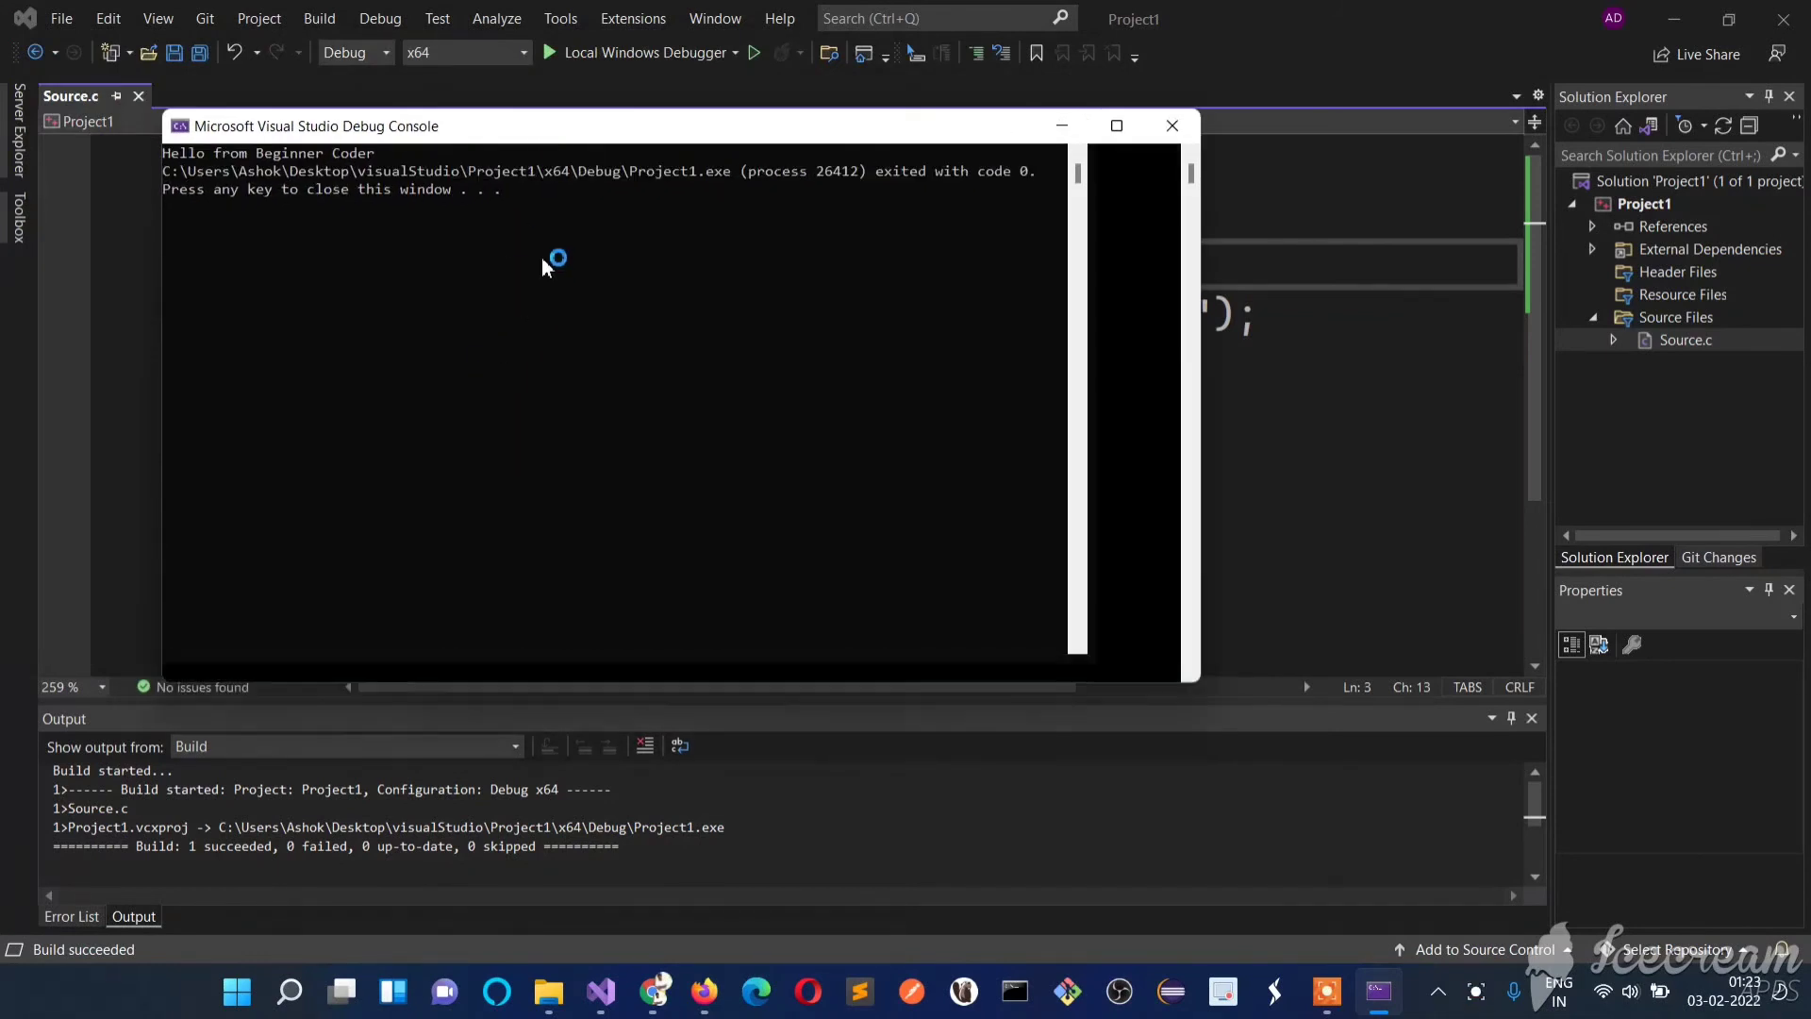
left_click(1114, 124)
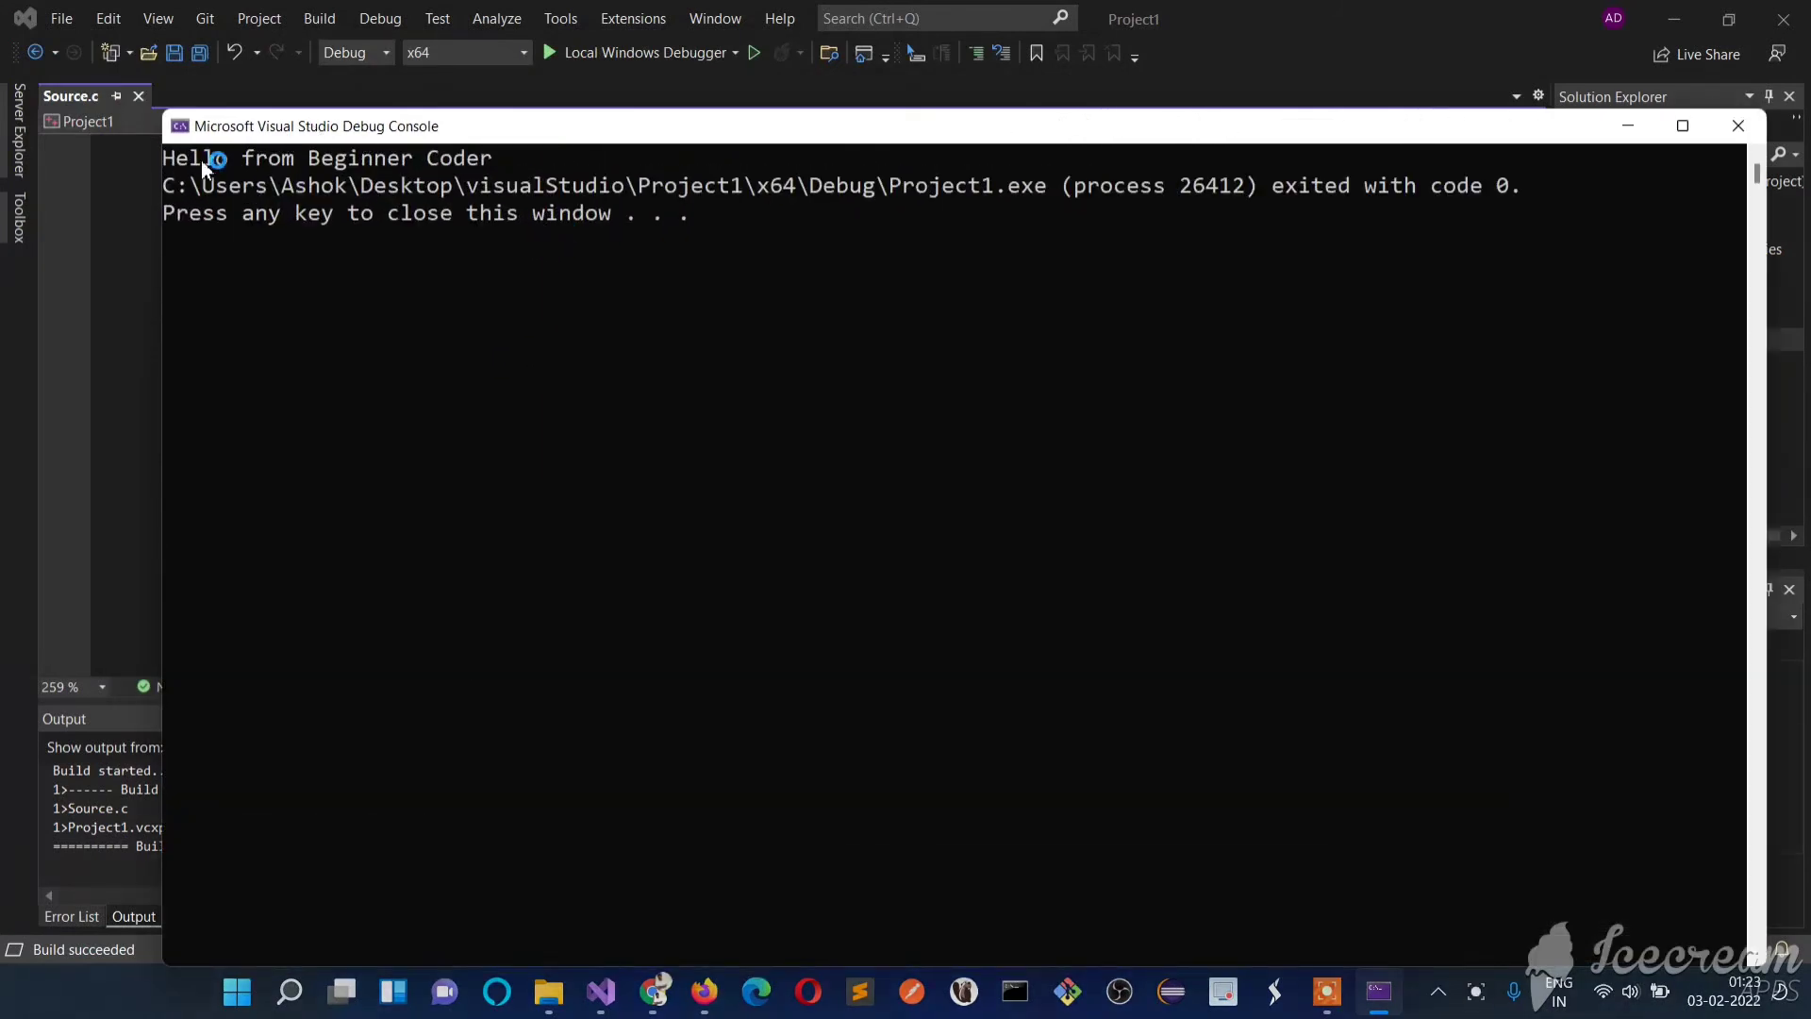
left_click(824, 288)
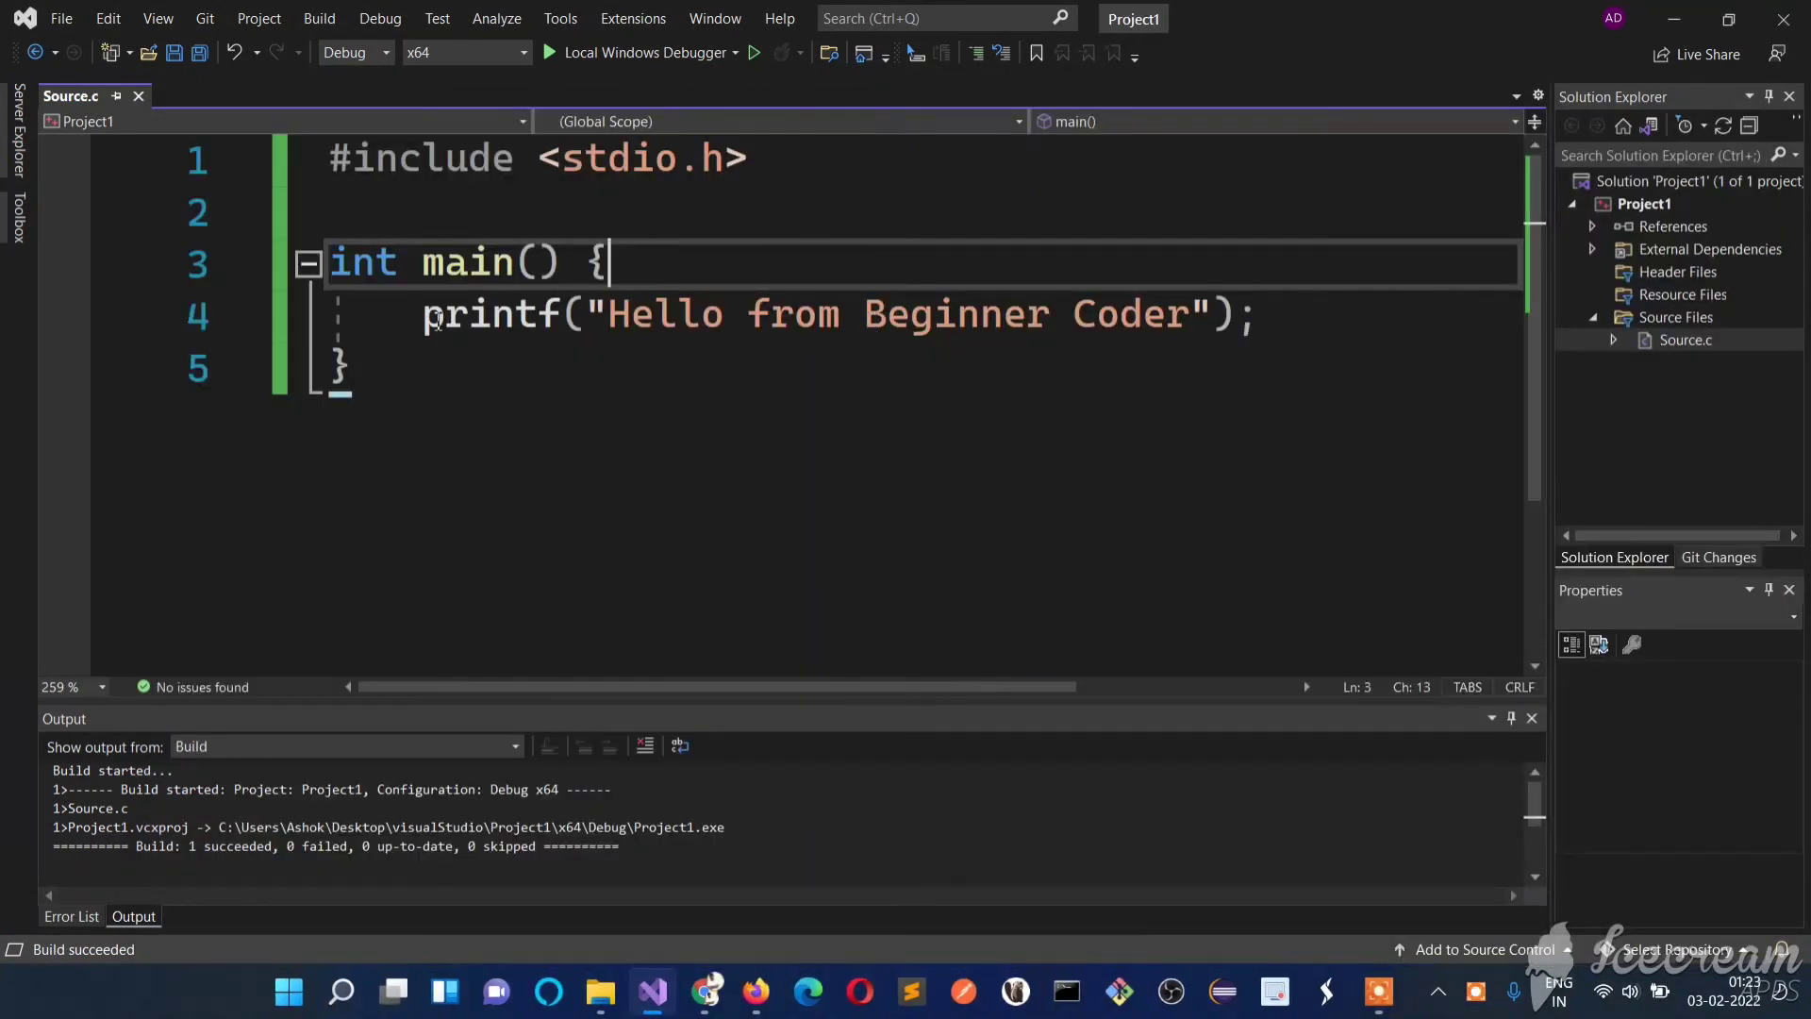
- Duplicate the 'Hello from Beginner Coder' printf line, end the first string with \n, and run it
left_click_drag(424, 313, 1254, 313)
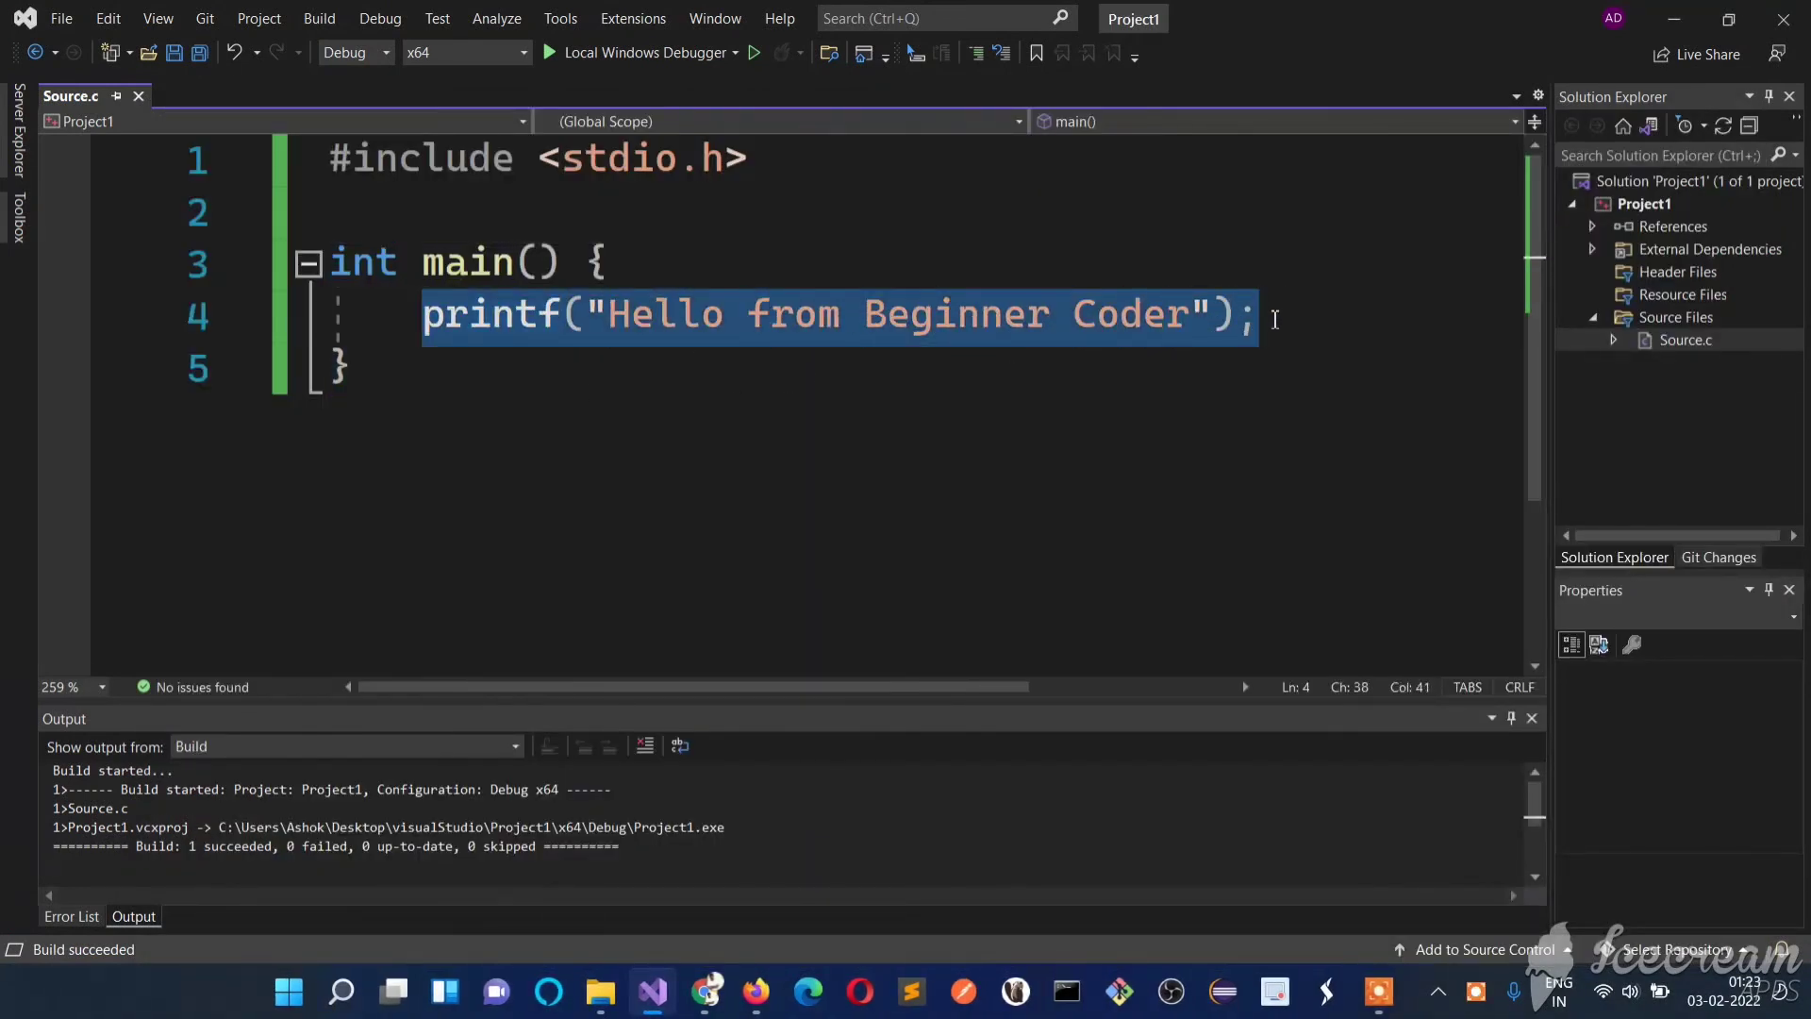
key("Enter")
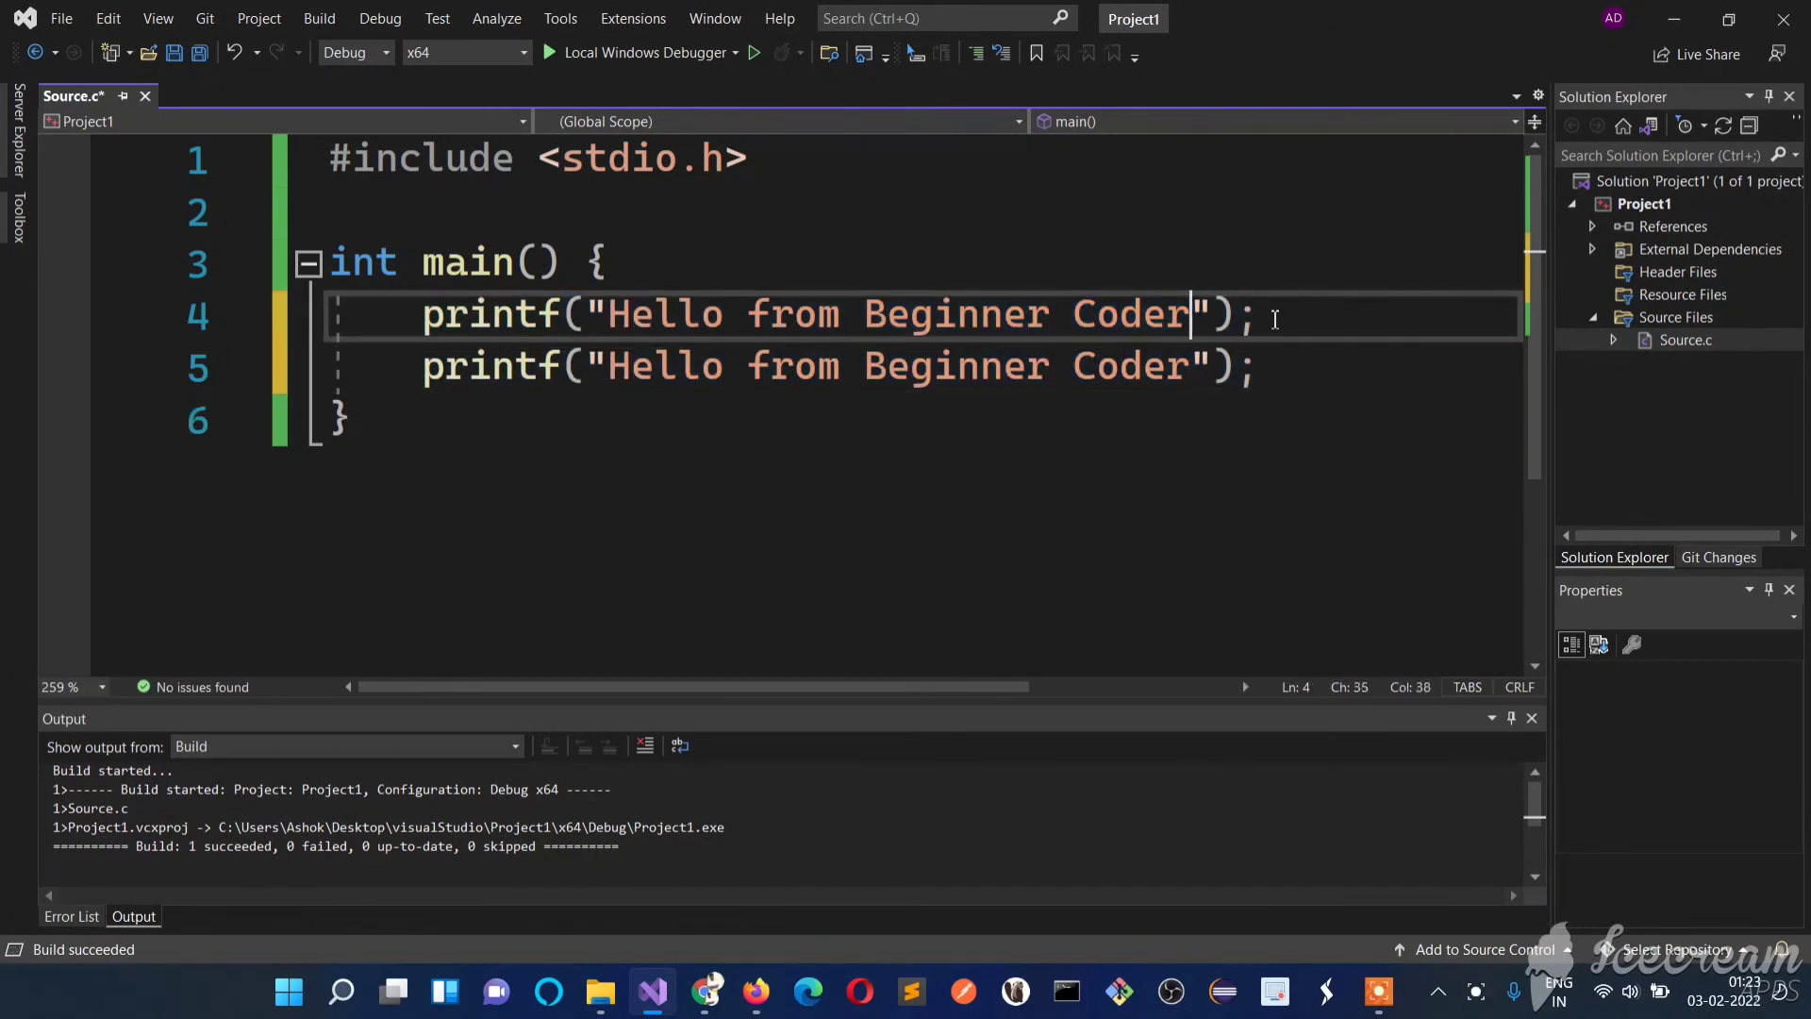
type("\\n")
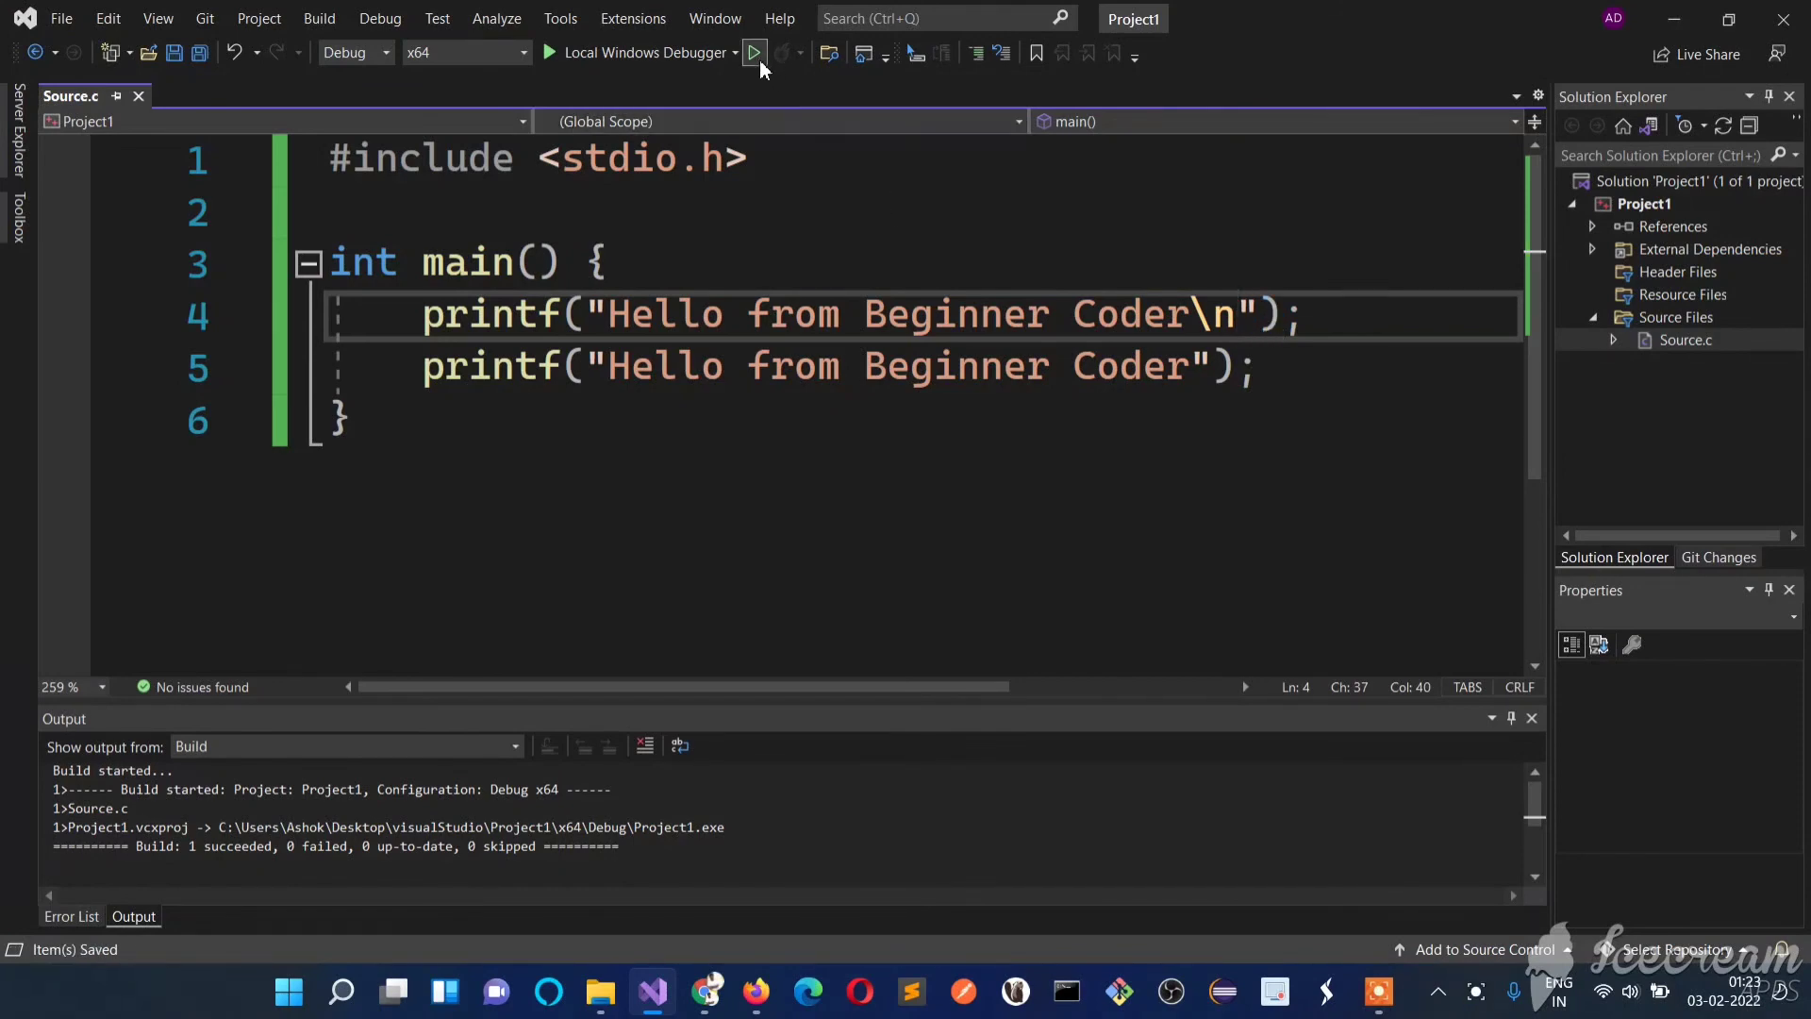
left_click(753, 53)
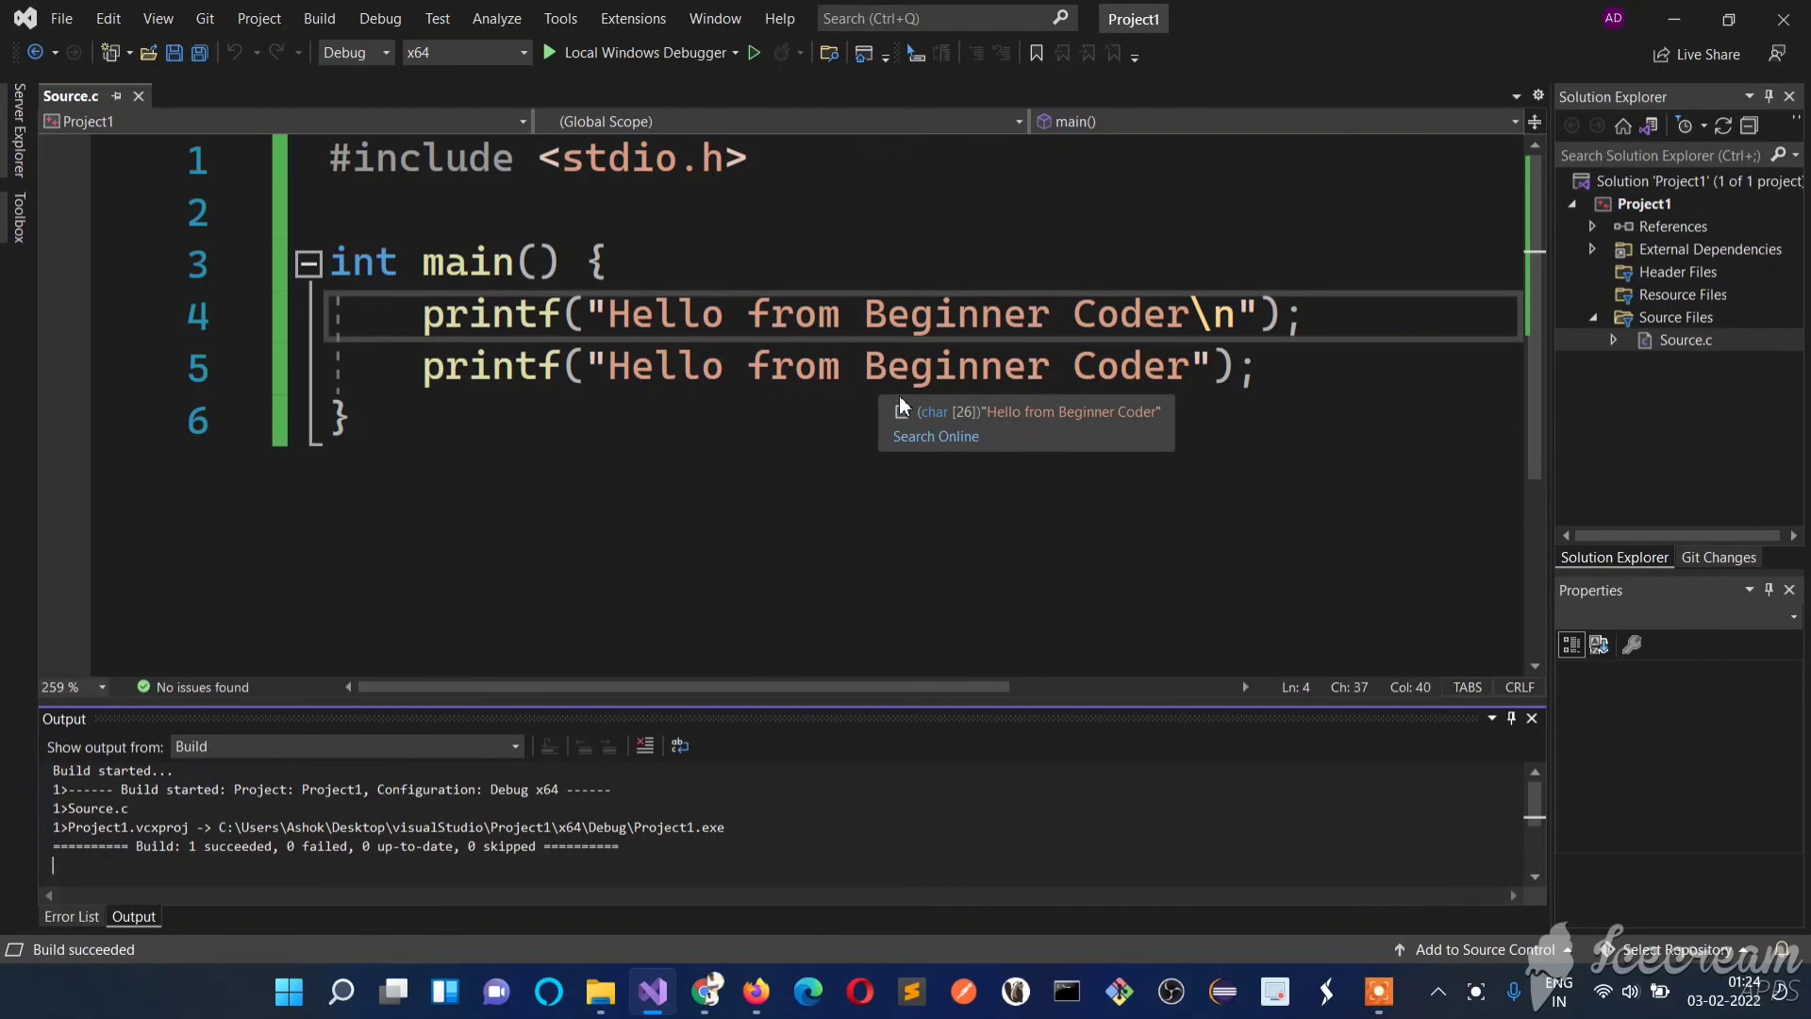
mouse_move(694, 430)
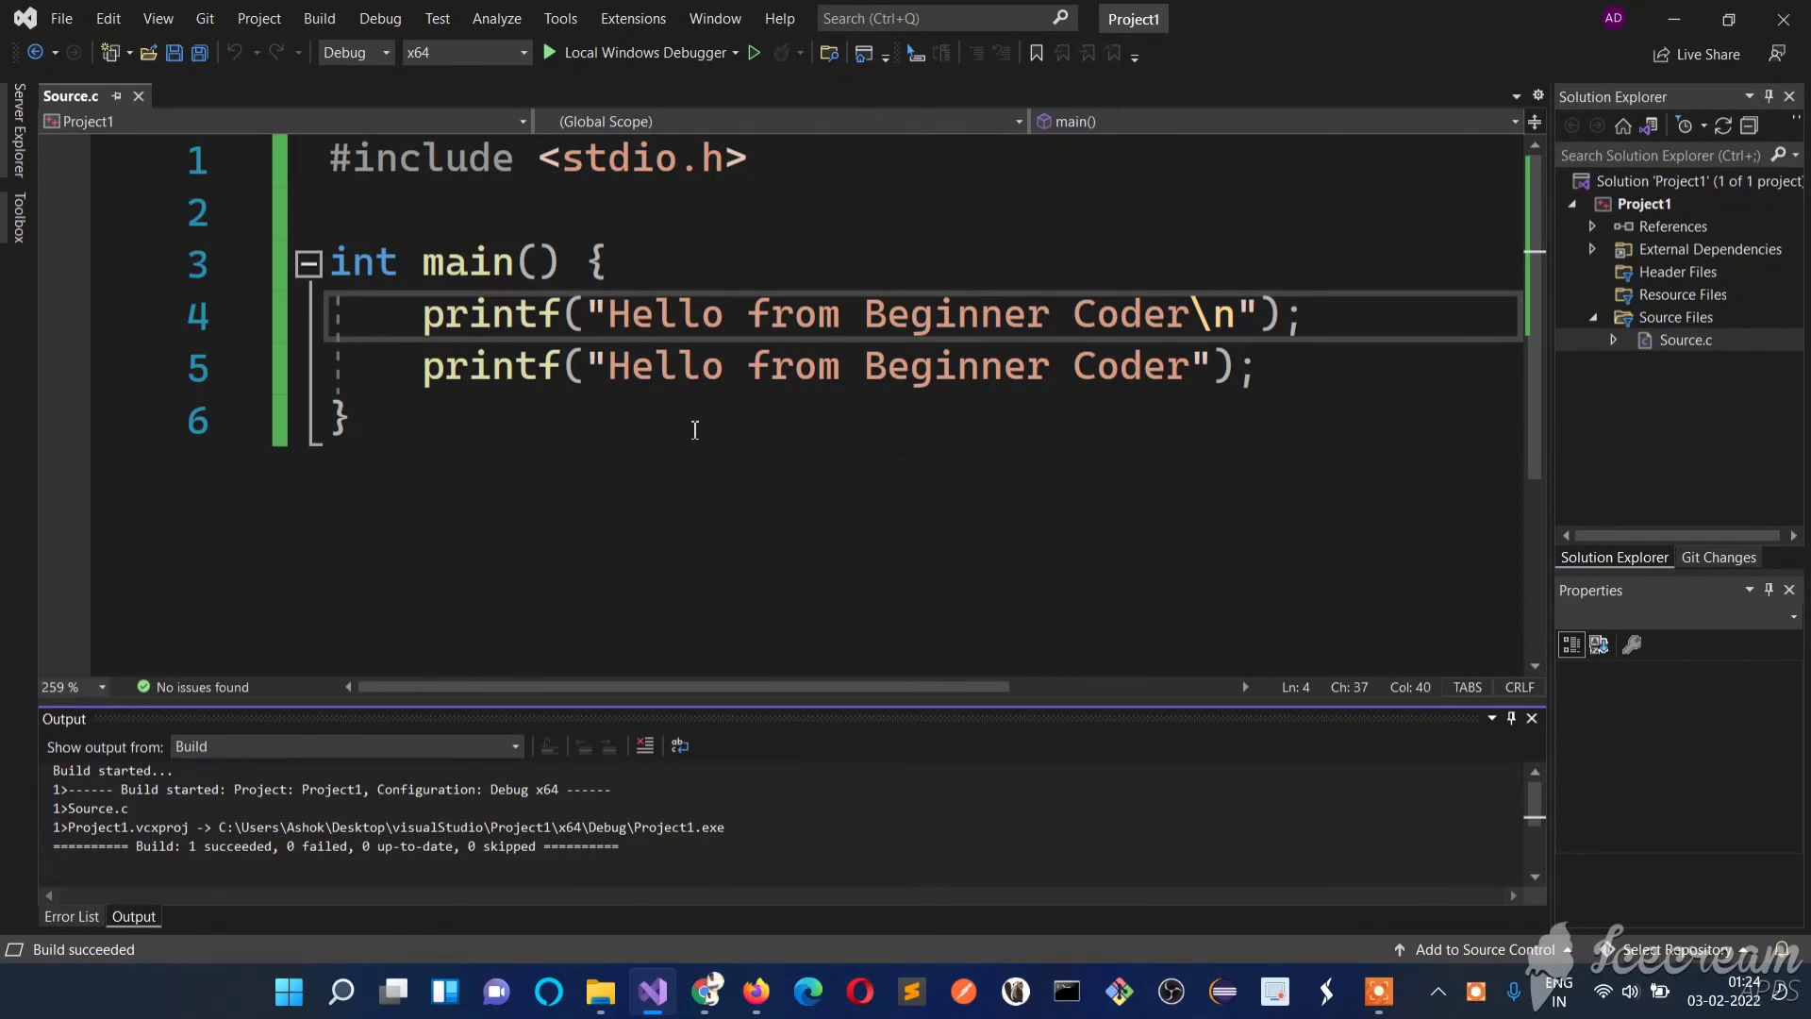